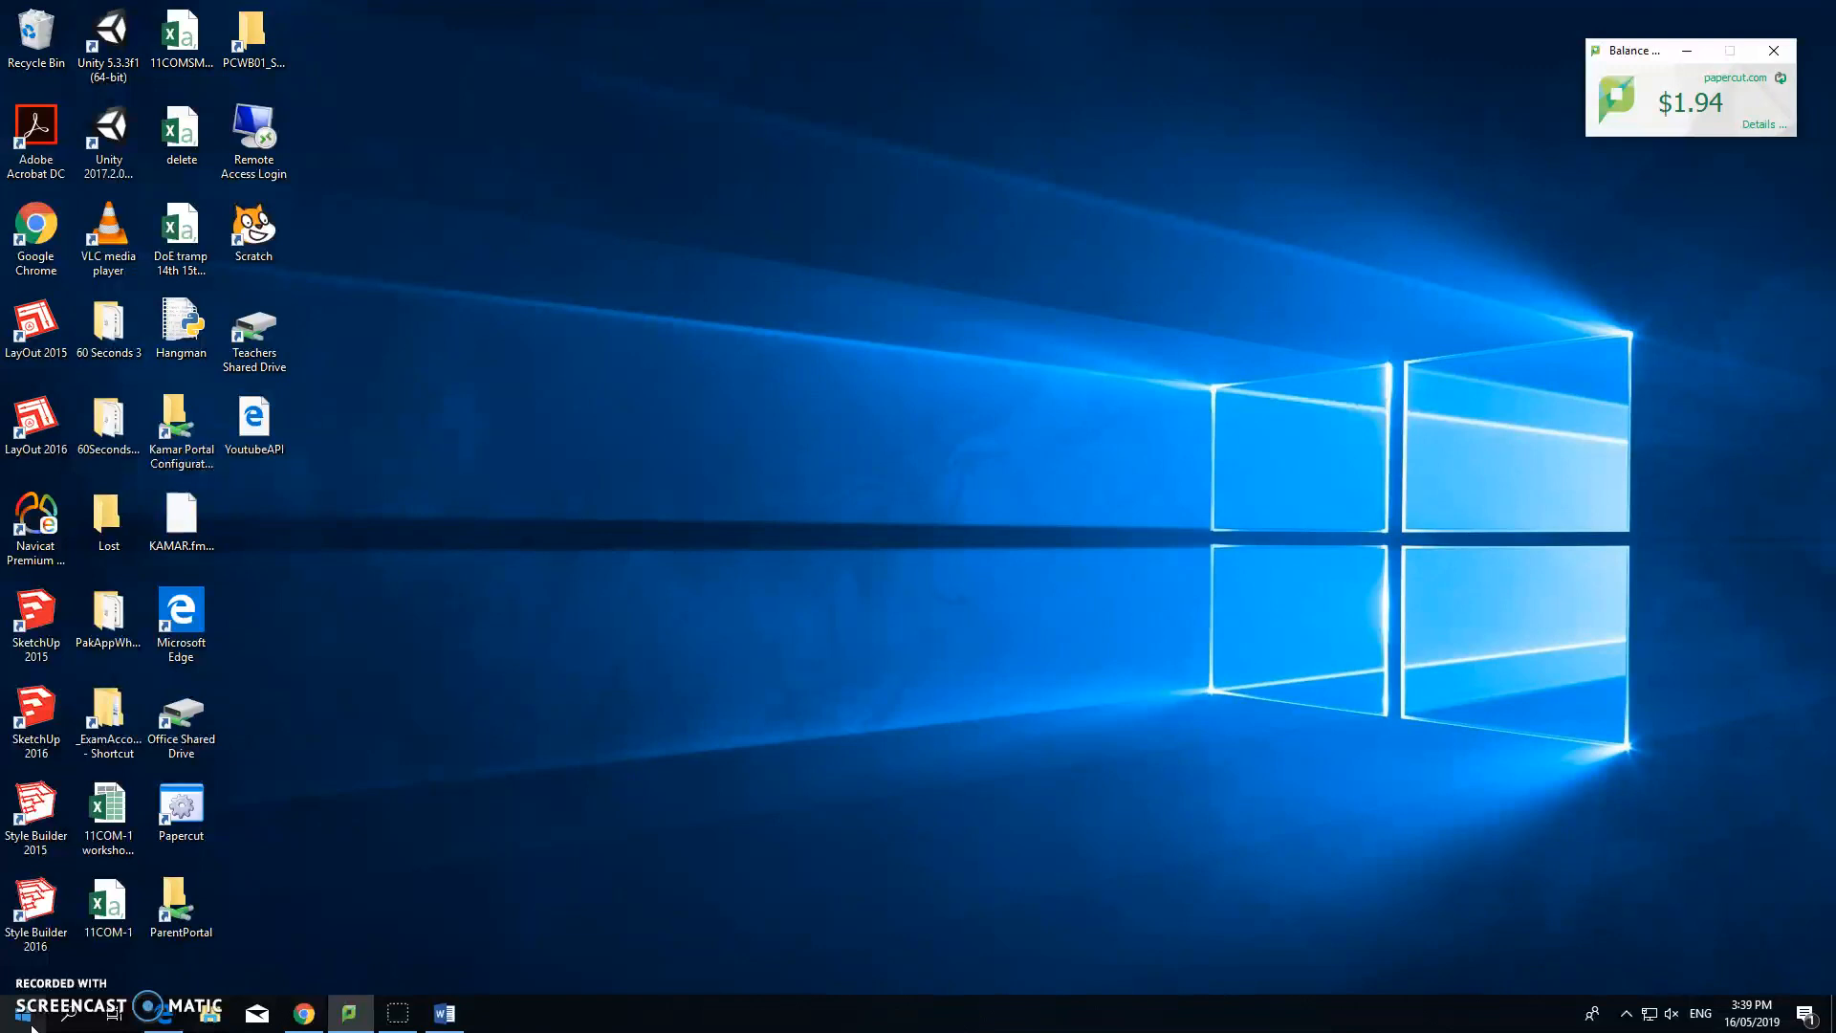
Launch Navicat Premium Essentials by searching 'navi' in the Start menu and choose Trial
{"action": "left_click", "coordinate": [7, 1026]}
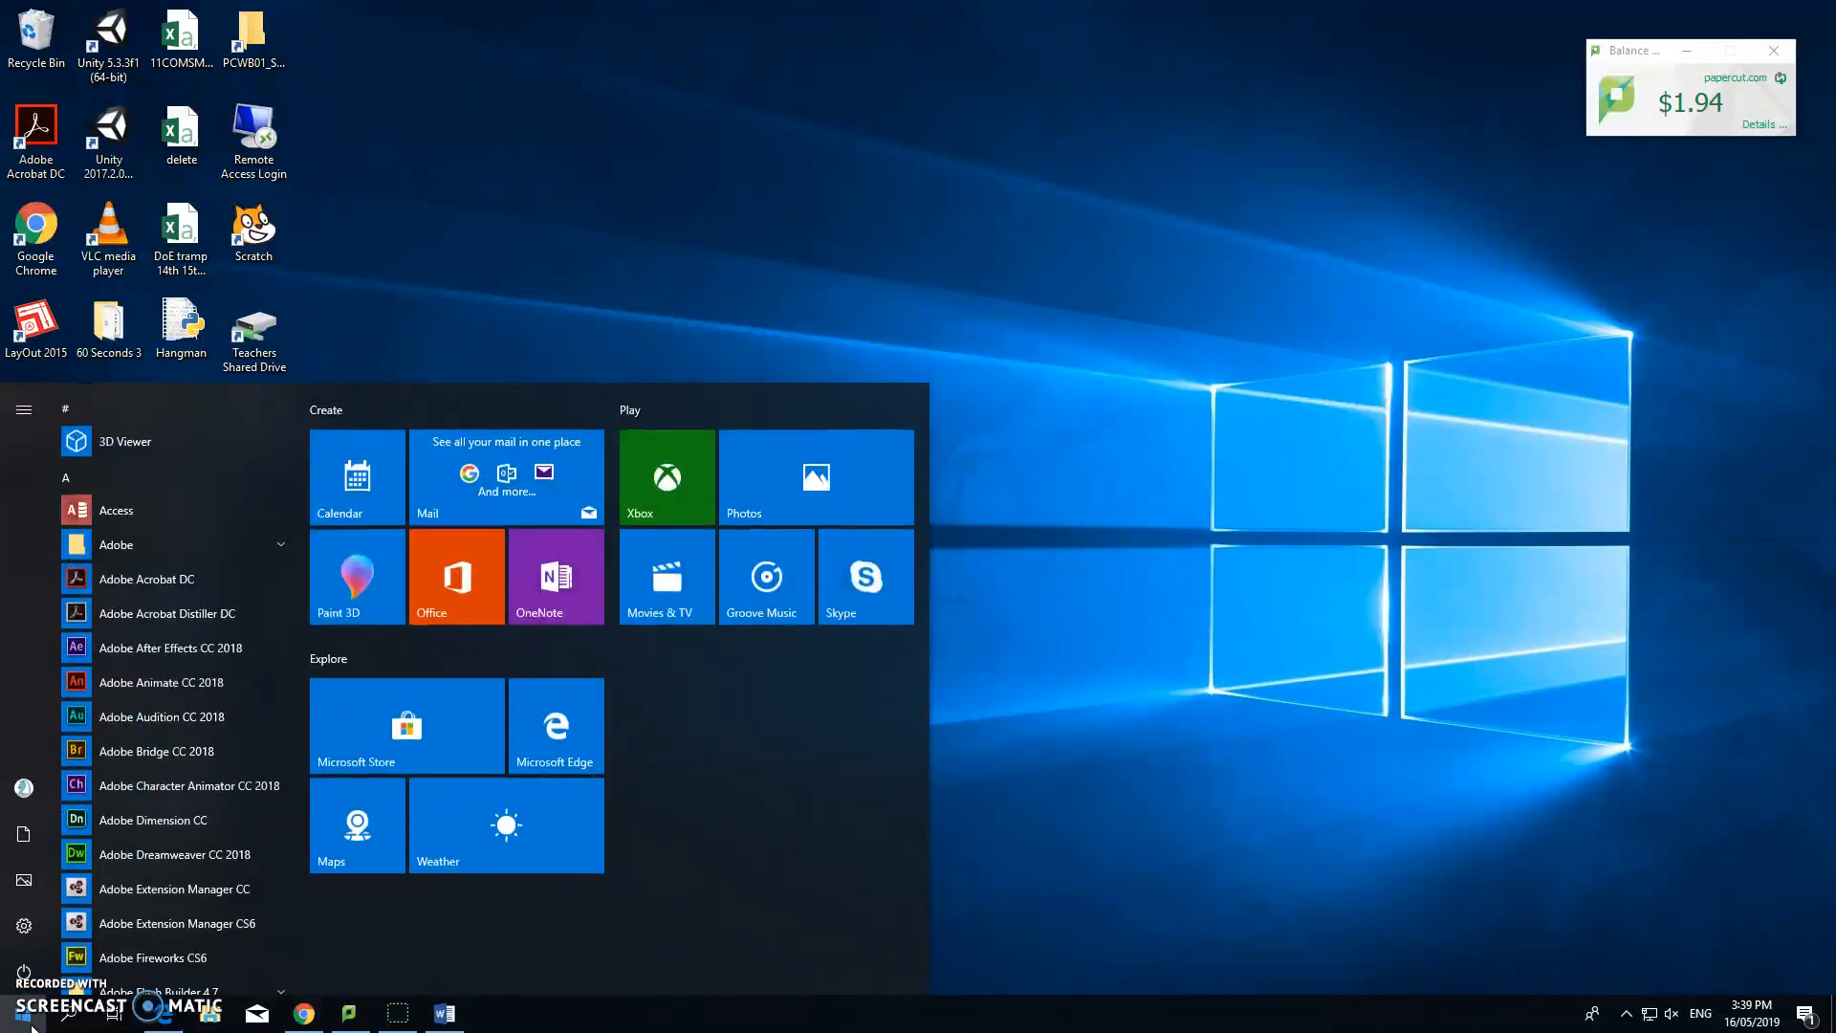
{"action": "type", "text": "navi"}
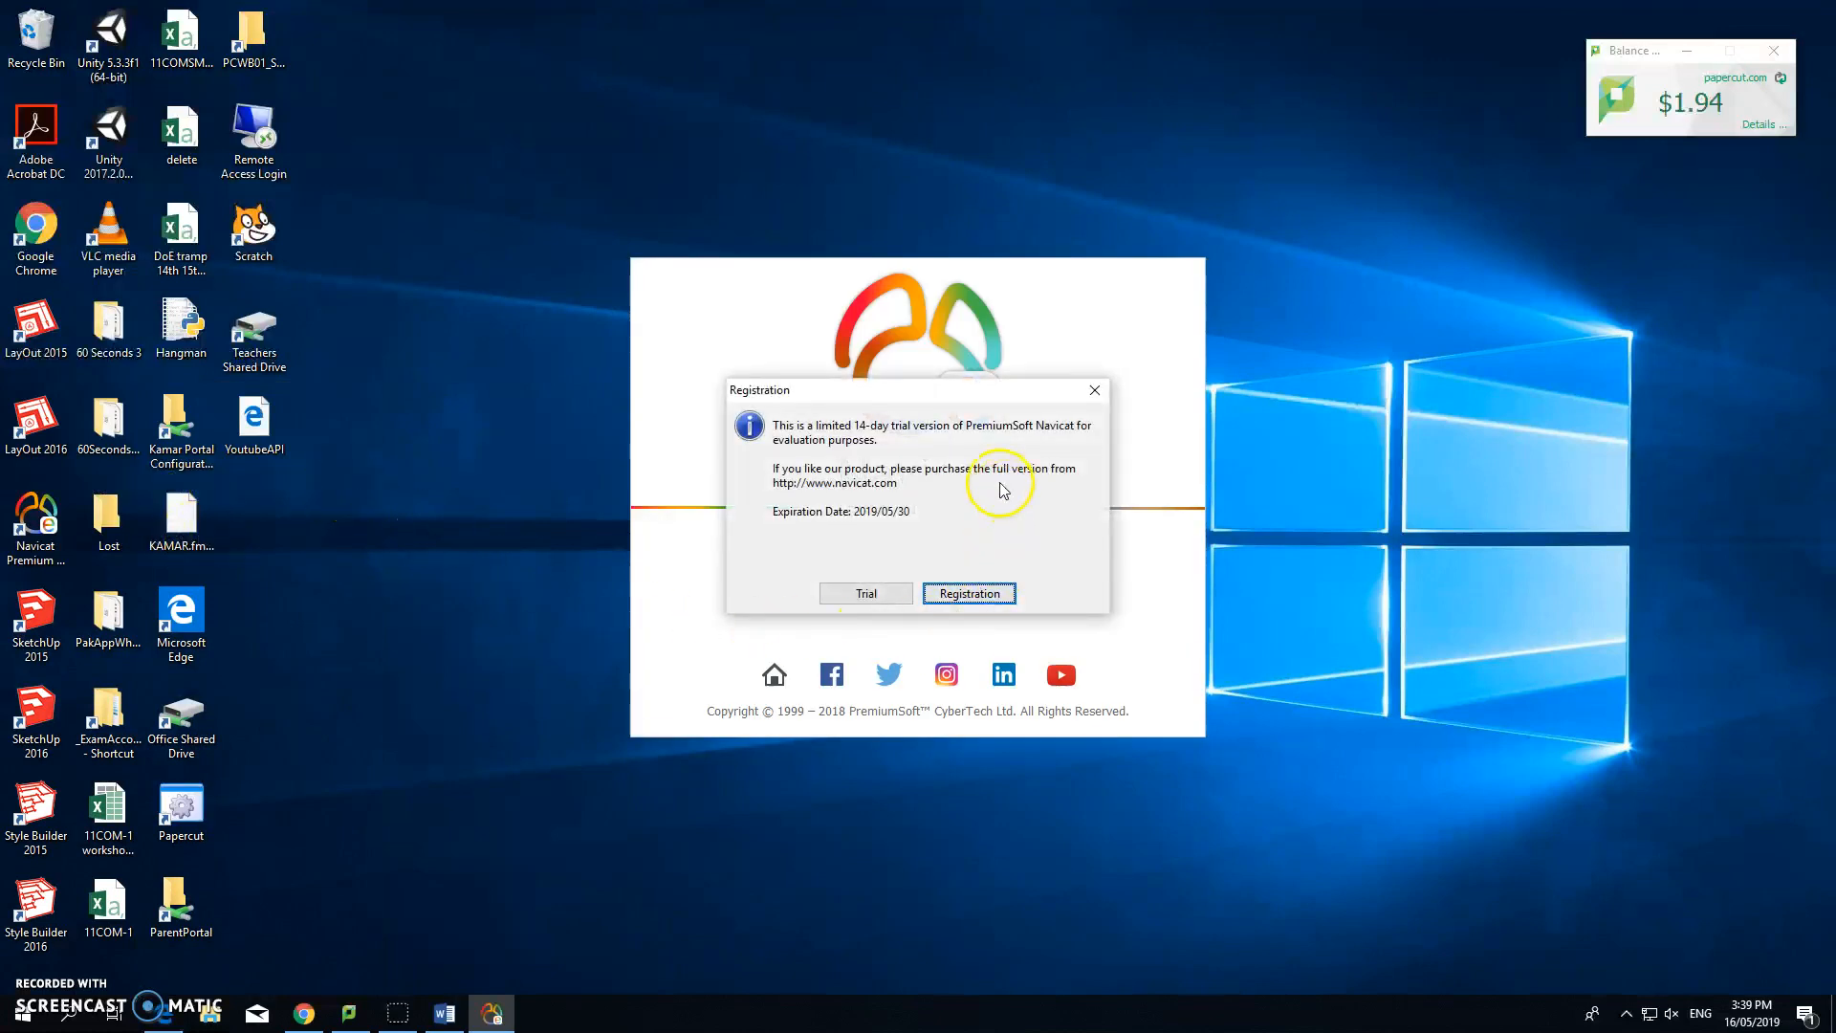
{"action": "mouse_move", "coordinate": [960, 491]}
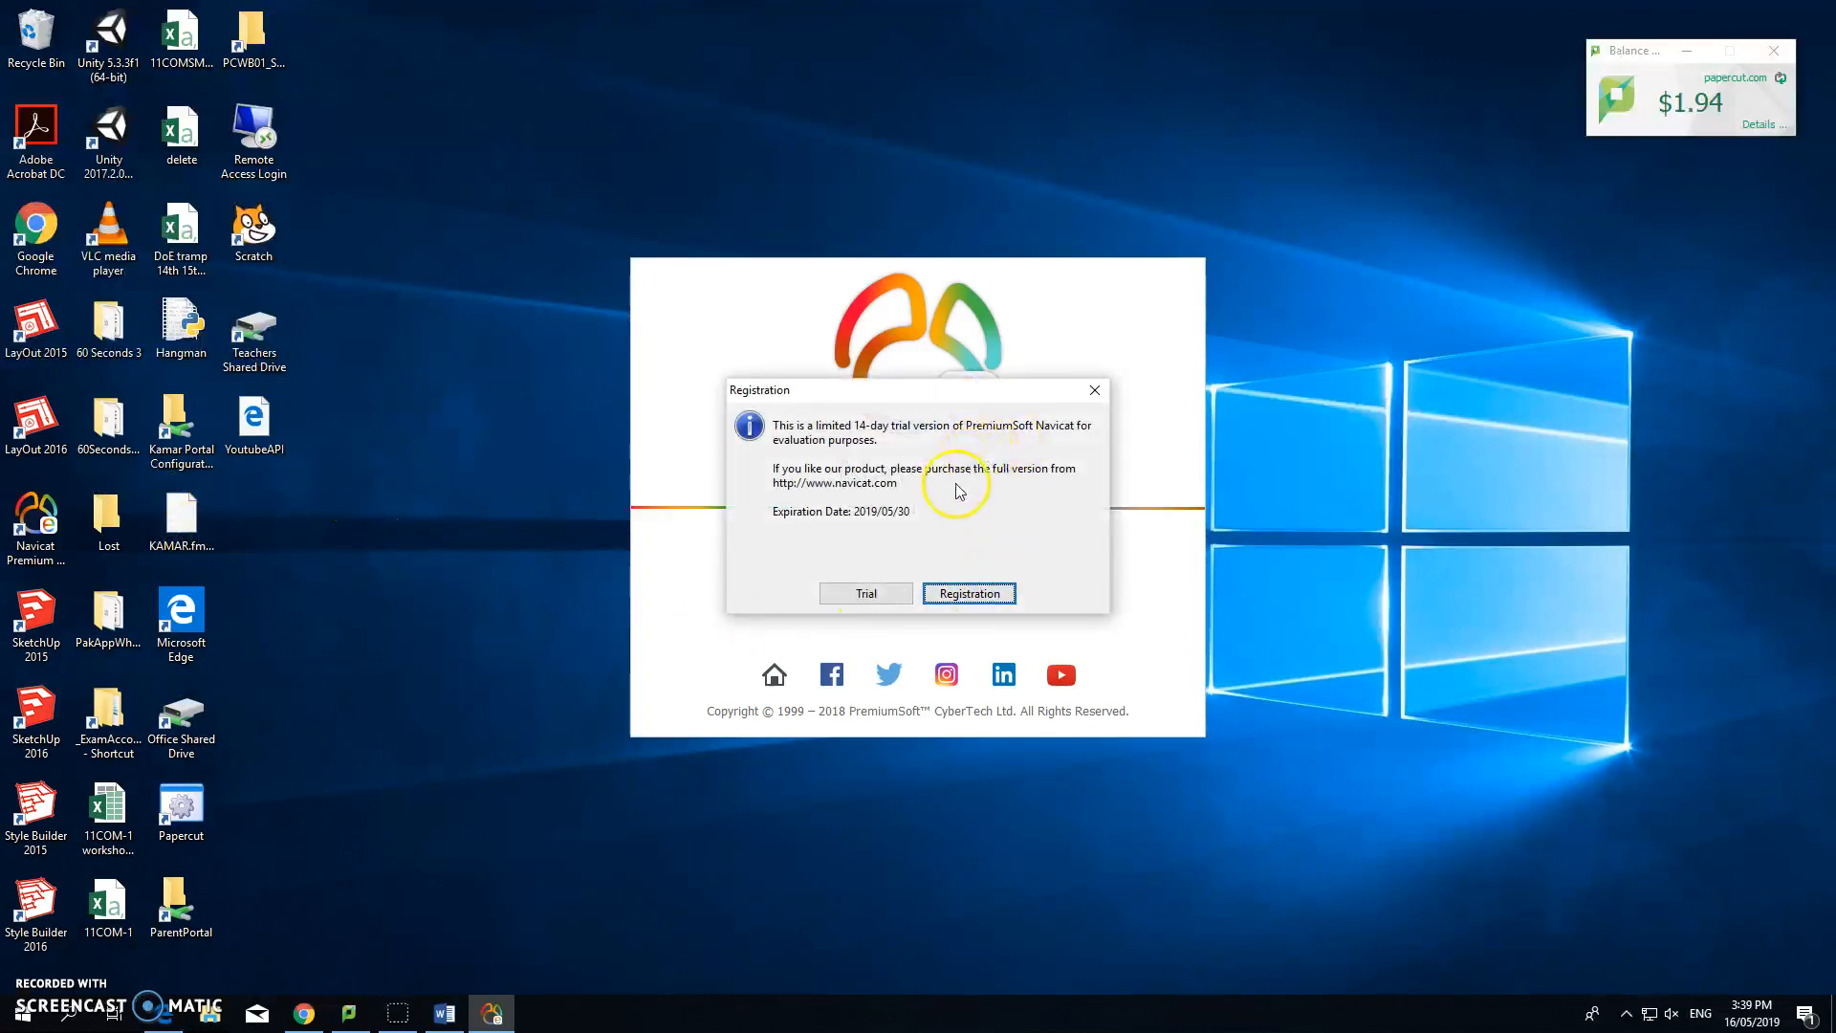
{"action": "mouse_move", "coordinate": [838, 611]}
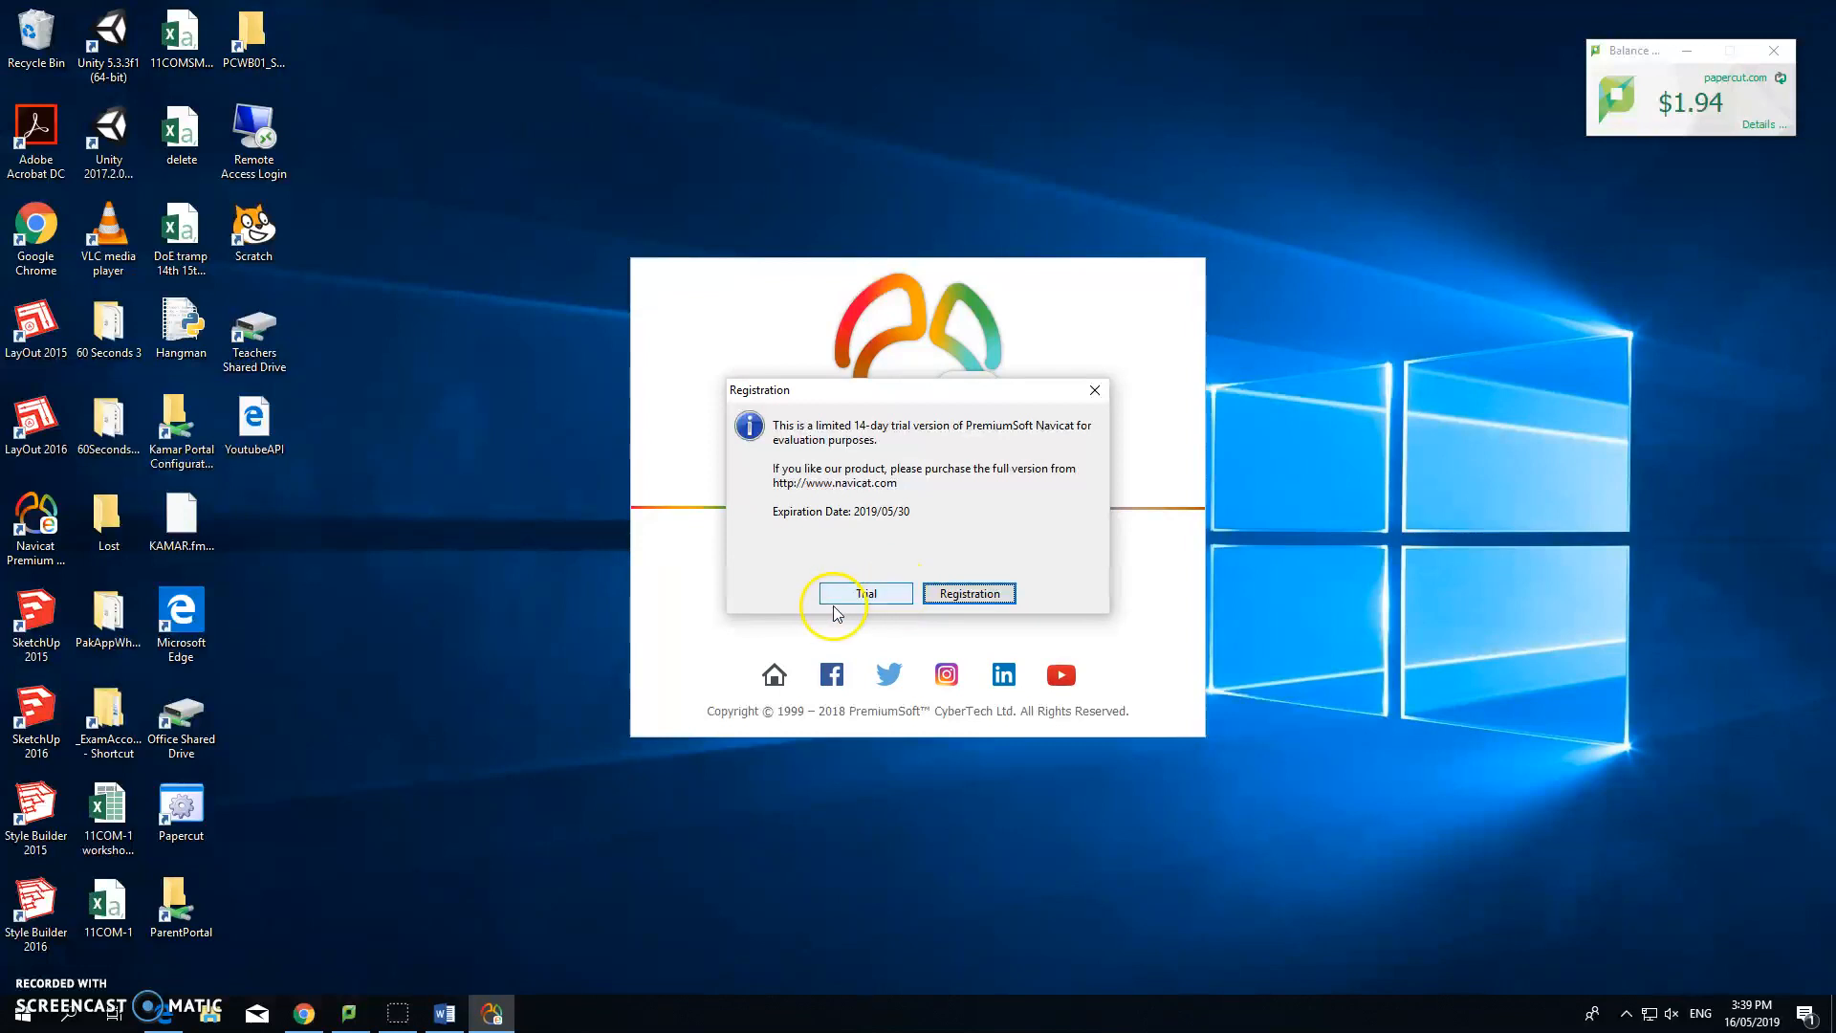
{"action": "left_click", "coordinate": [862, 593]}
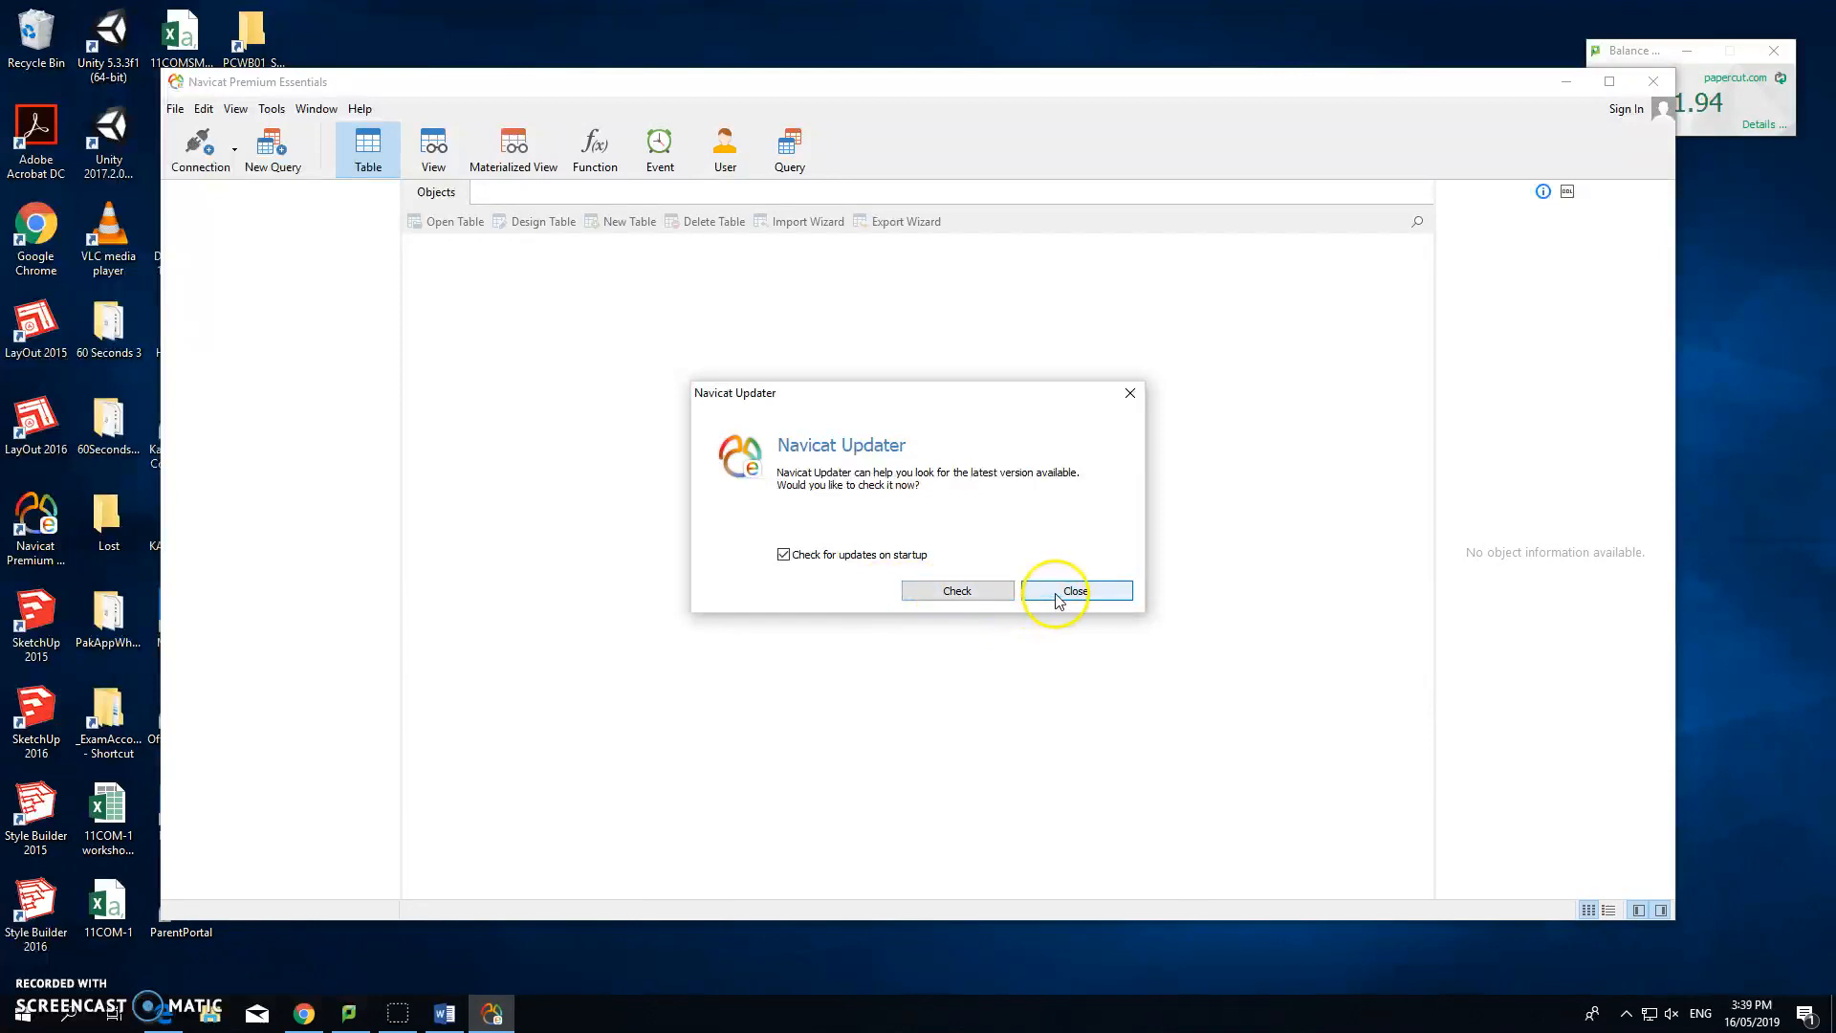
Close the Navicat Updater prompt without checking for updates
{"action": "left_click", "coordinate": [1074, 590]}
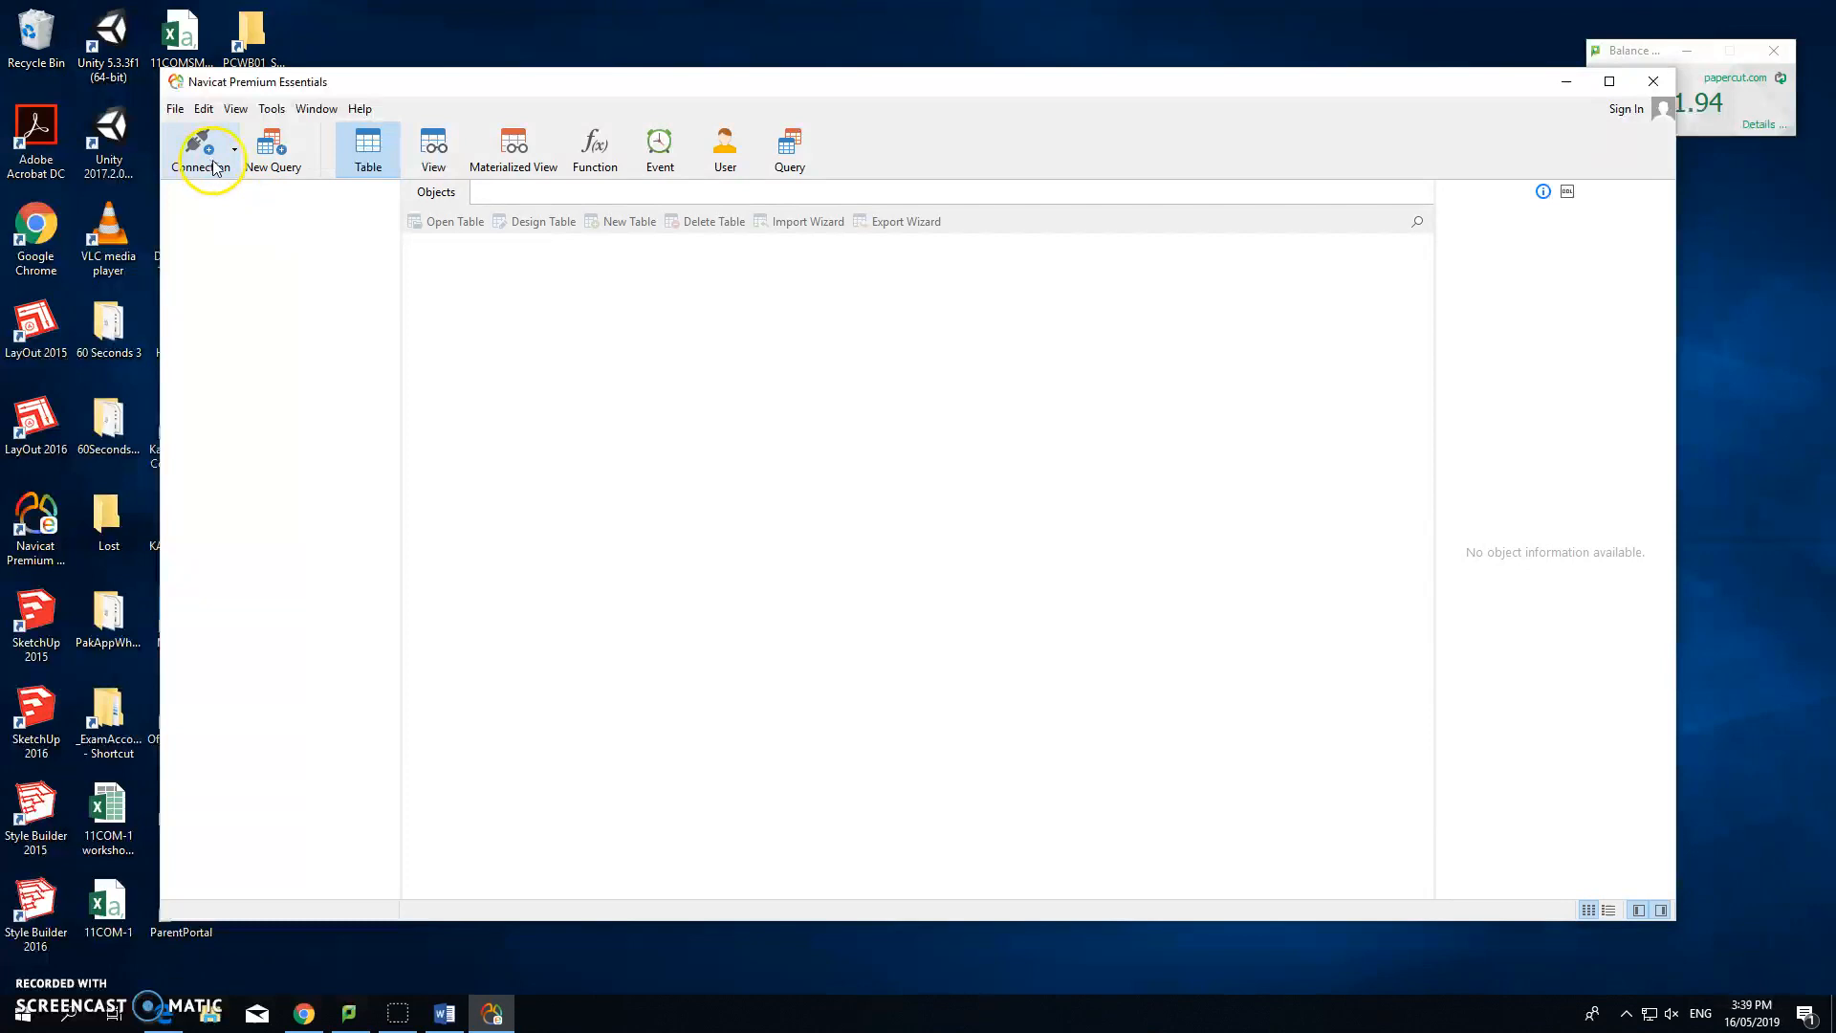
{"action": "mouse_move", "coordinate": [240, 155]}
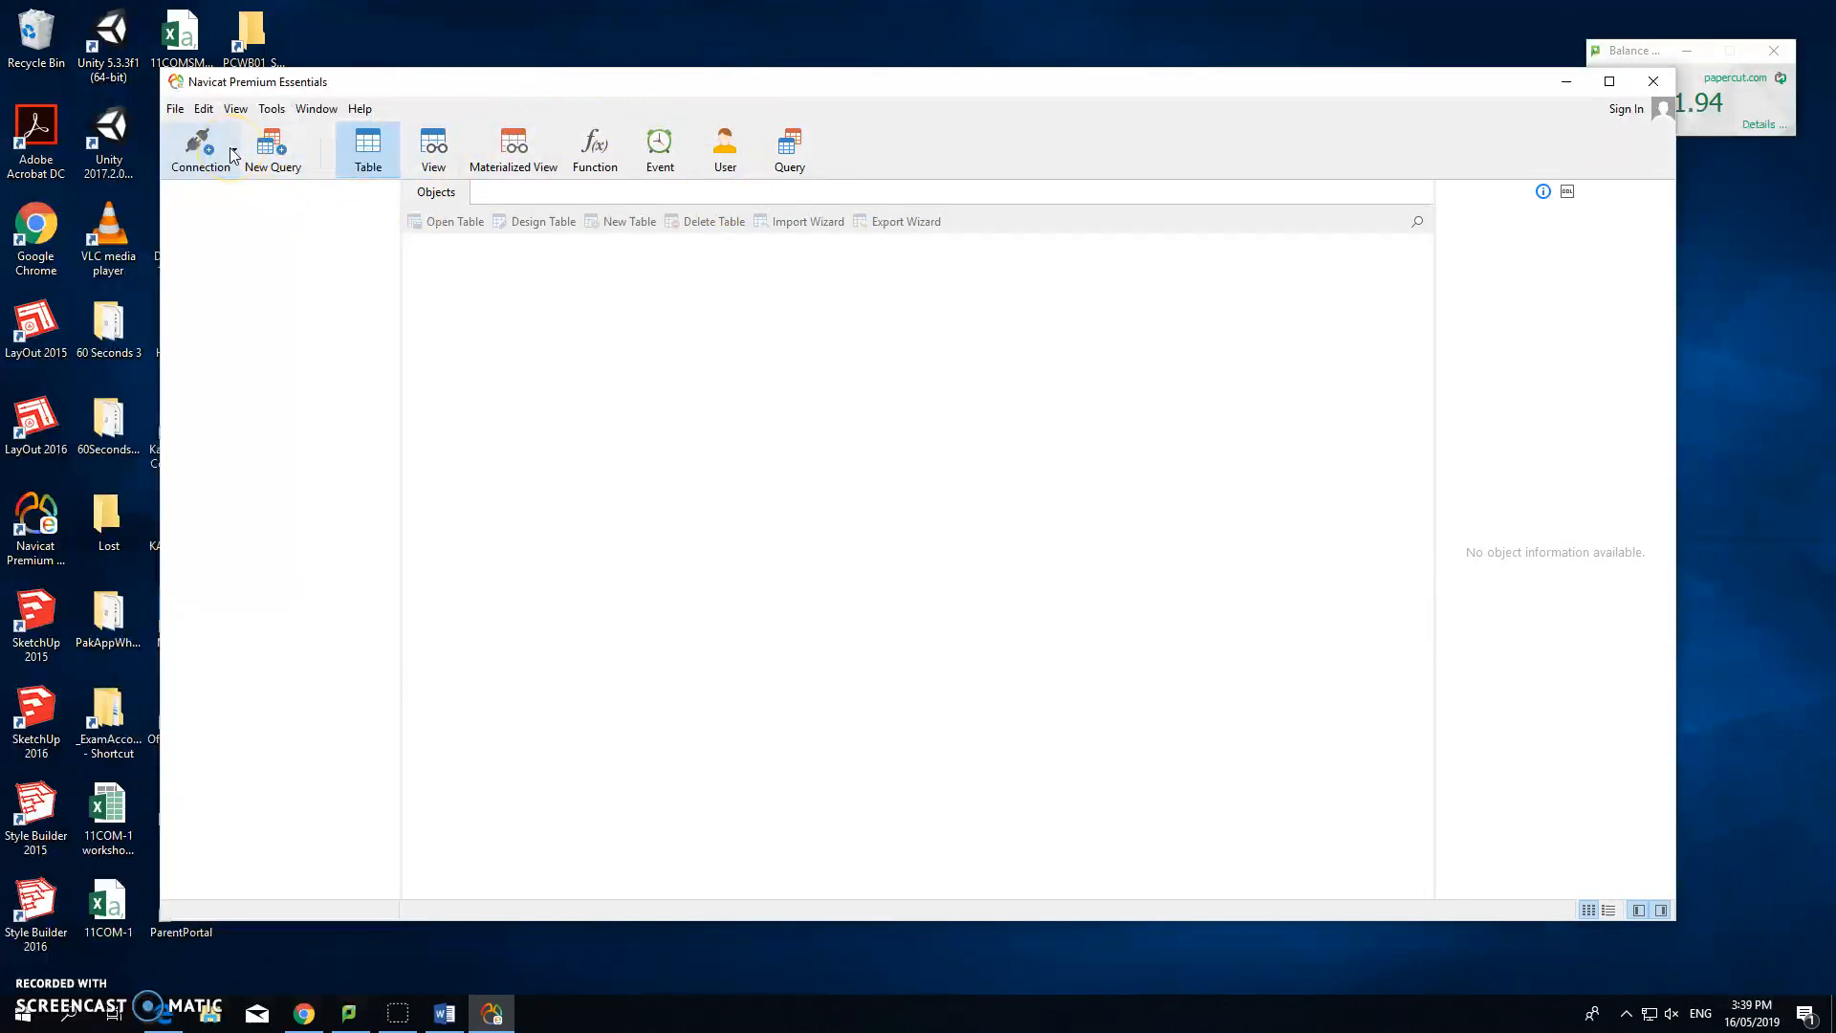
Add a MySQL connection named 'MySQL' for root, using the password from the Word document
{"action": "left_click", "coordinate": [202, 148]}
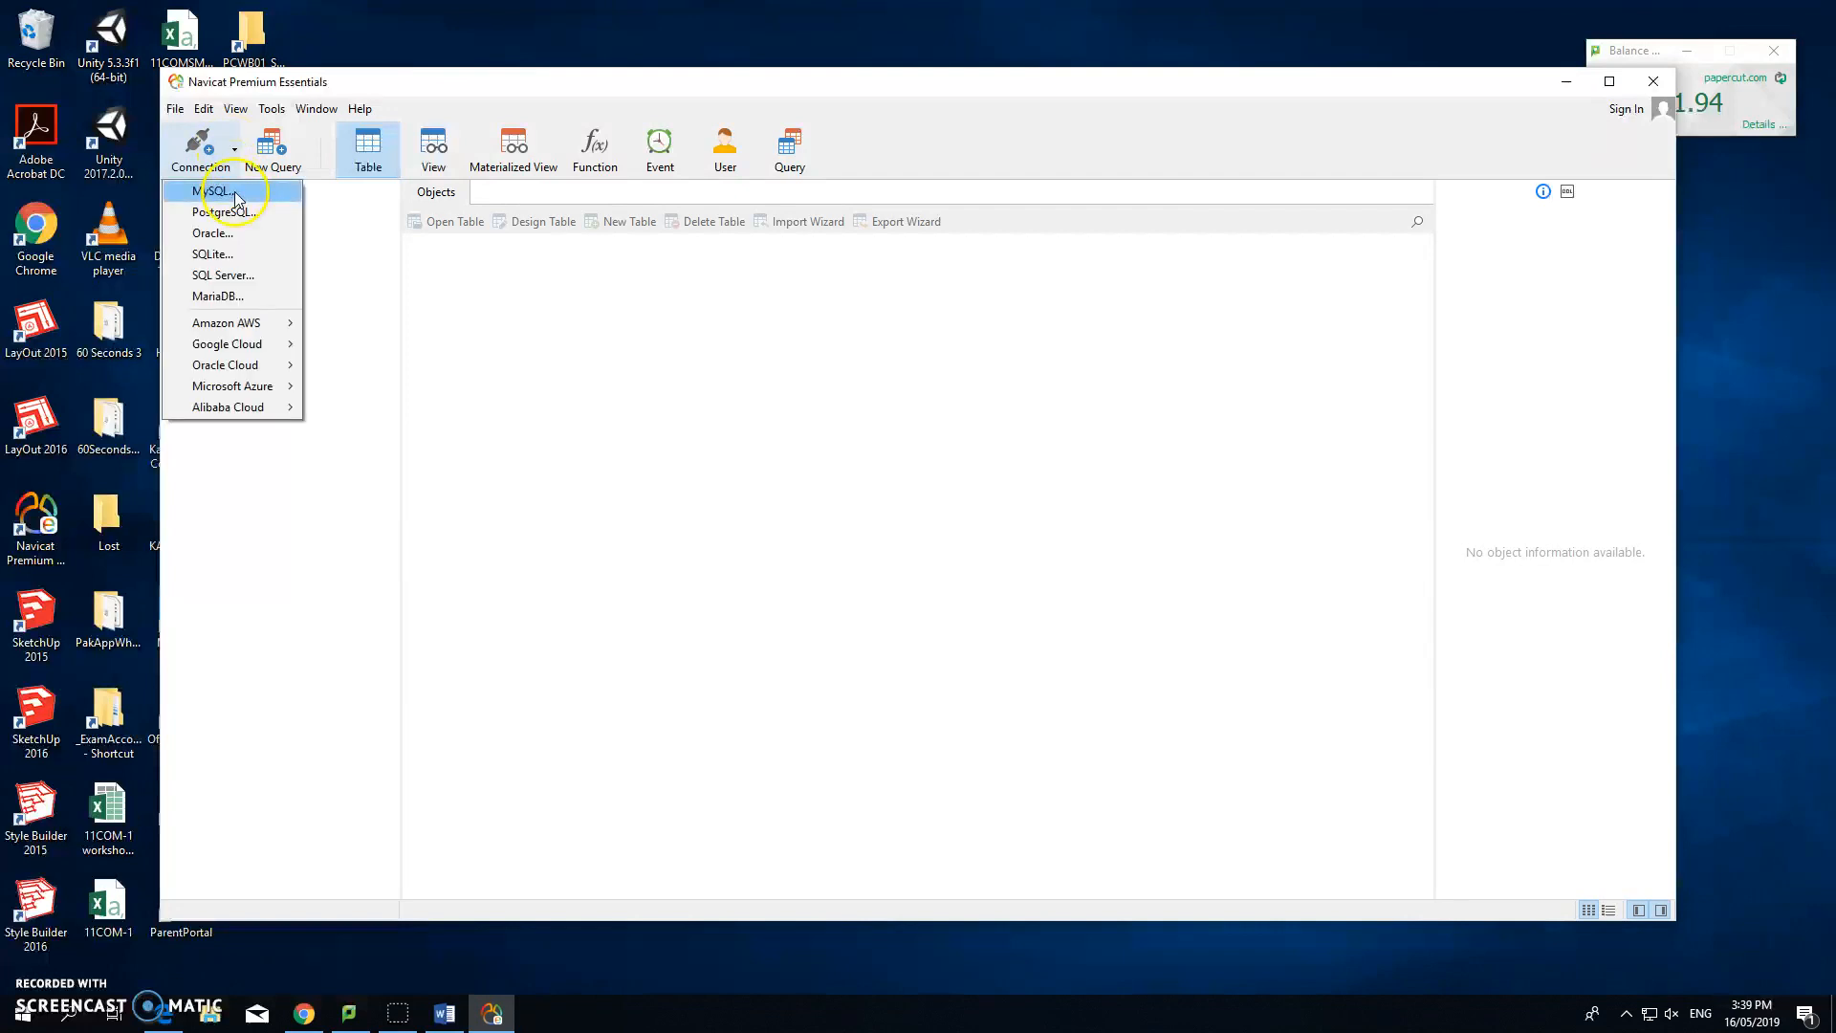
{"action": "left_click", "coordinate": [223, 192]}
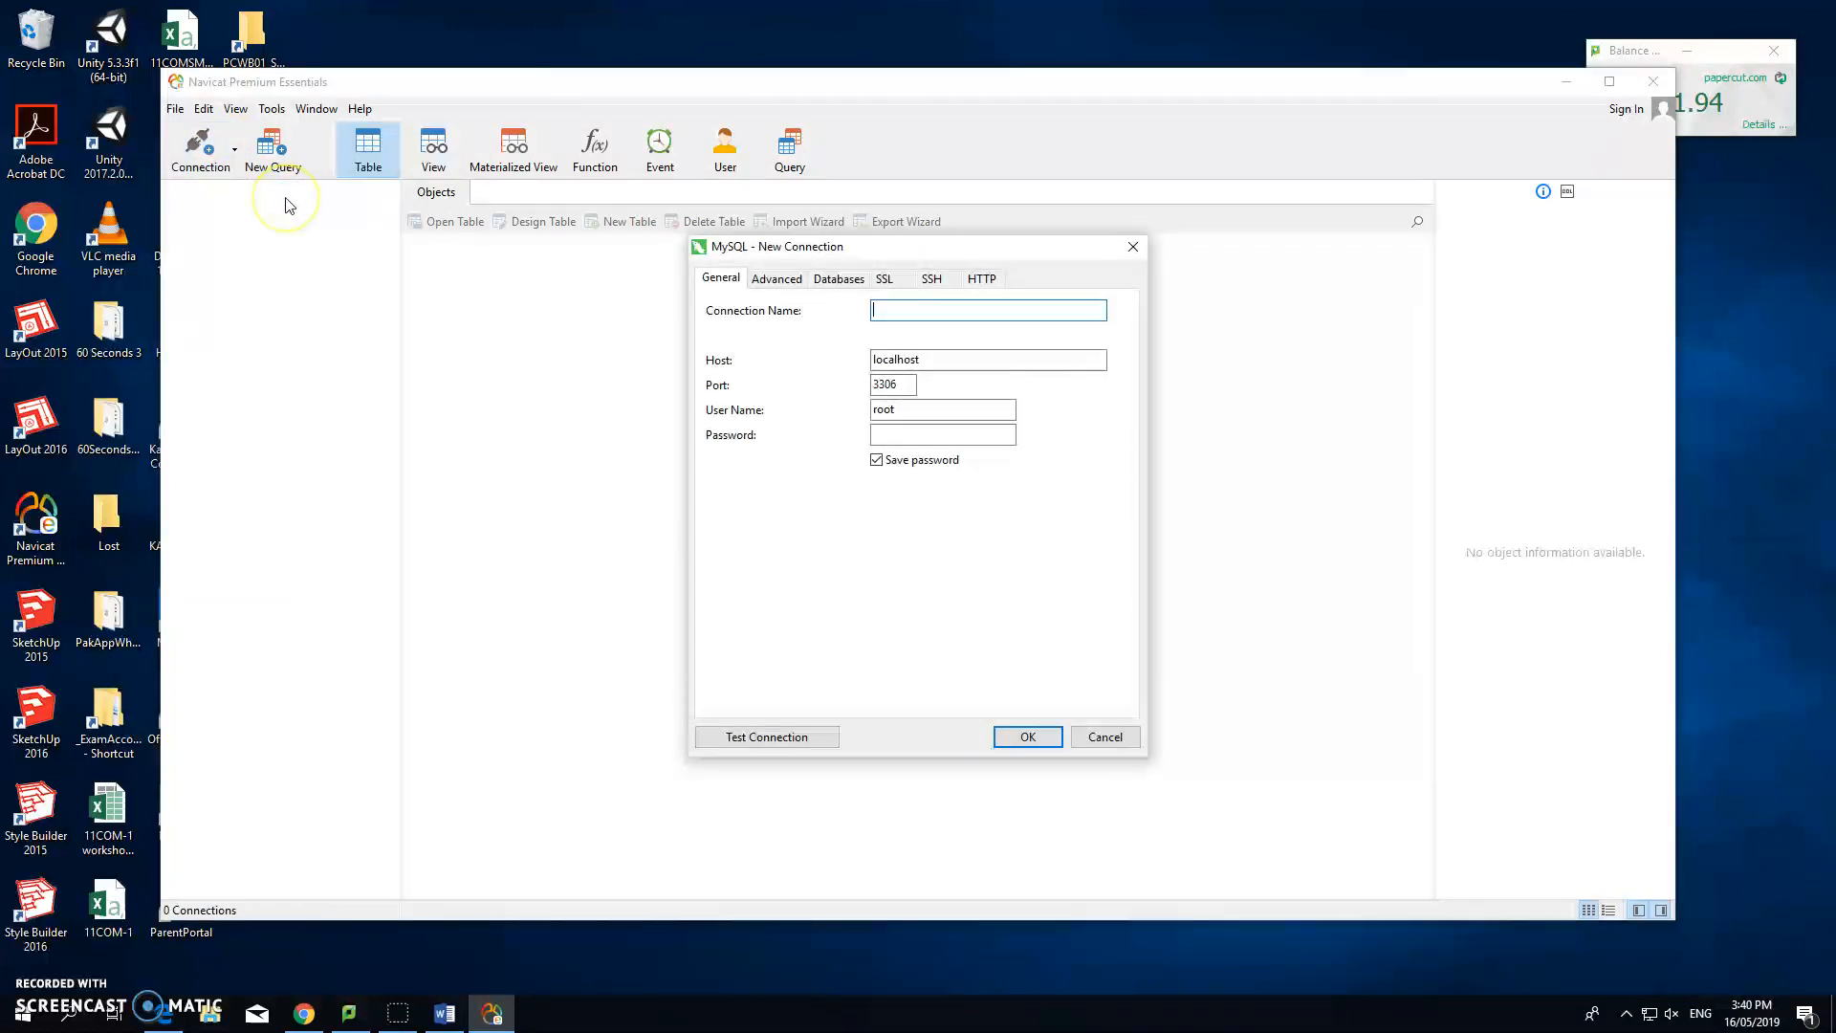
{"action": "type", "text": "M"}
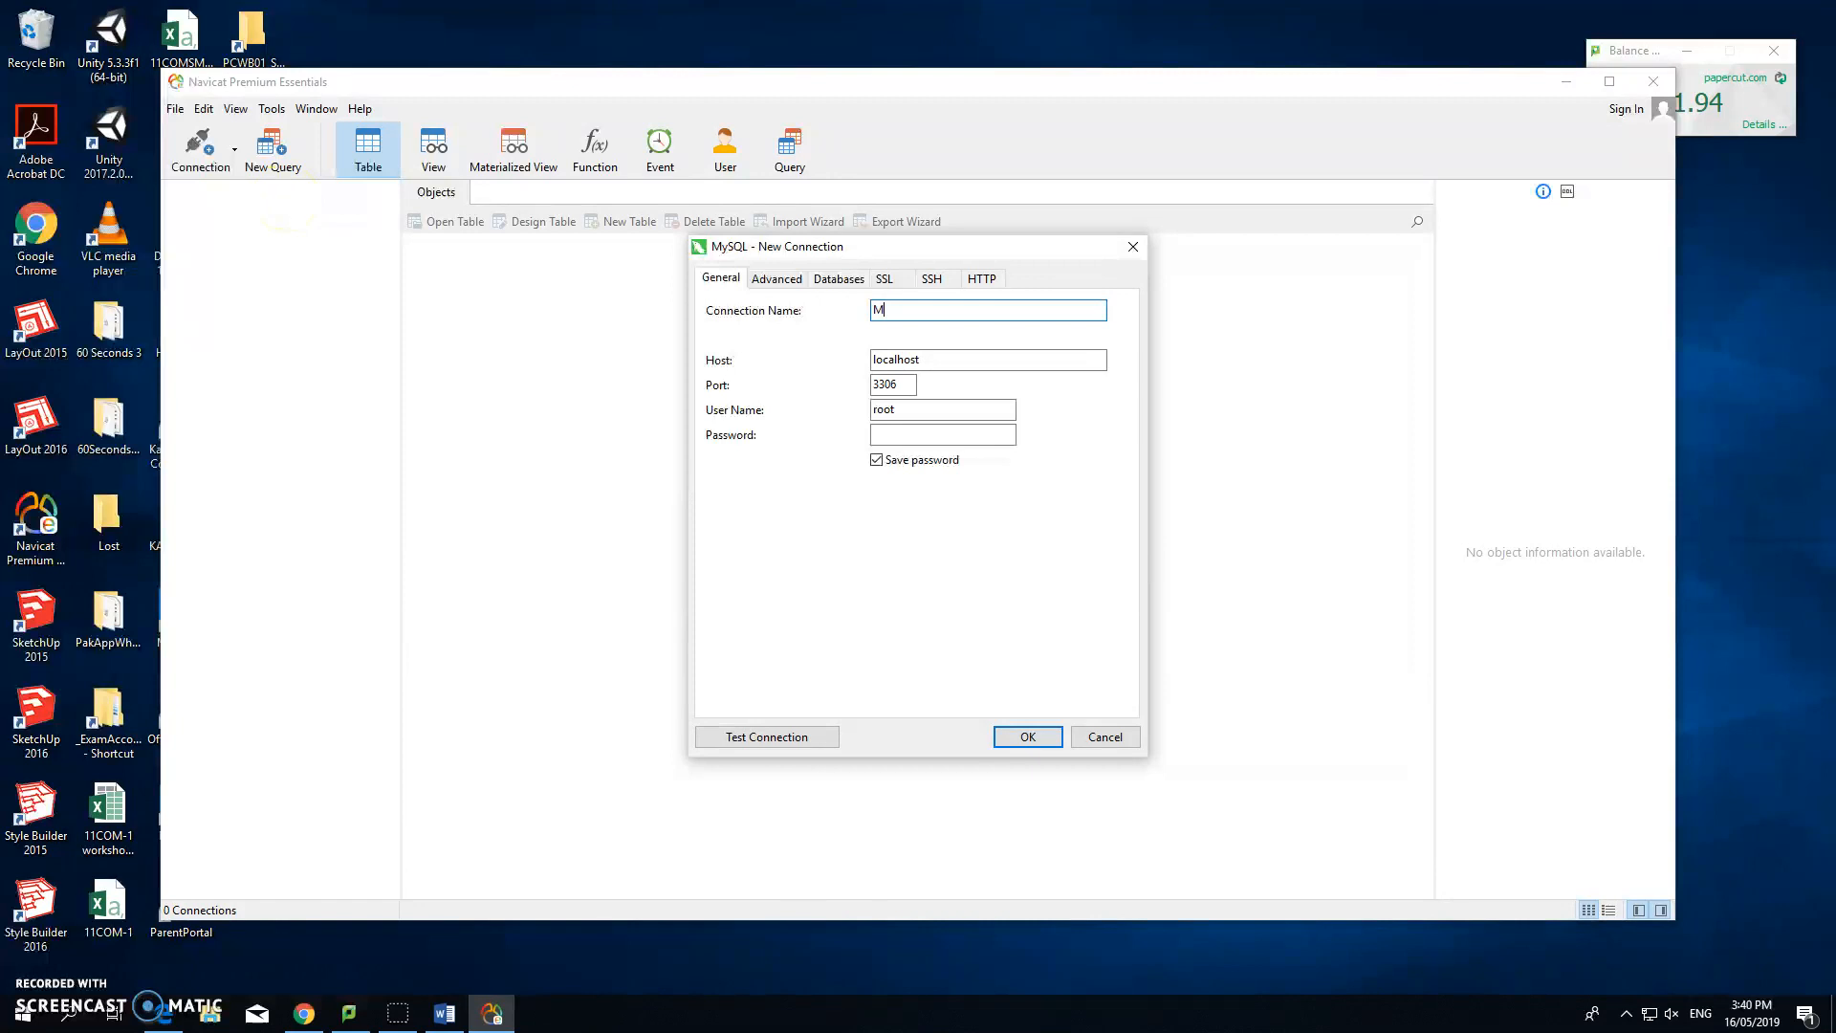
{"action": "type", "text": "ySQL"}
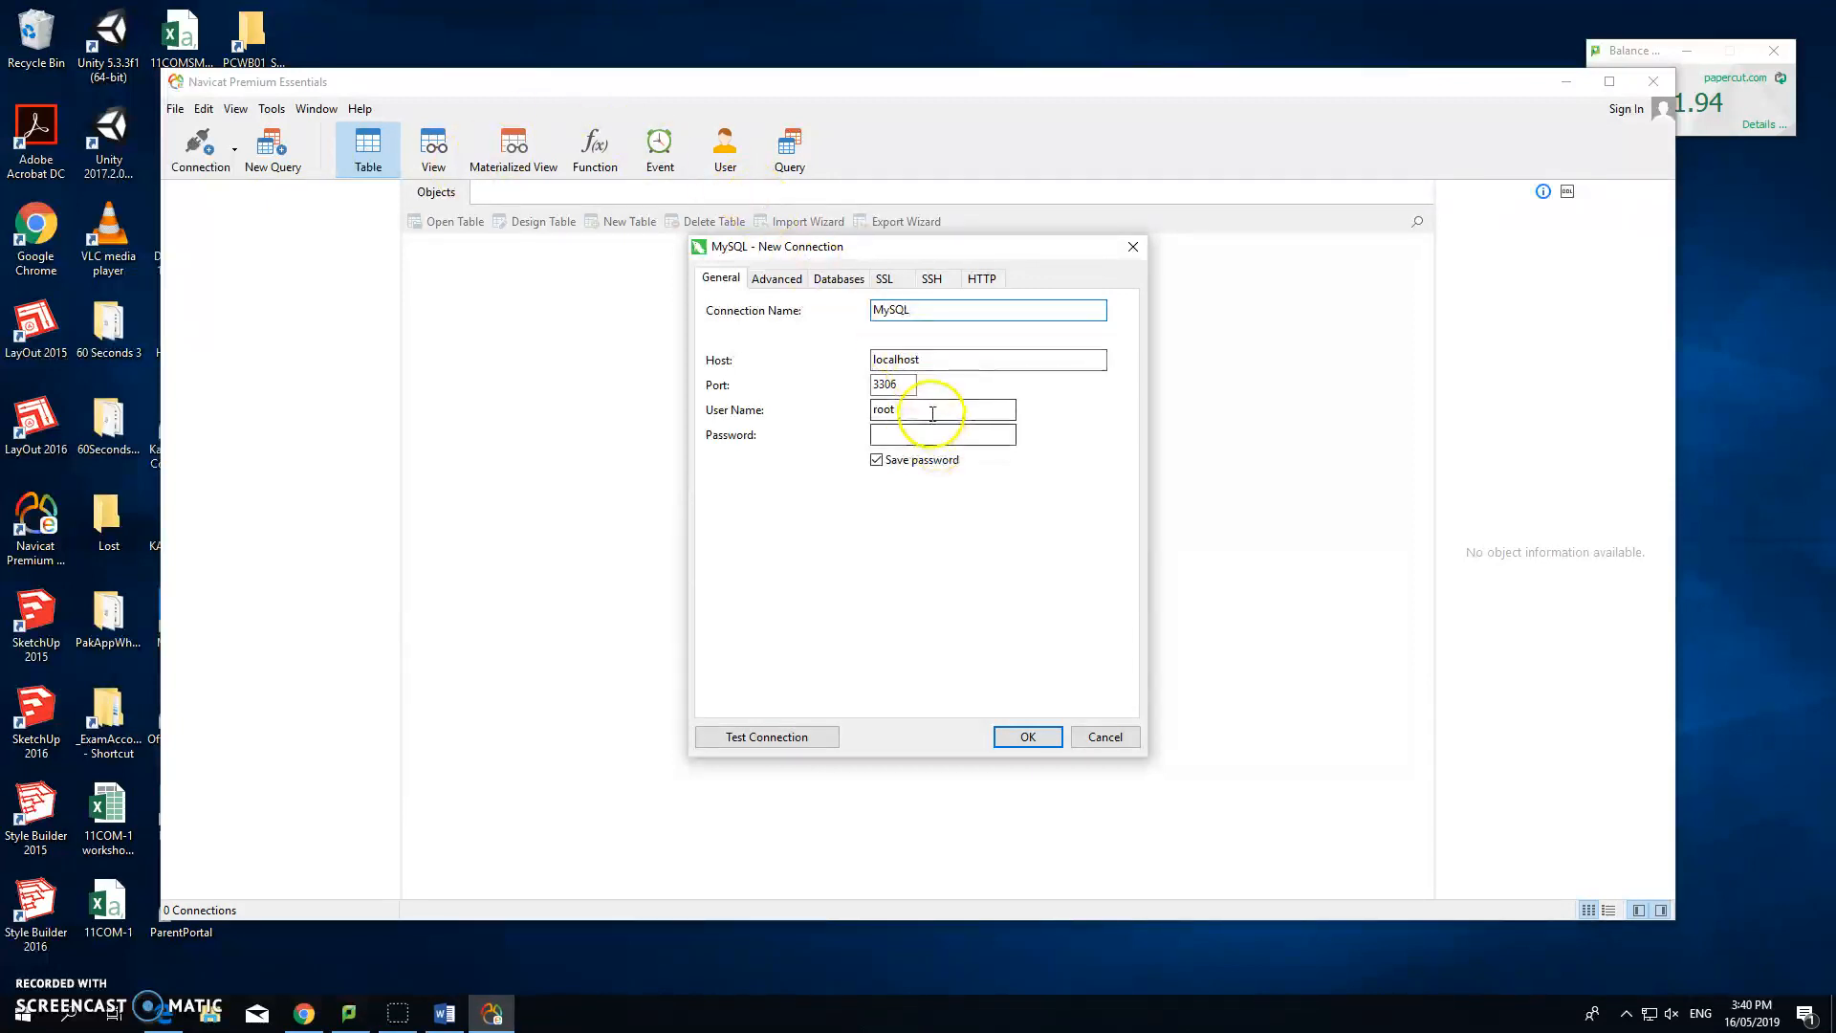
{"action": "left_click", "coordinate": [941, 434]}
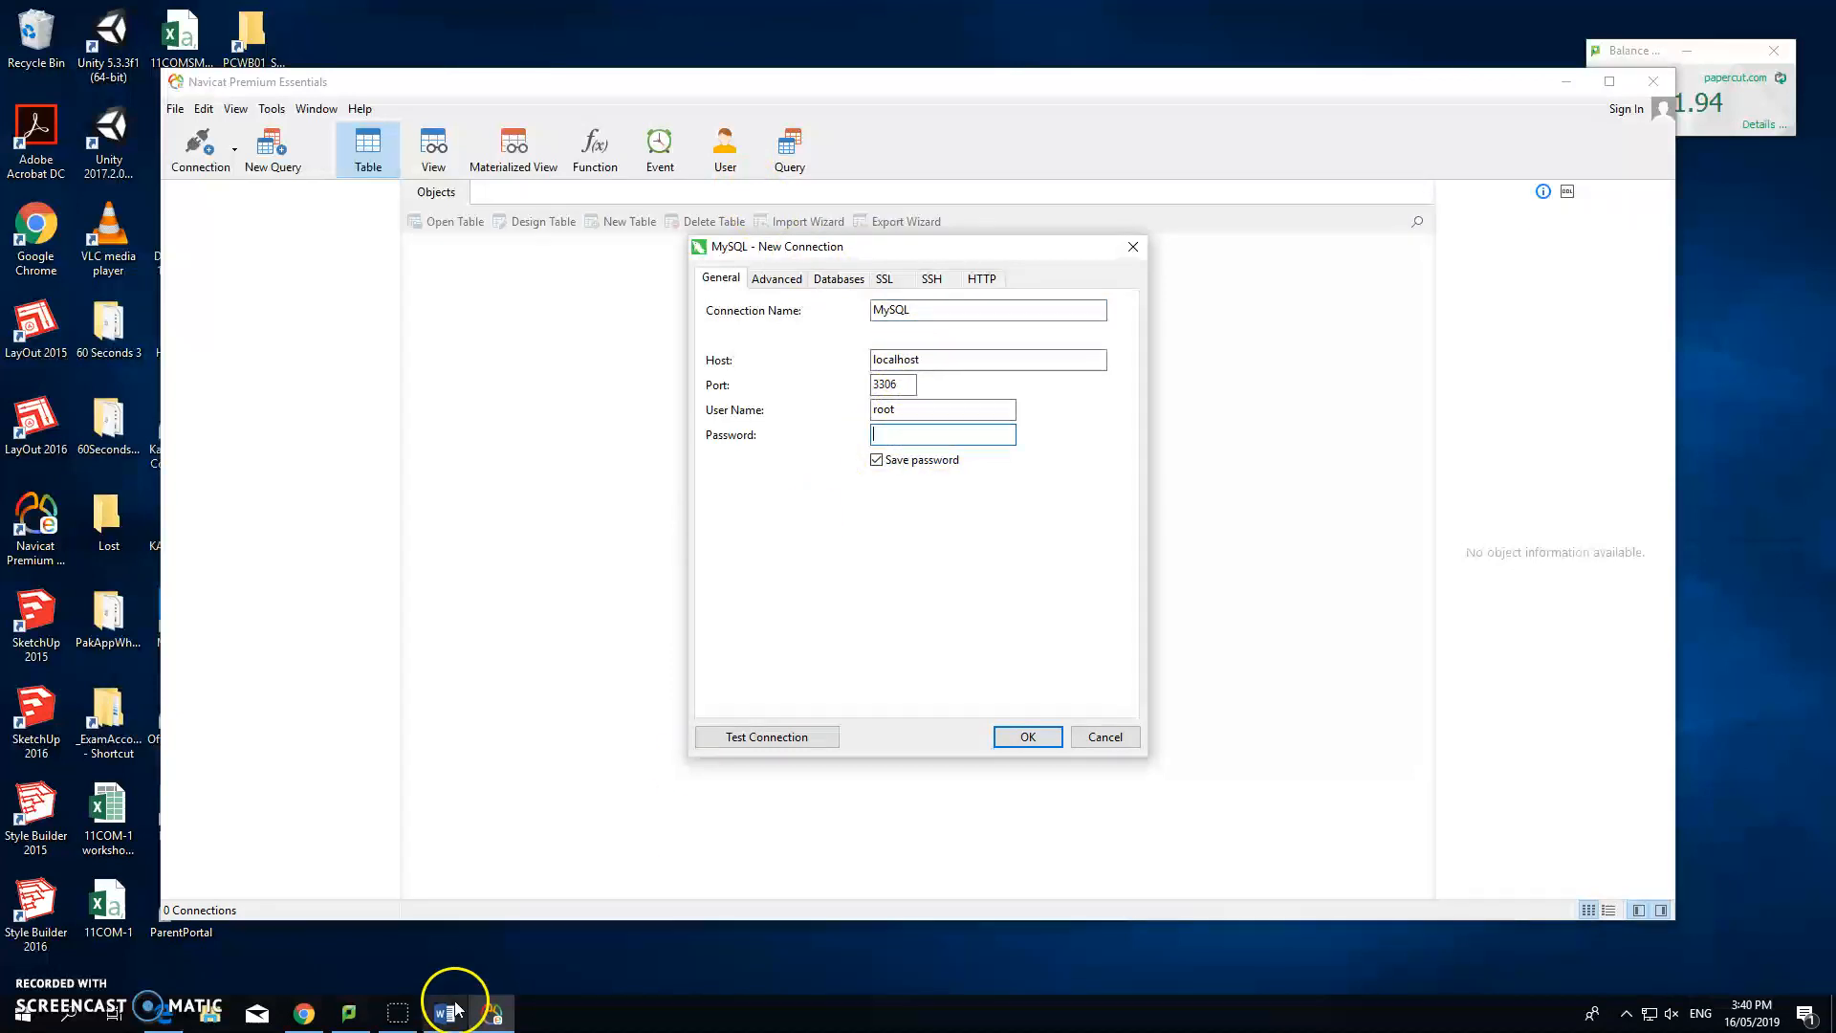
{"action": "left_click", "coordinate": [445, 1010]}
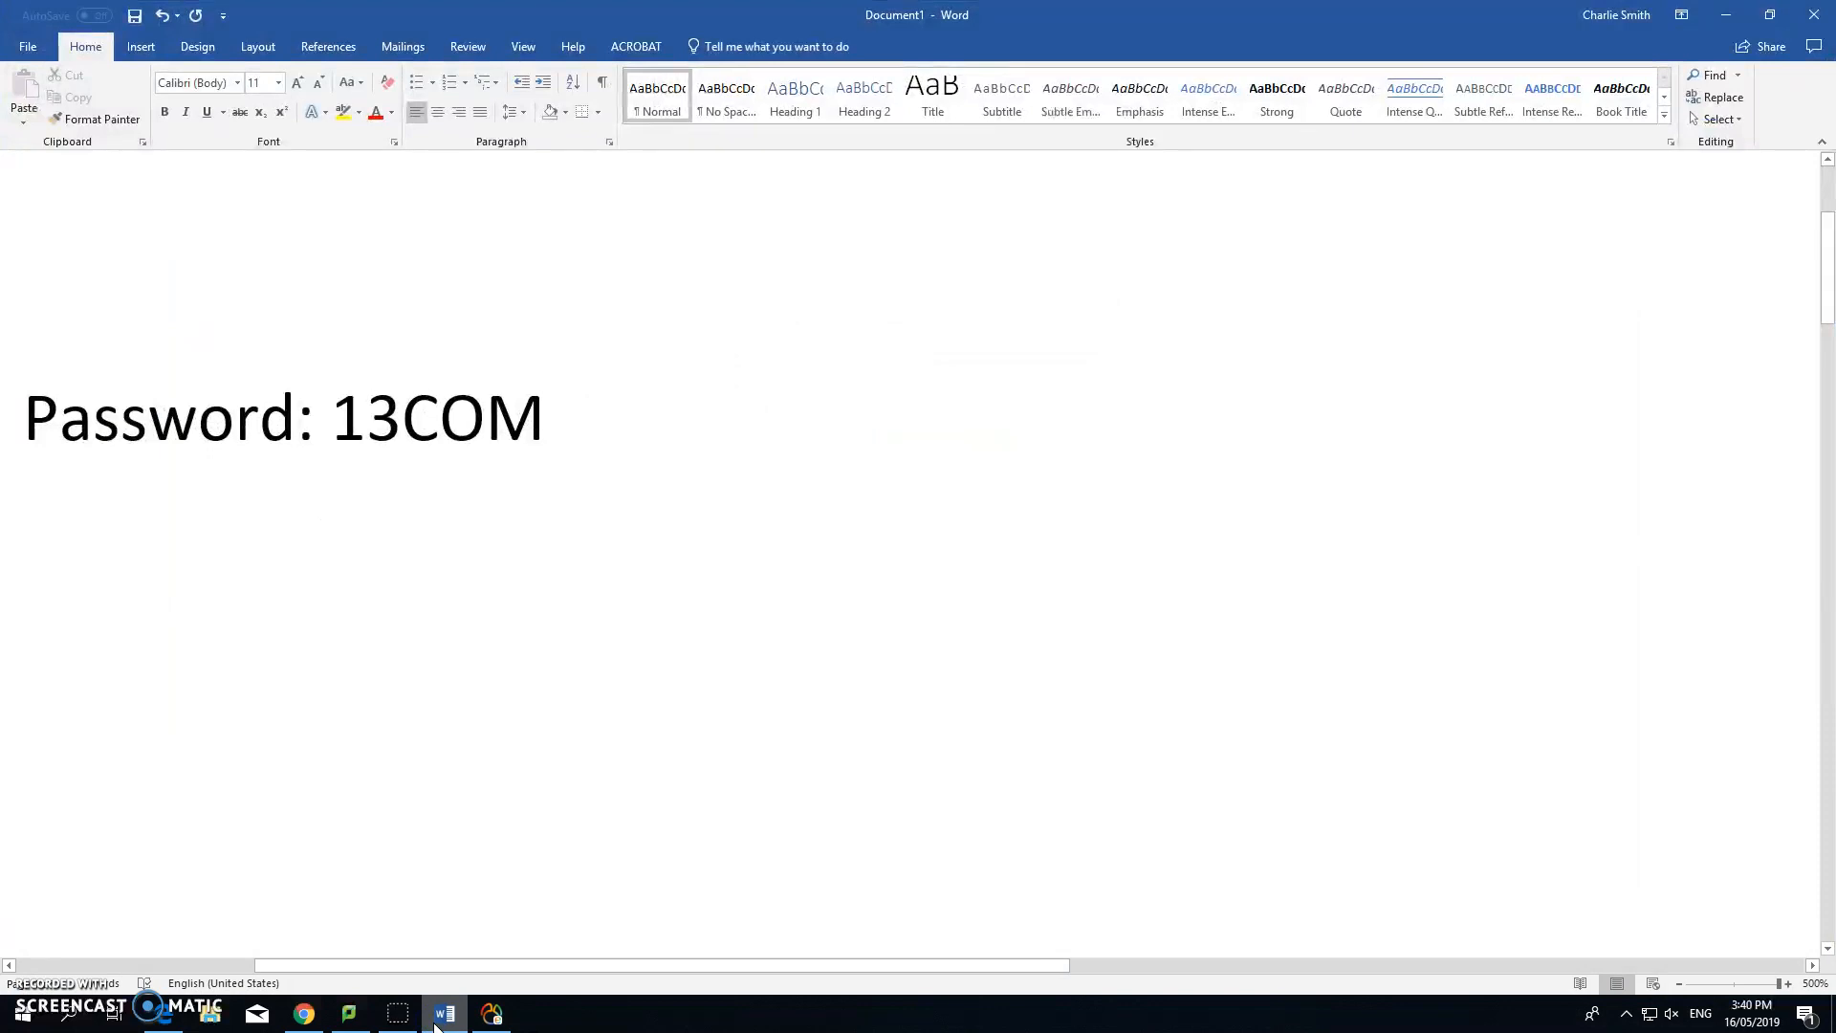
{"action": "left_click", "coordinate": [913, 434]}
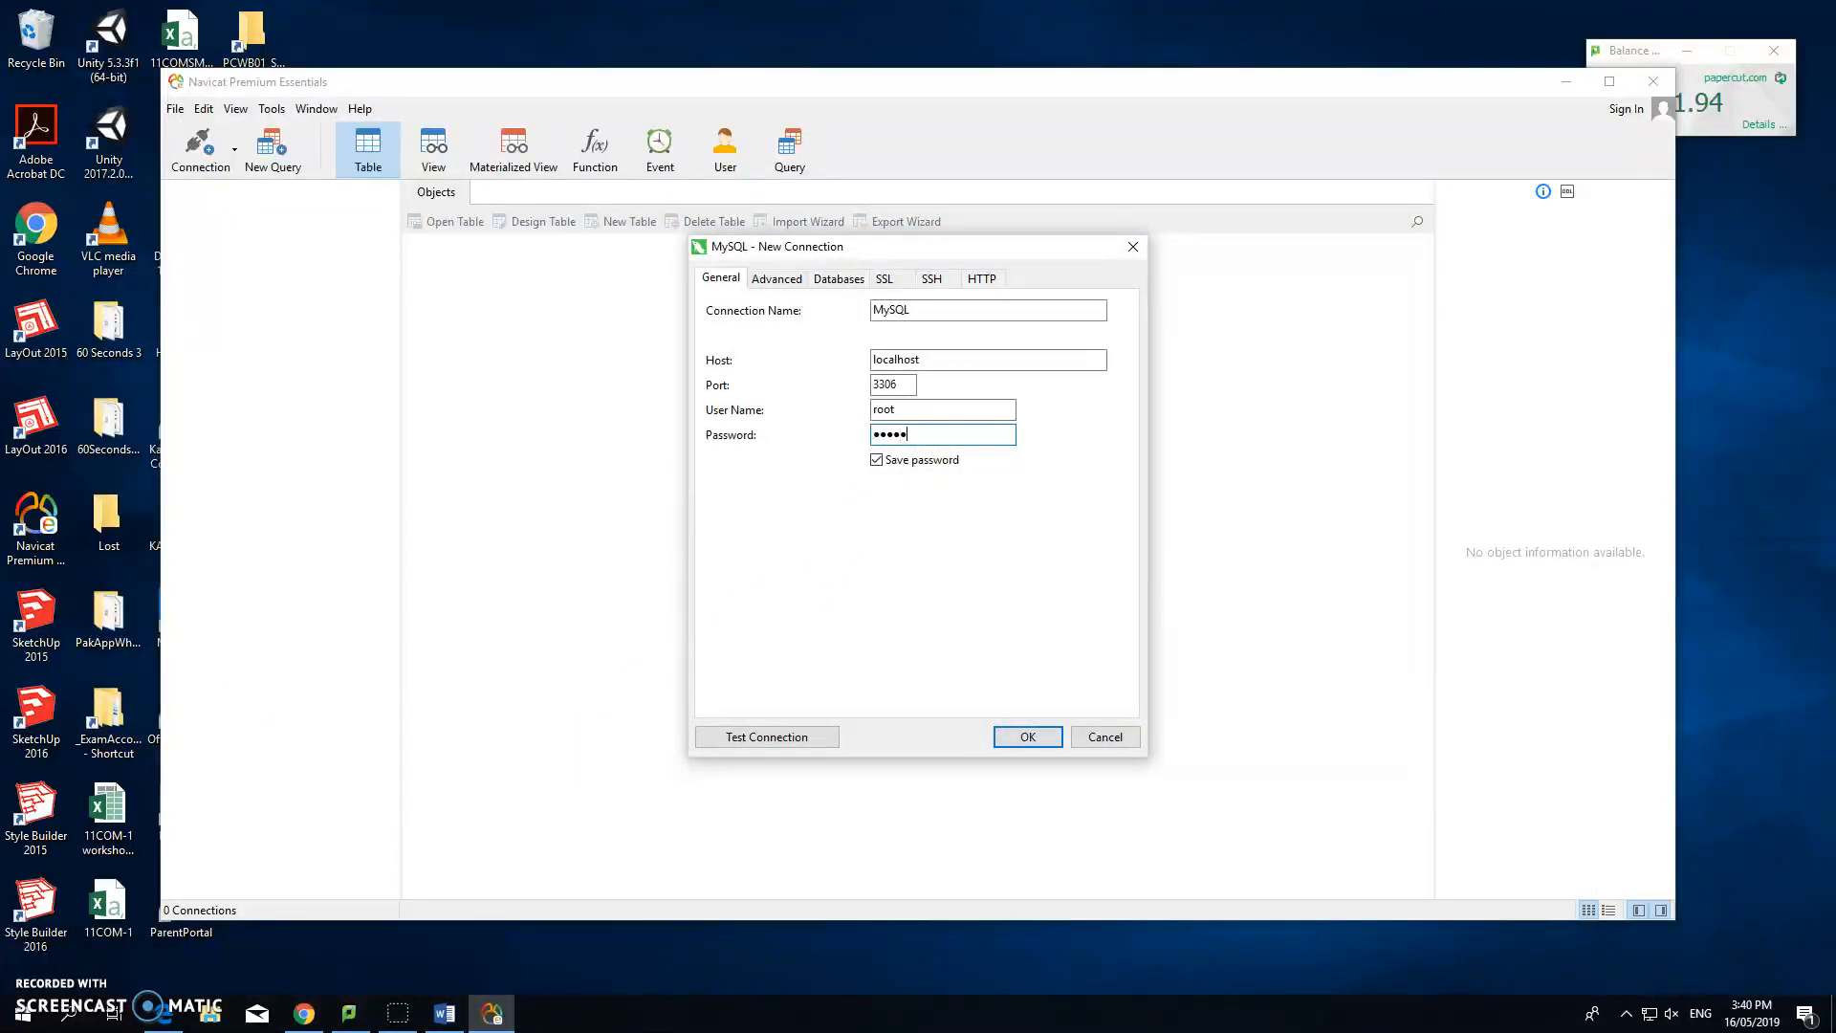
{"action": "left_click", "coordinate": [1028, 736]}
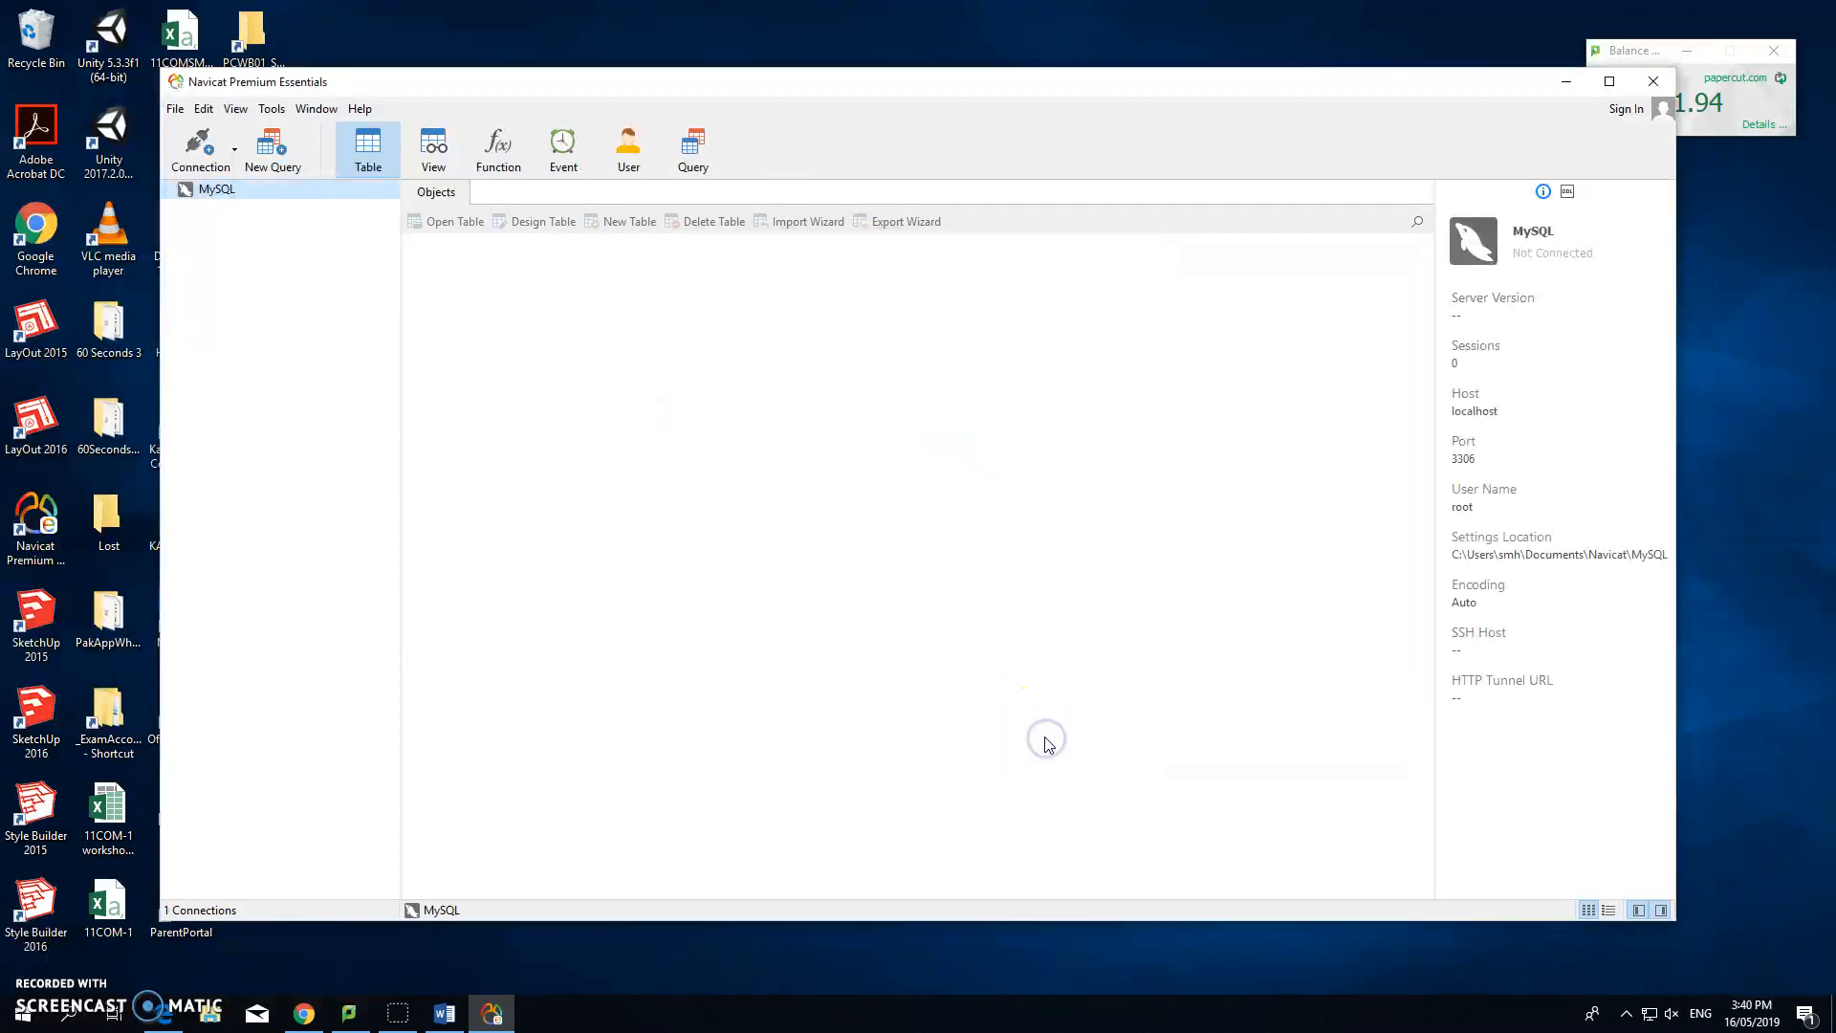
Open the MySQL connection to list information_schema, mysql, sys and other databases
{"action": "left_click", "coordinate": [209, 190]}
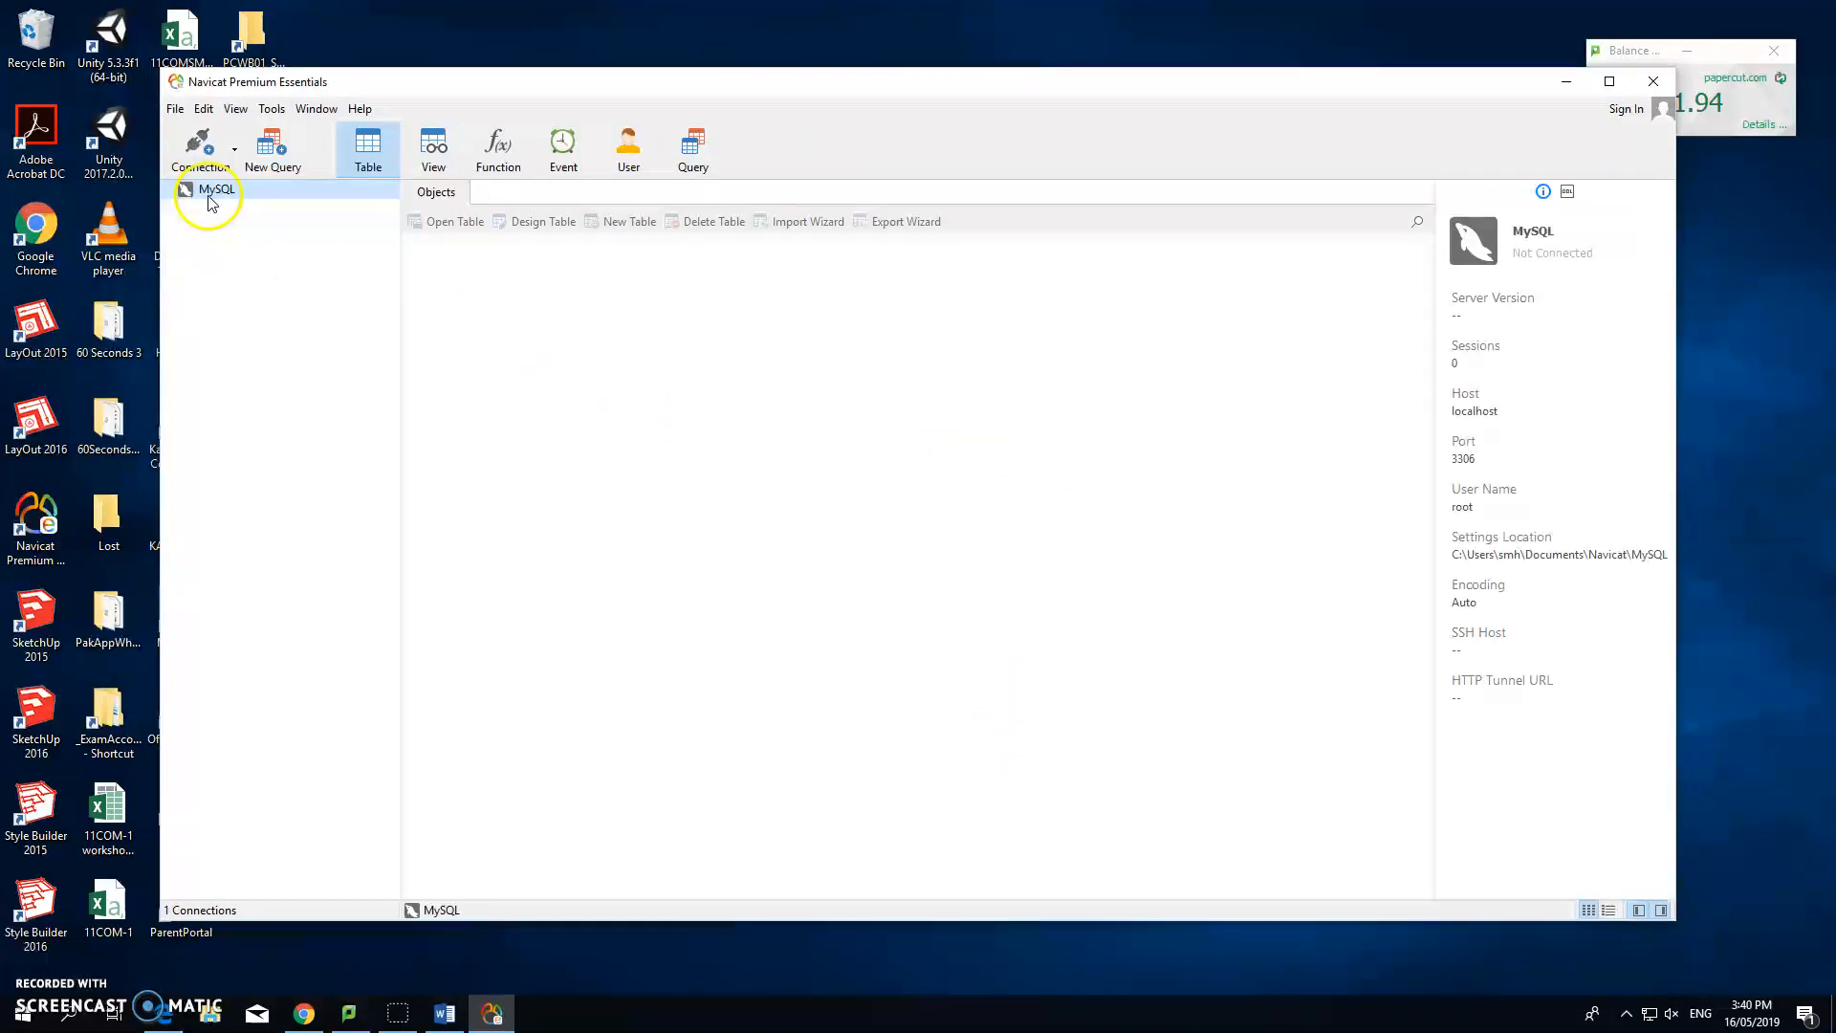
{"action": "double_click", "coordinate": [209, 191]}
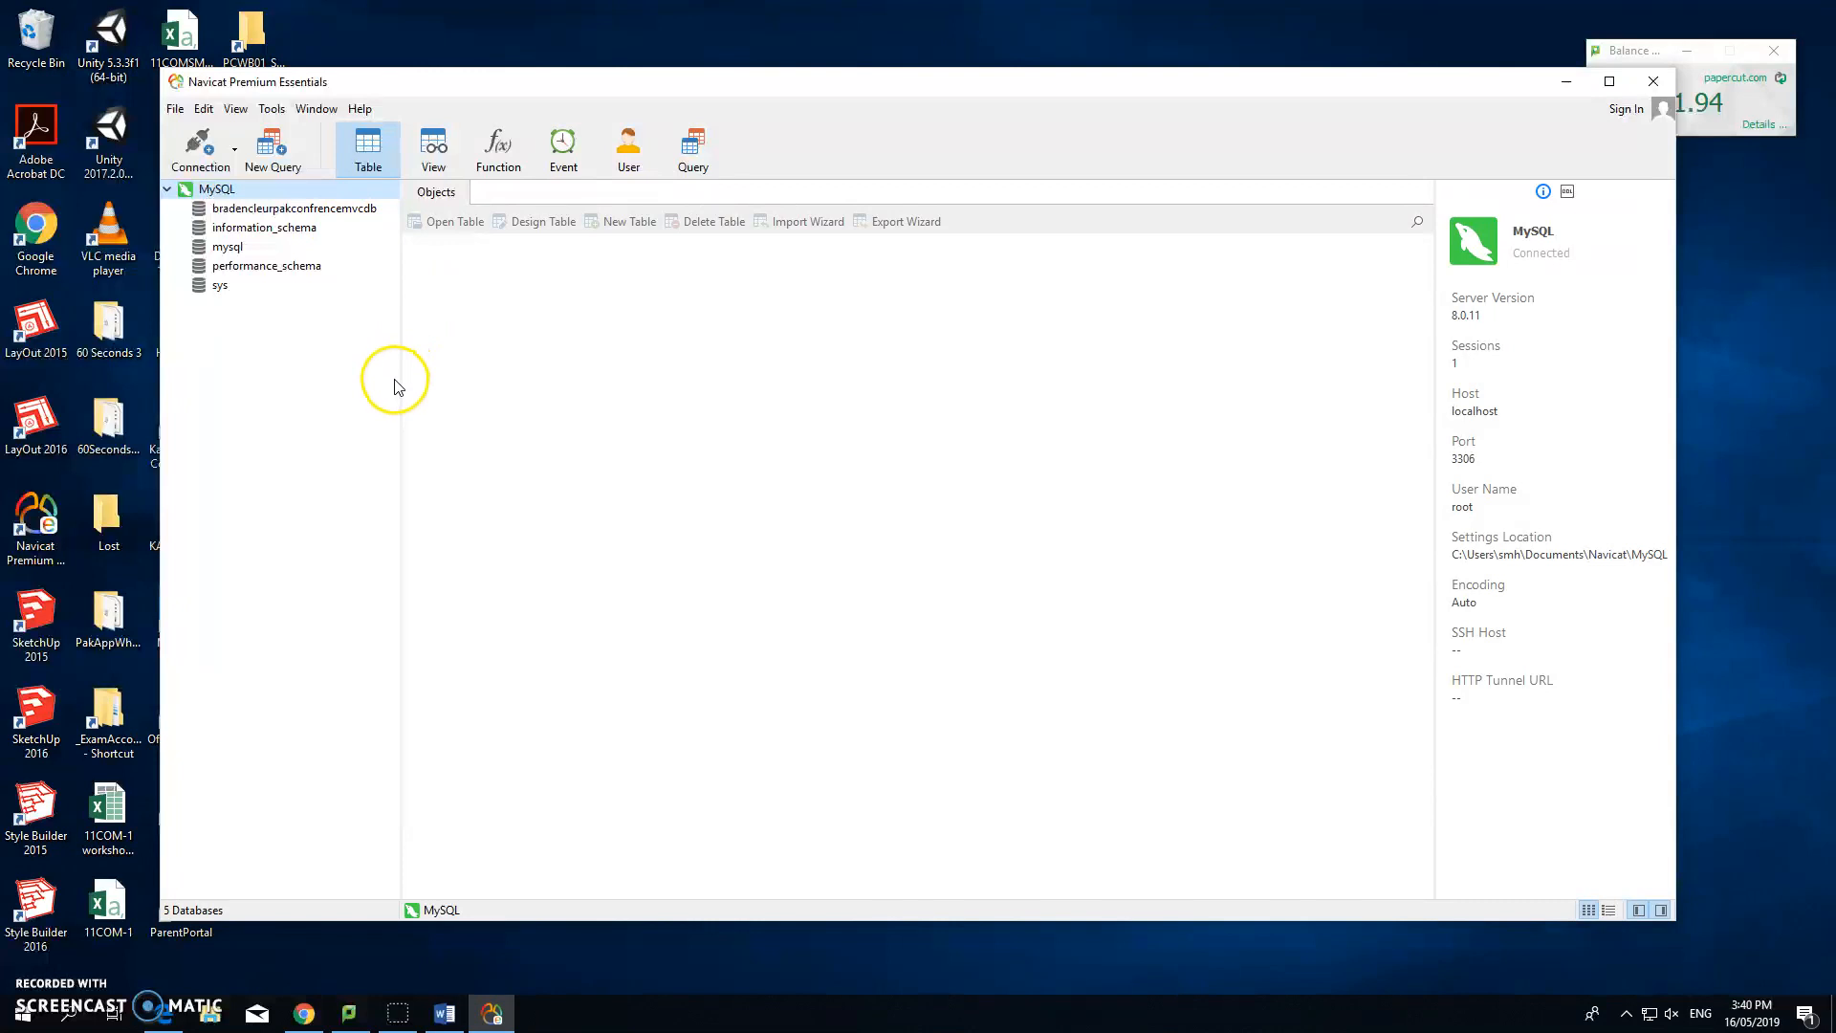
{"action": "mouse_move", "coordinate": [351, 374]}
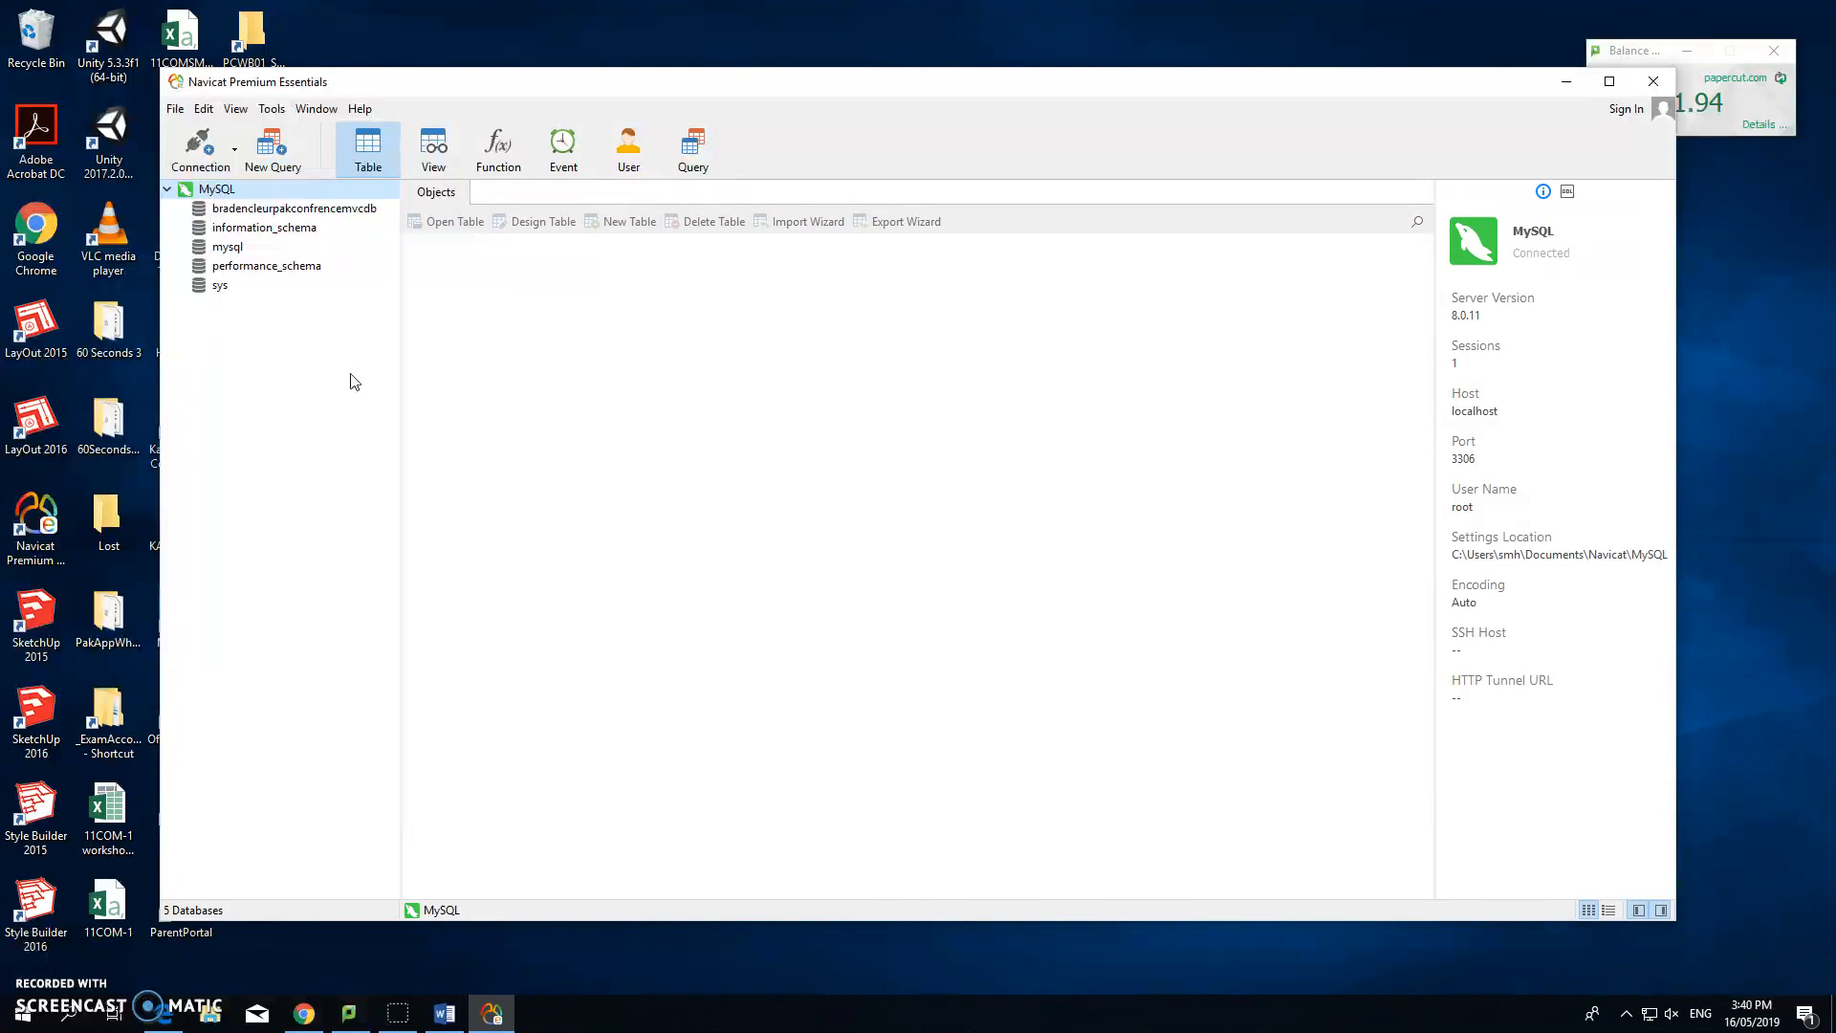
{"action": "mouse_move", "coordinate": [349, 383]}
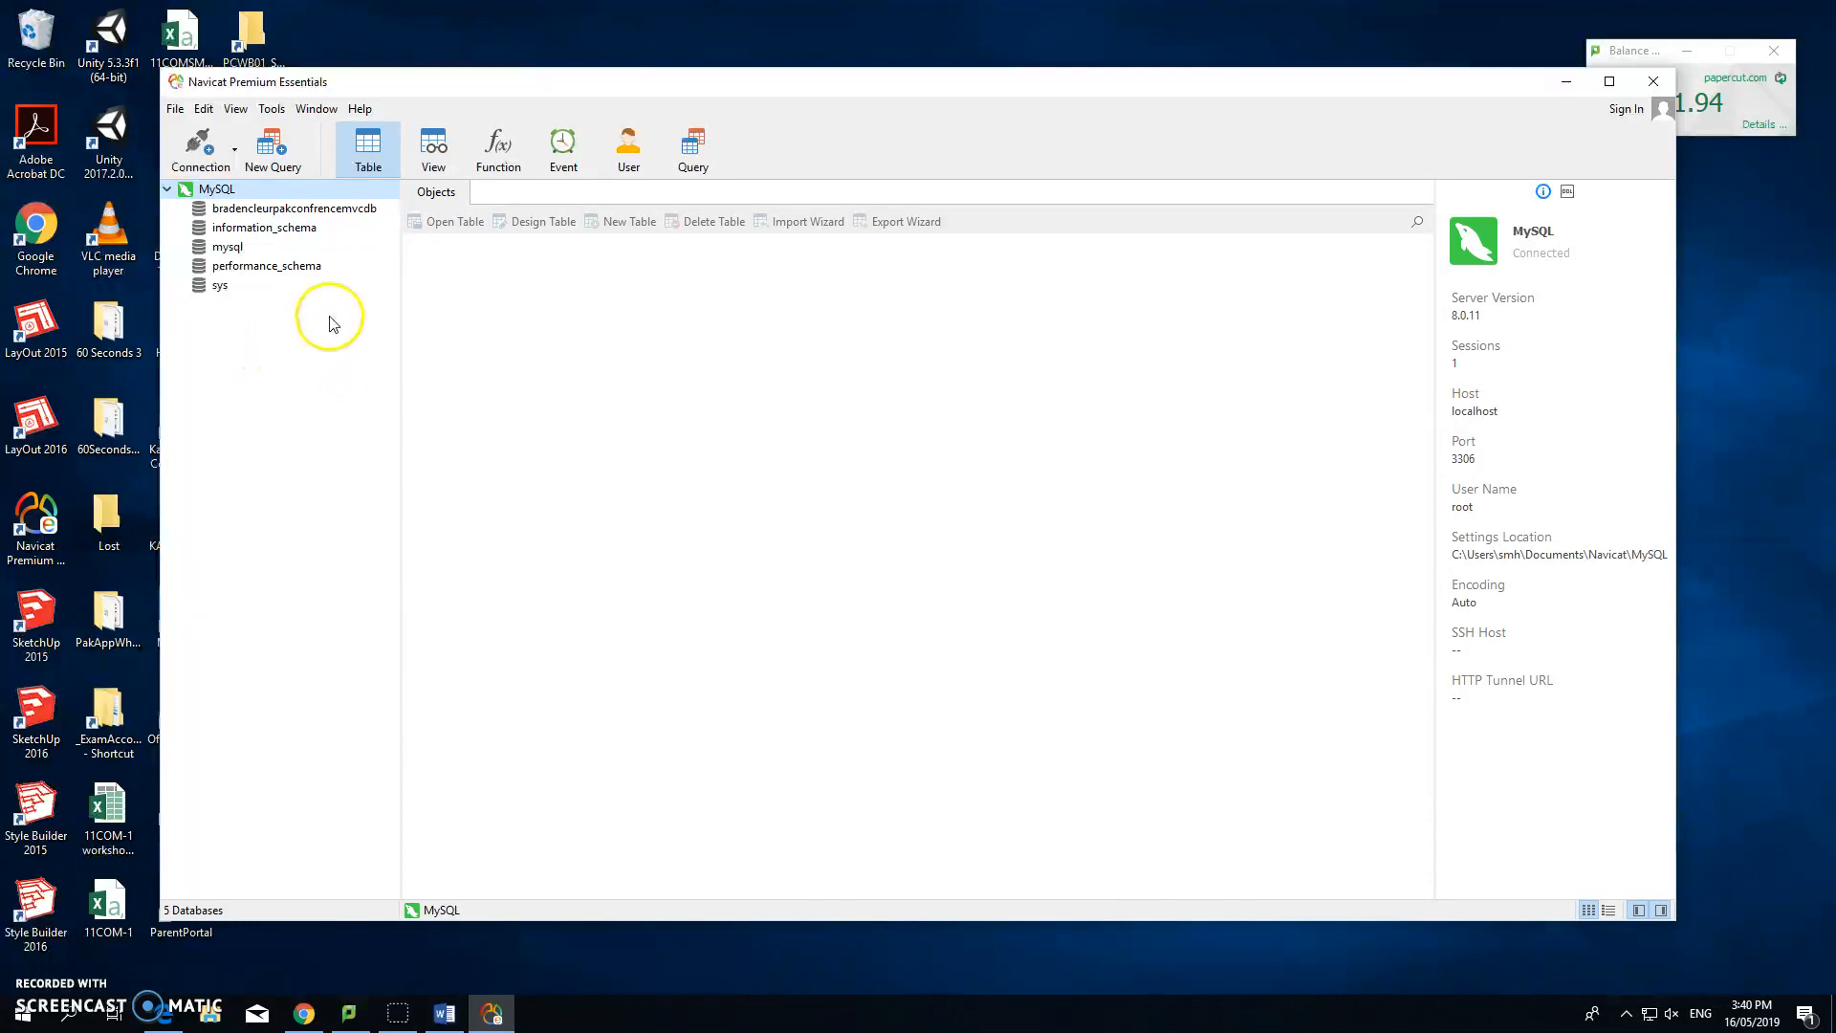
{"action": "left_click", "coordinate": [218, 189]}
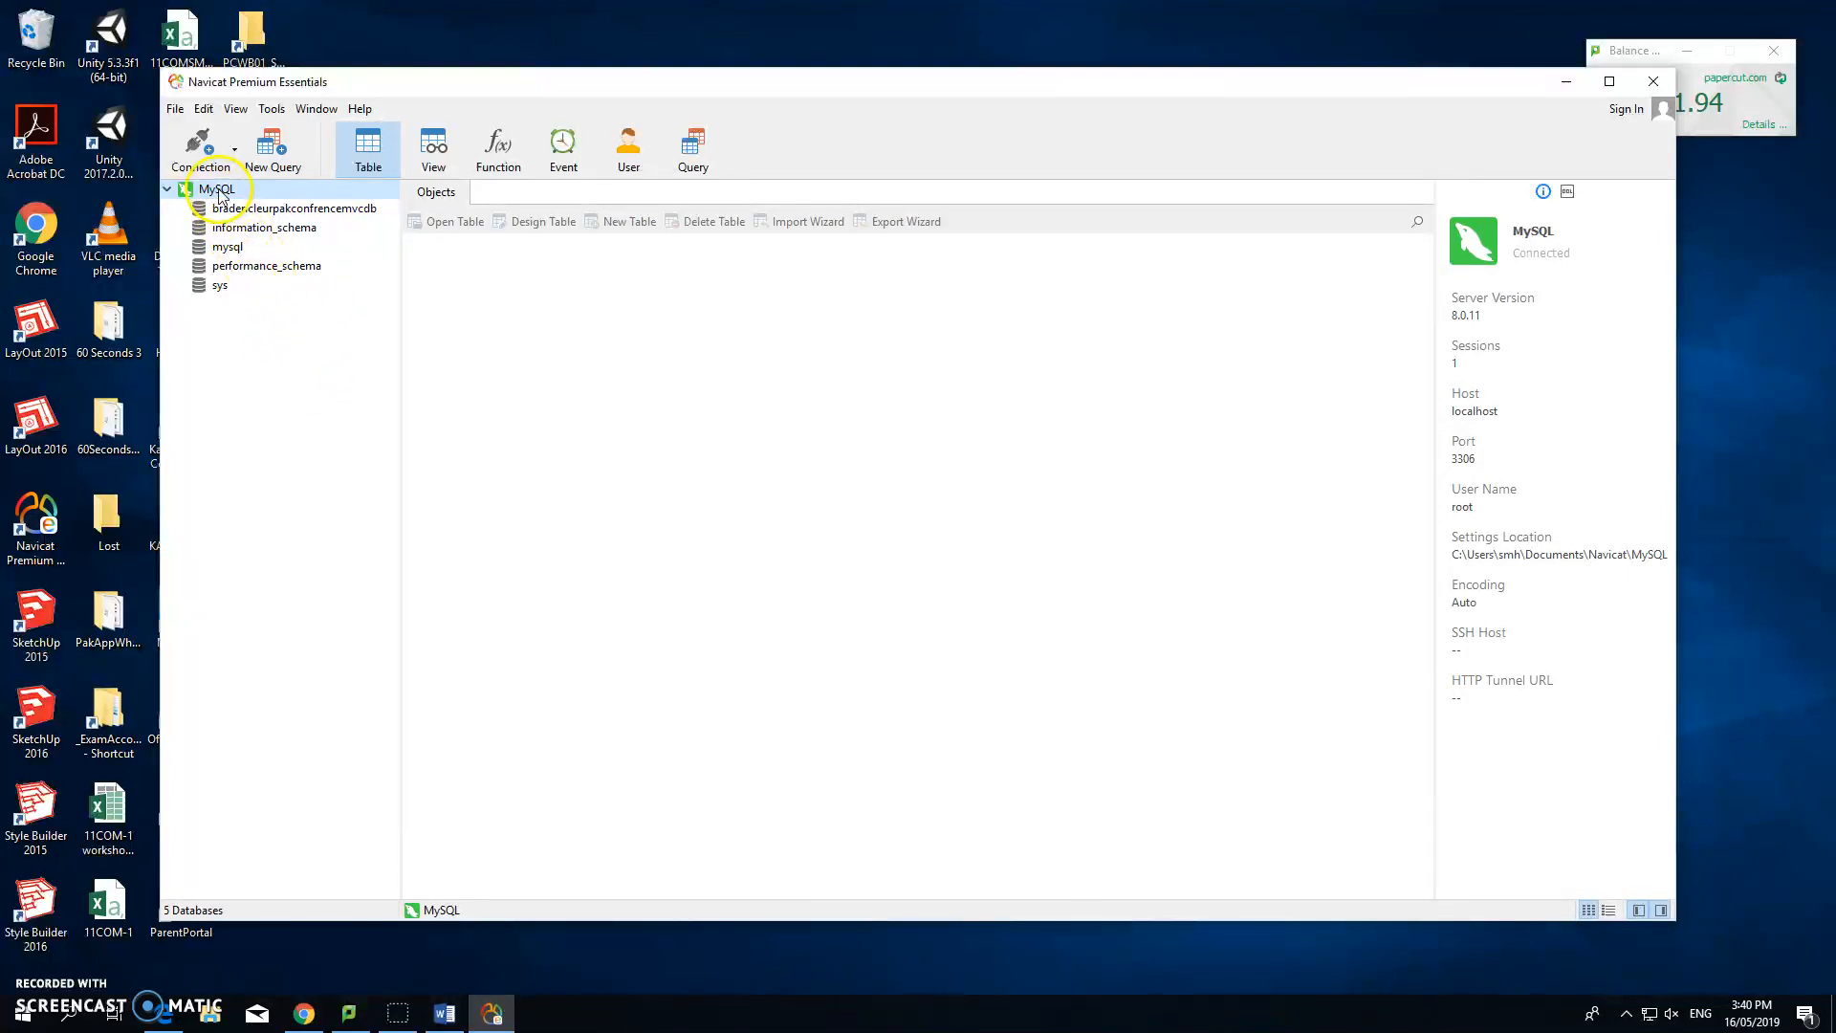
Create a database named 'Students' on the MySQL connection
{"action": "right_click", "coordinate": [219, 195]}
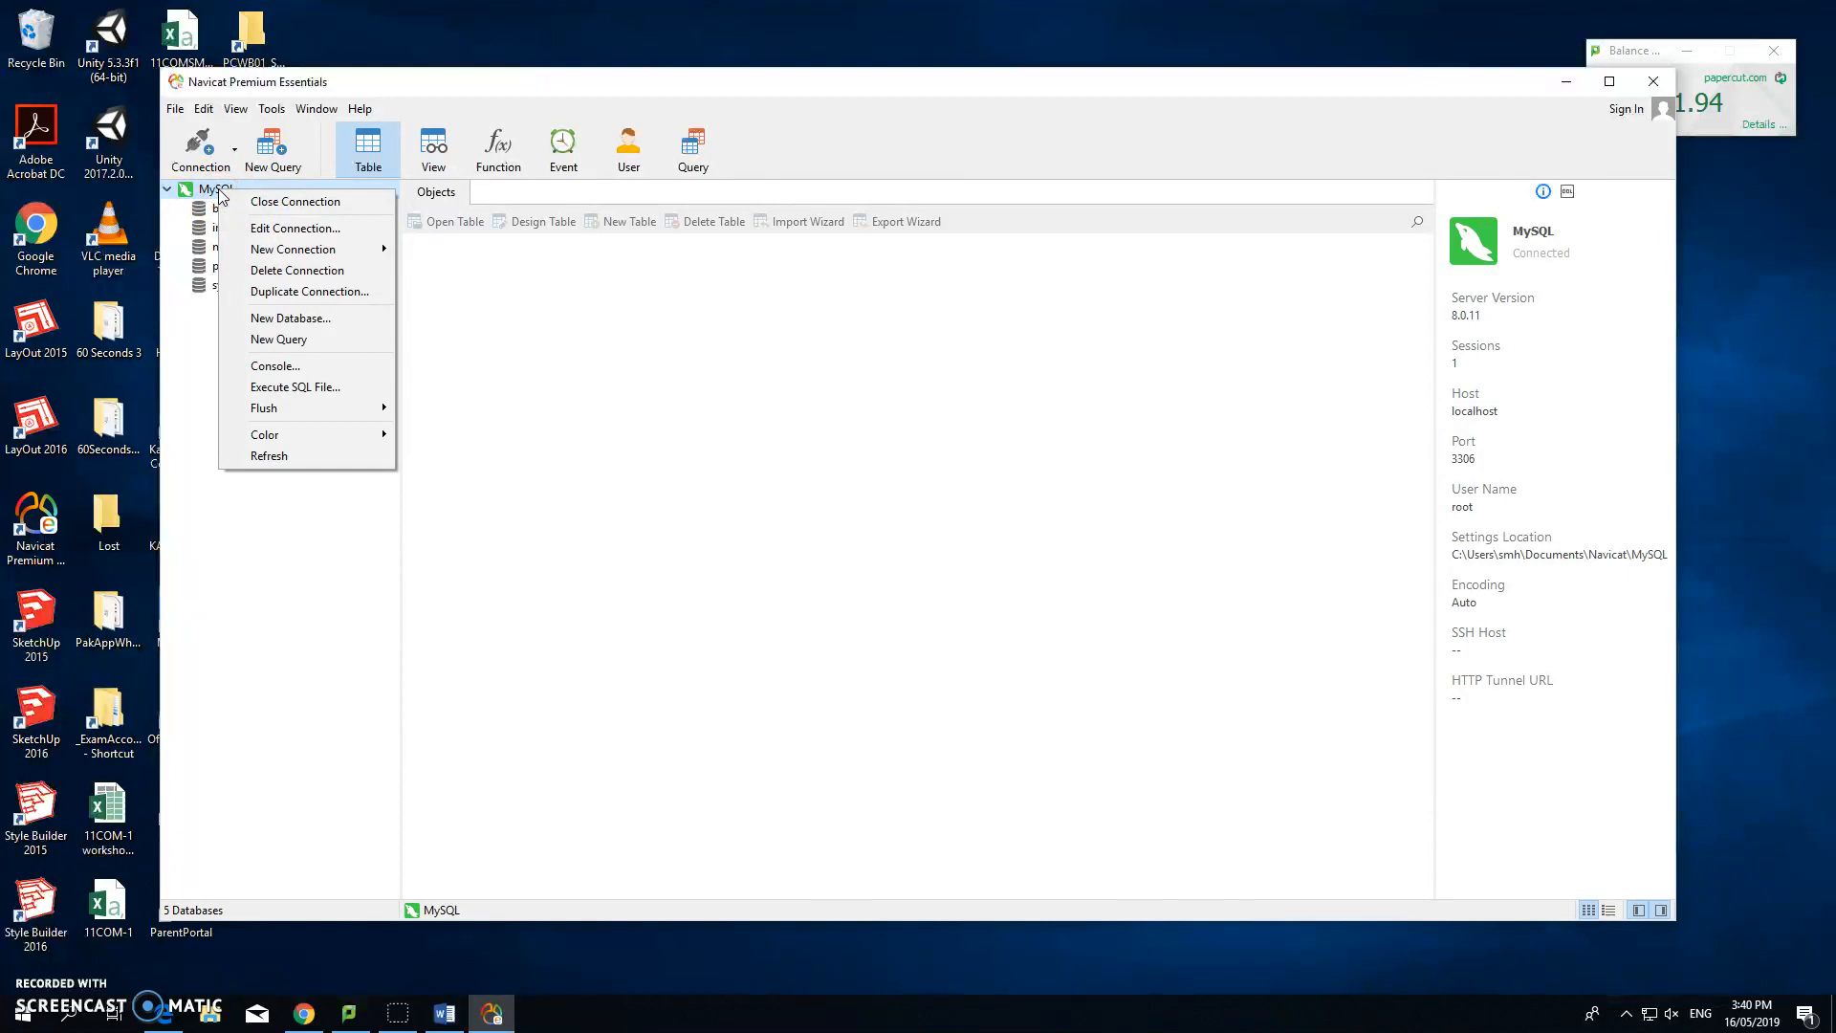
{"action": "left_click", "coordinate": [290, 318]}
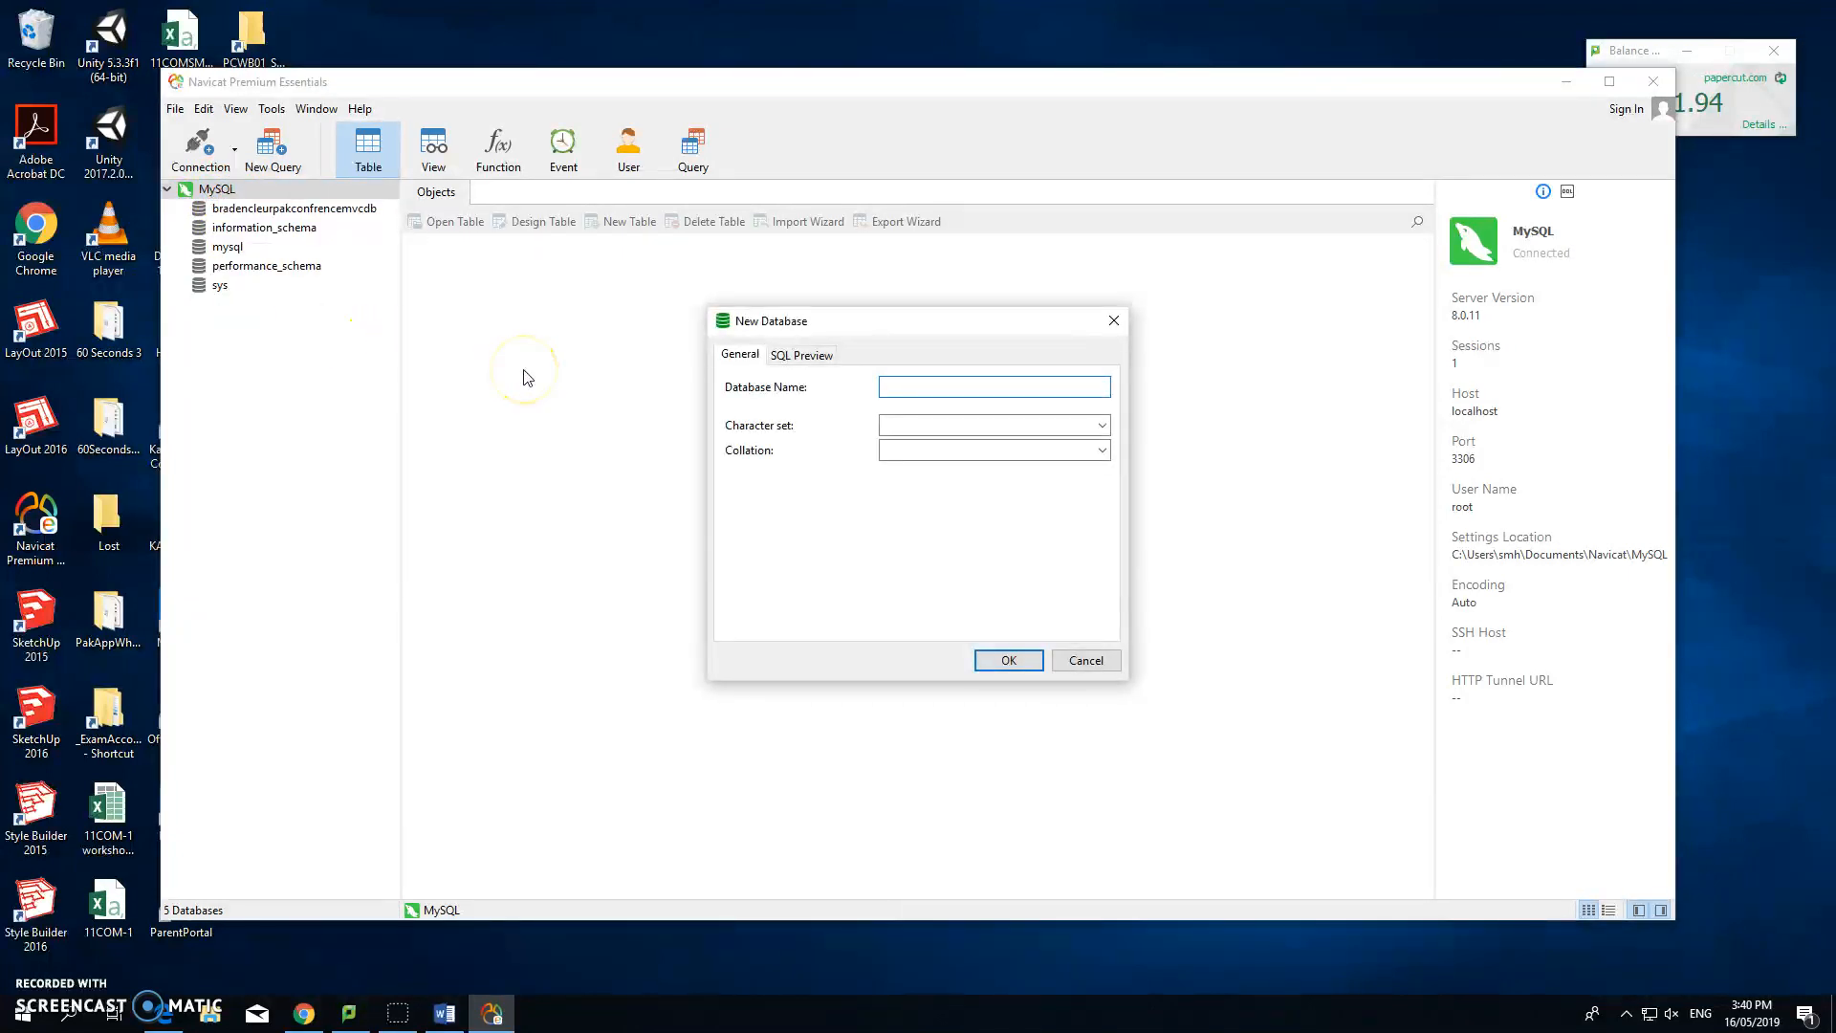
{"action": "type", "text": "Students"}
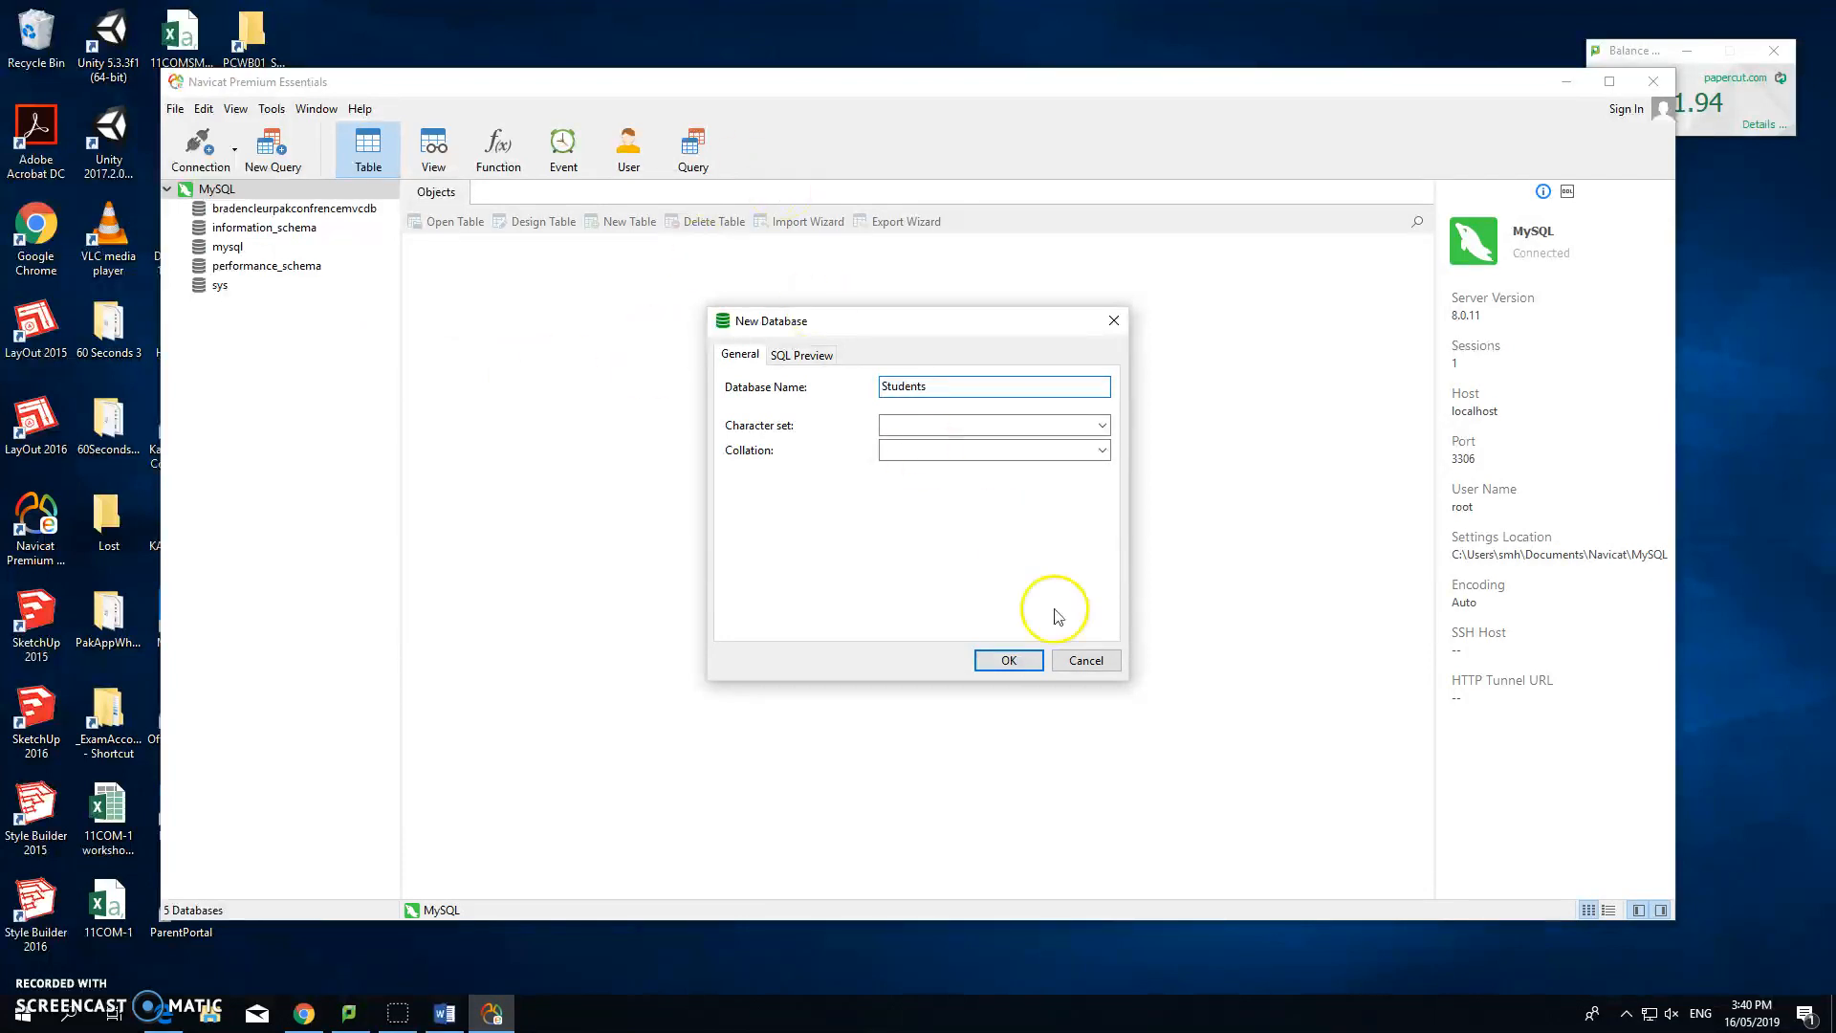
{"action": "left_click", "coordinate": [1009, 660]}
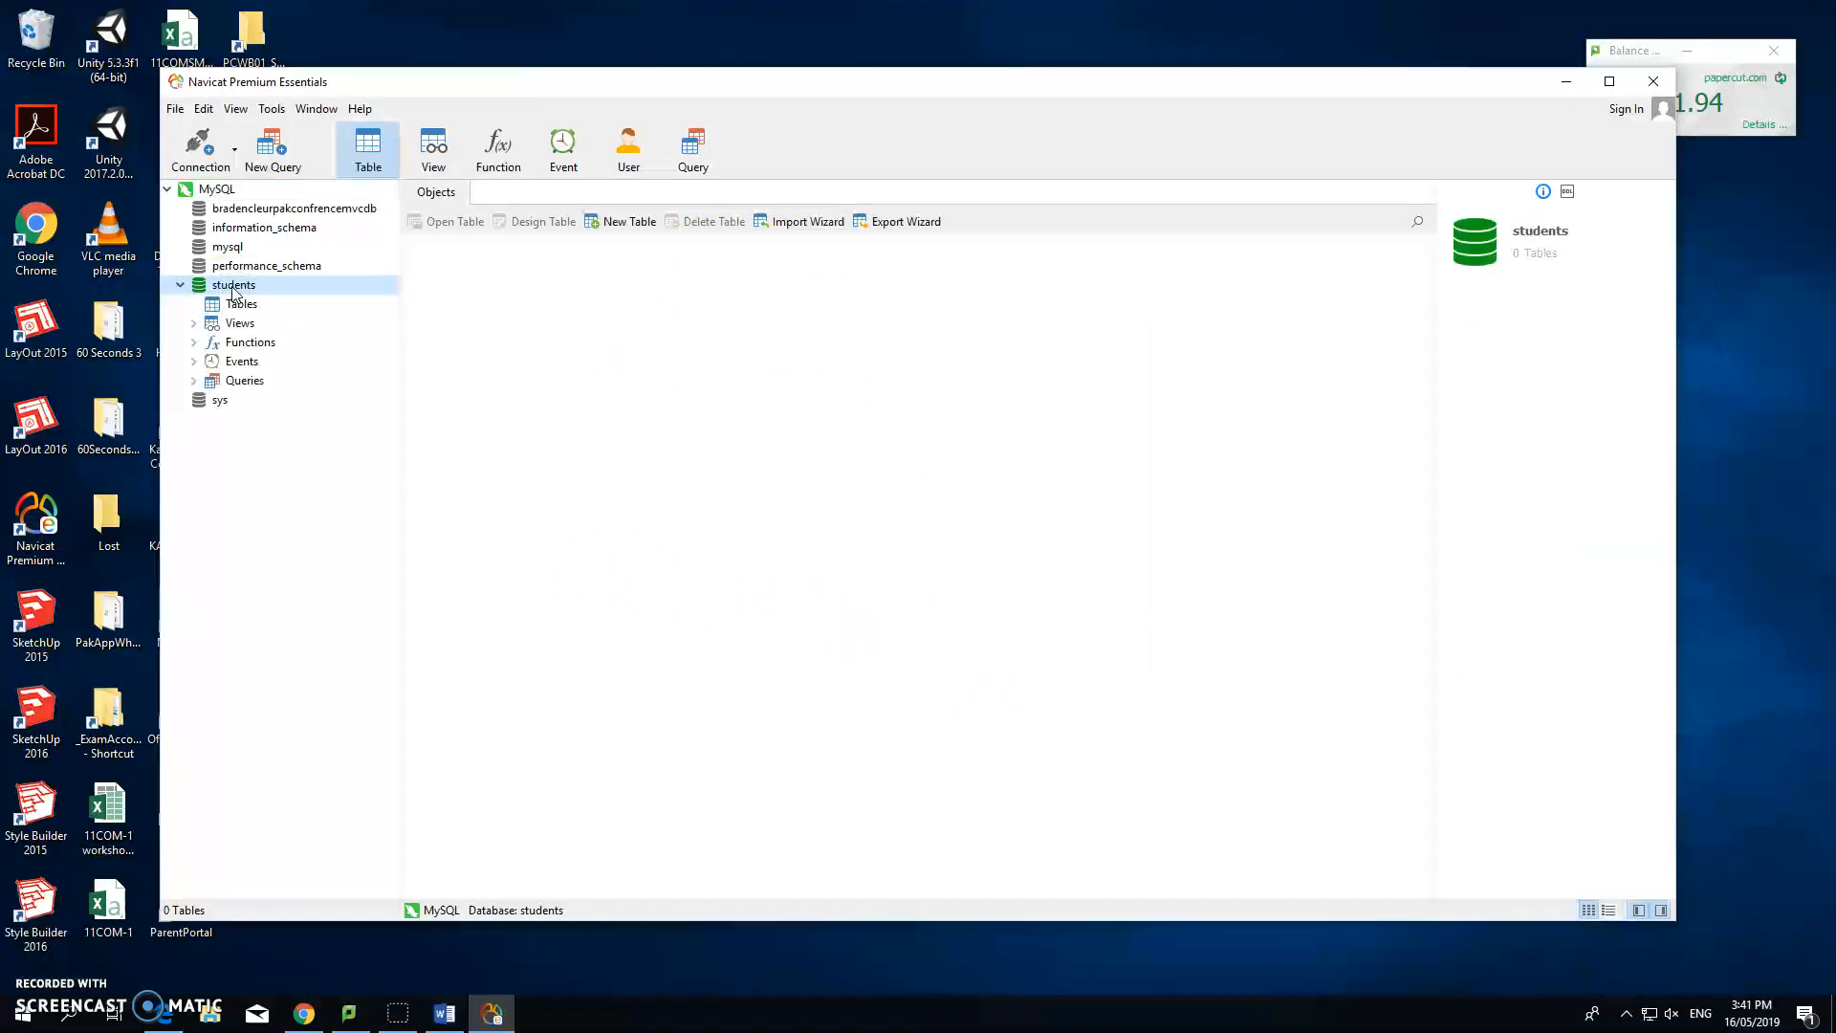
Start a new table in students with field StudentID as auto-increment int primary key
{"action": "left_click", "coordinate": [242, 303]}
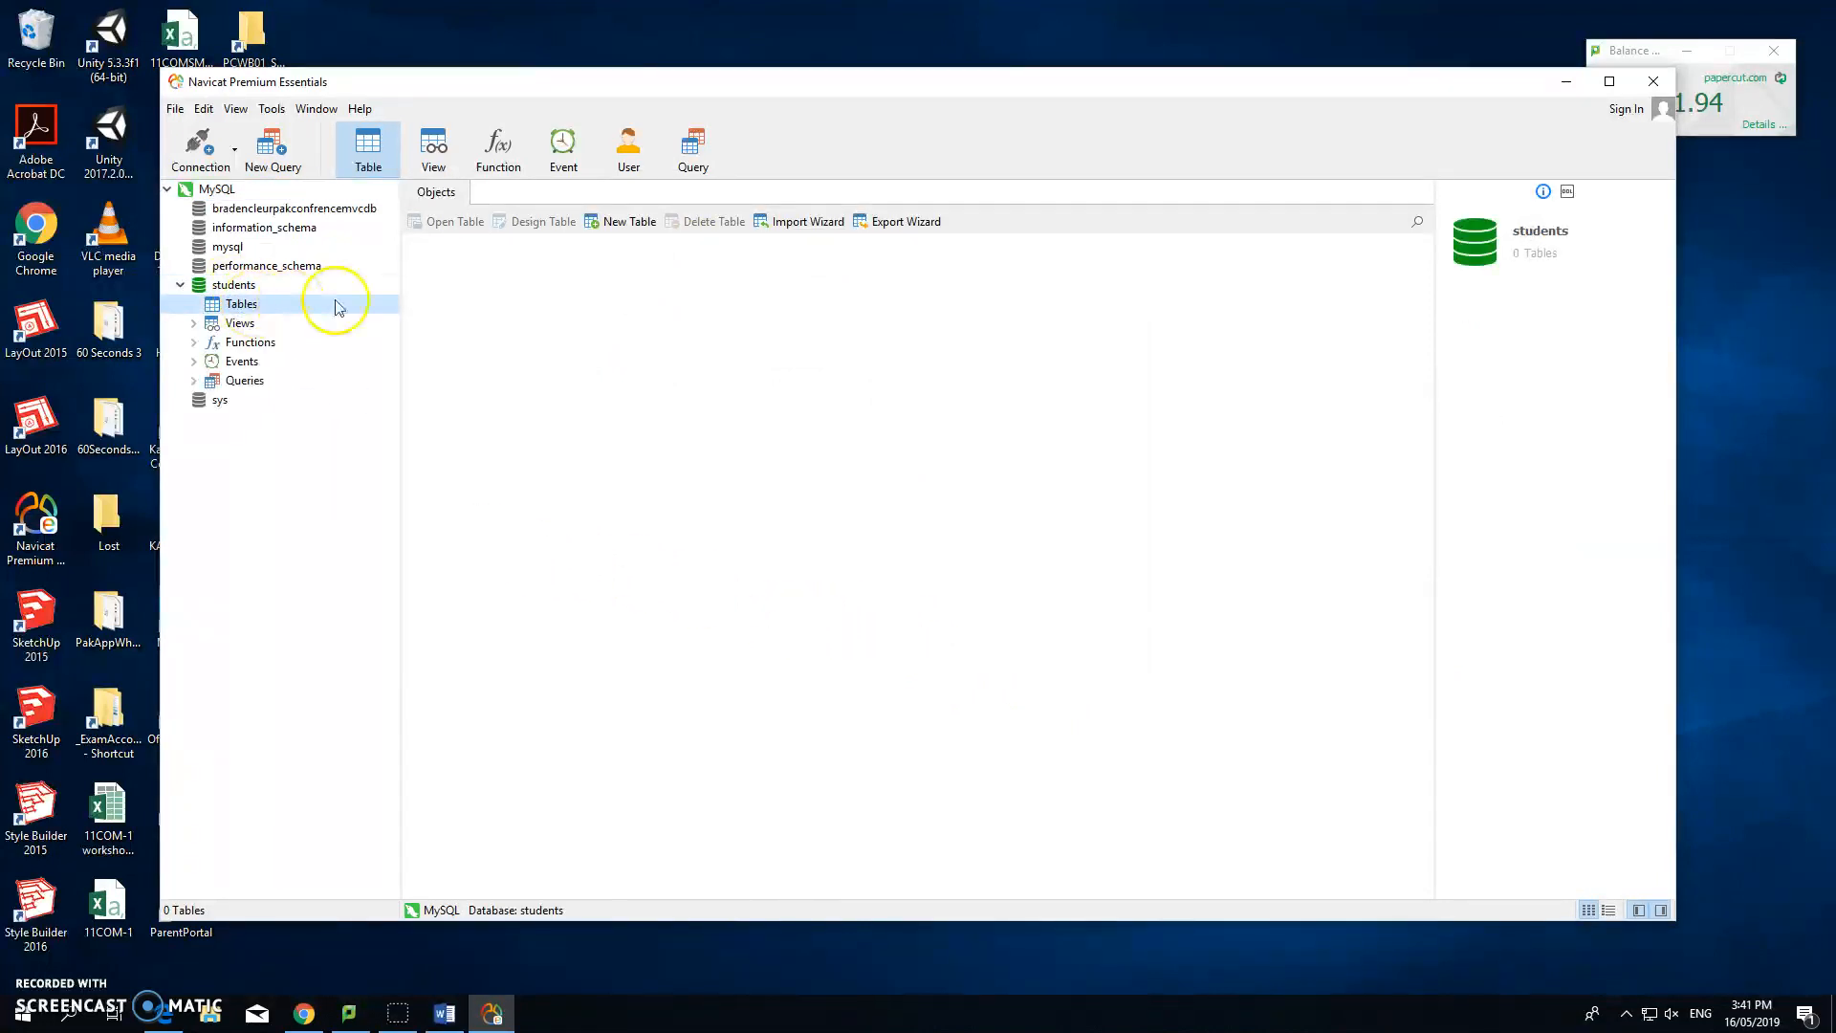
{"action": "left_click", "coordinate": [629, 220]}
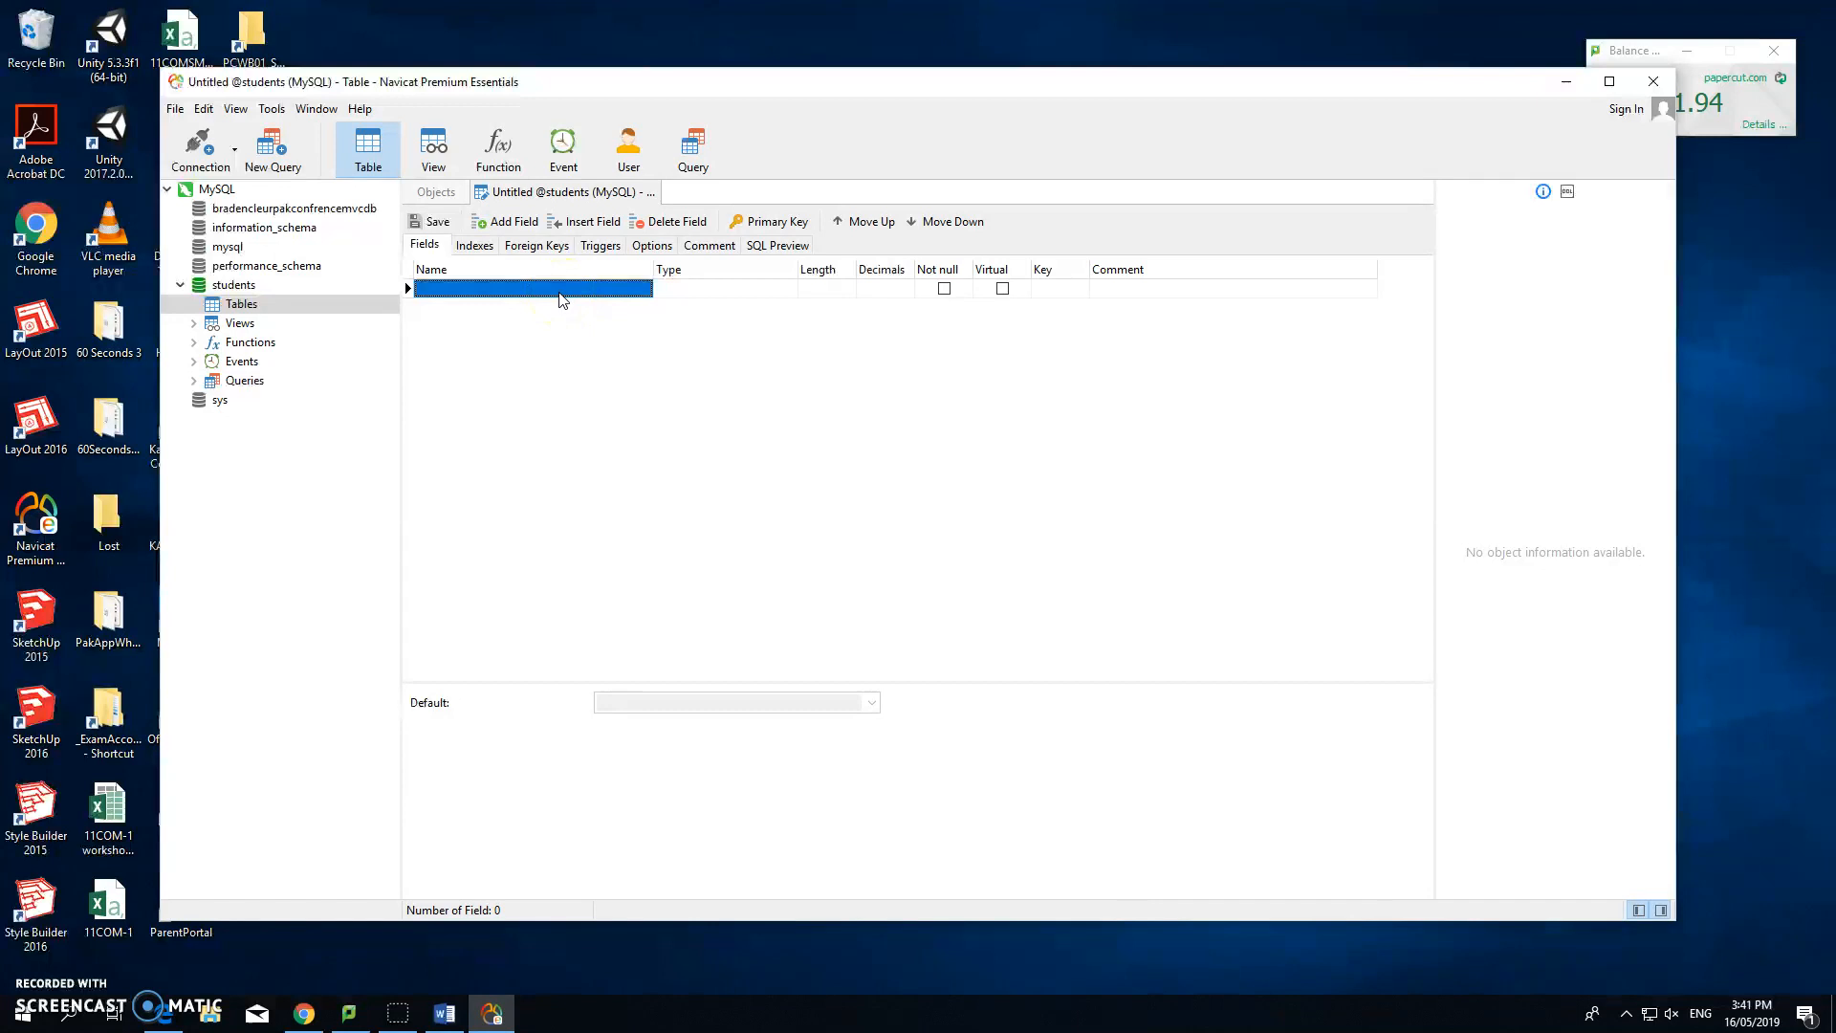
{"action": "type", "text": "id"}
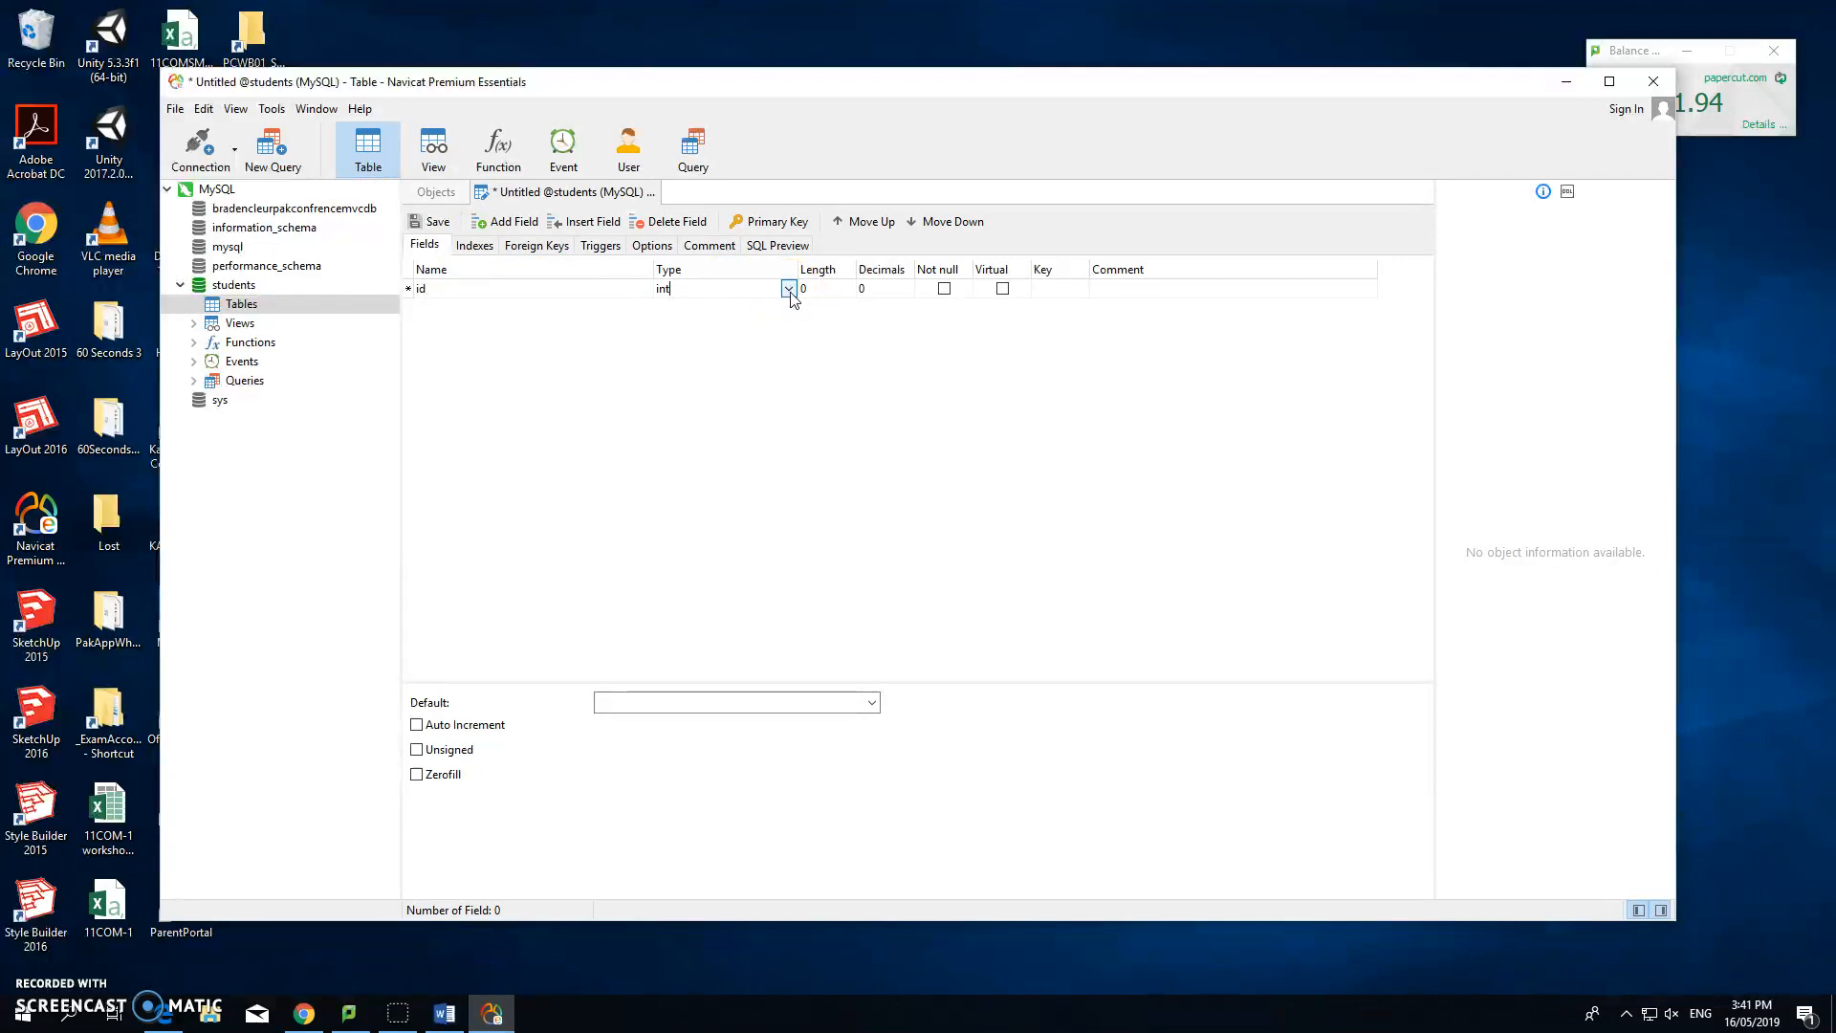
{"action": "left_click", "coordinate": [768, 221]}
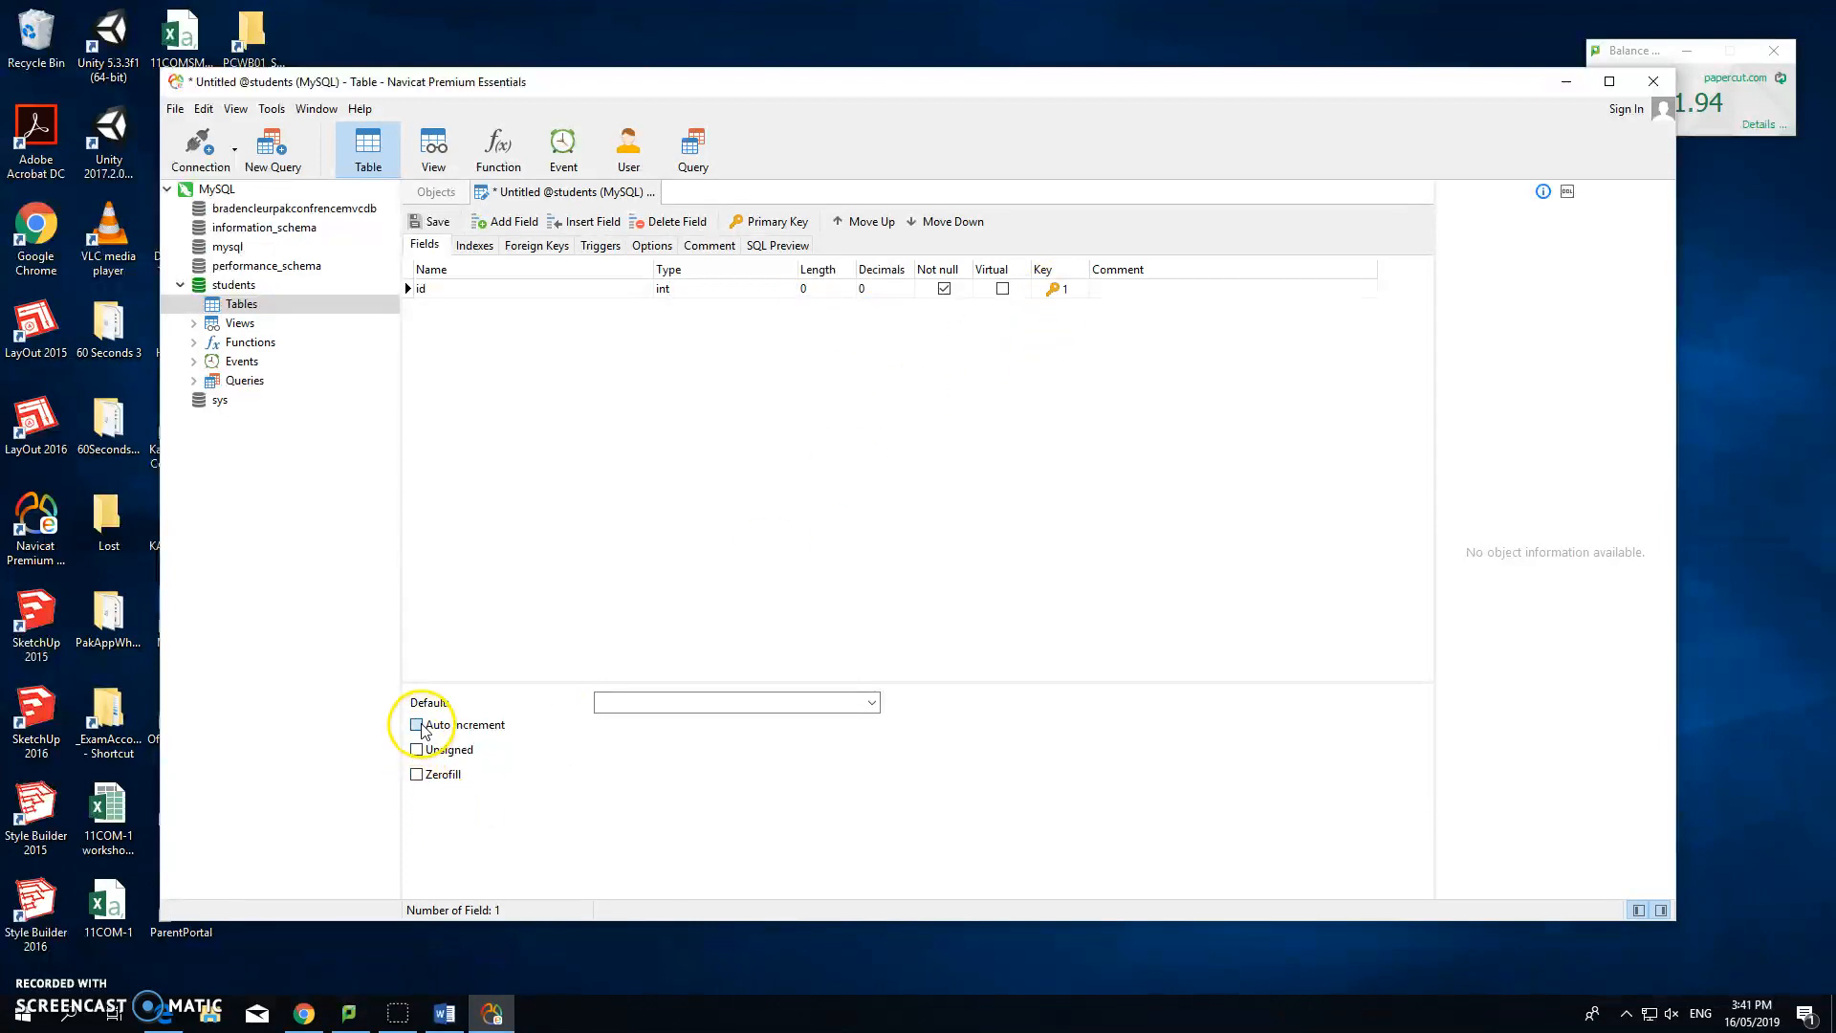
{"action": "left_click", "coordinate": [416, 725]}
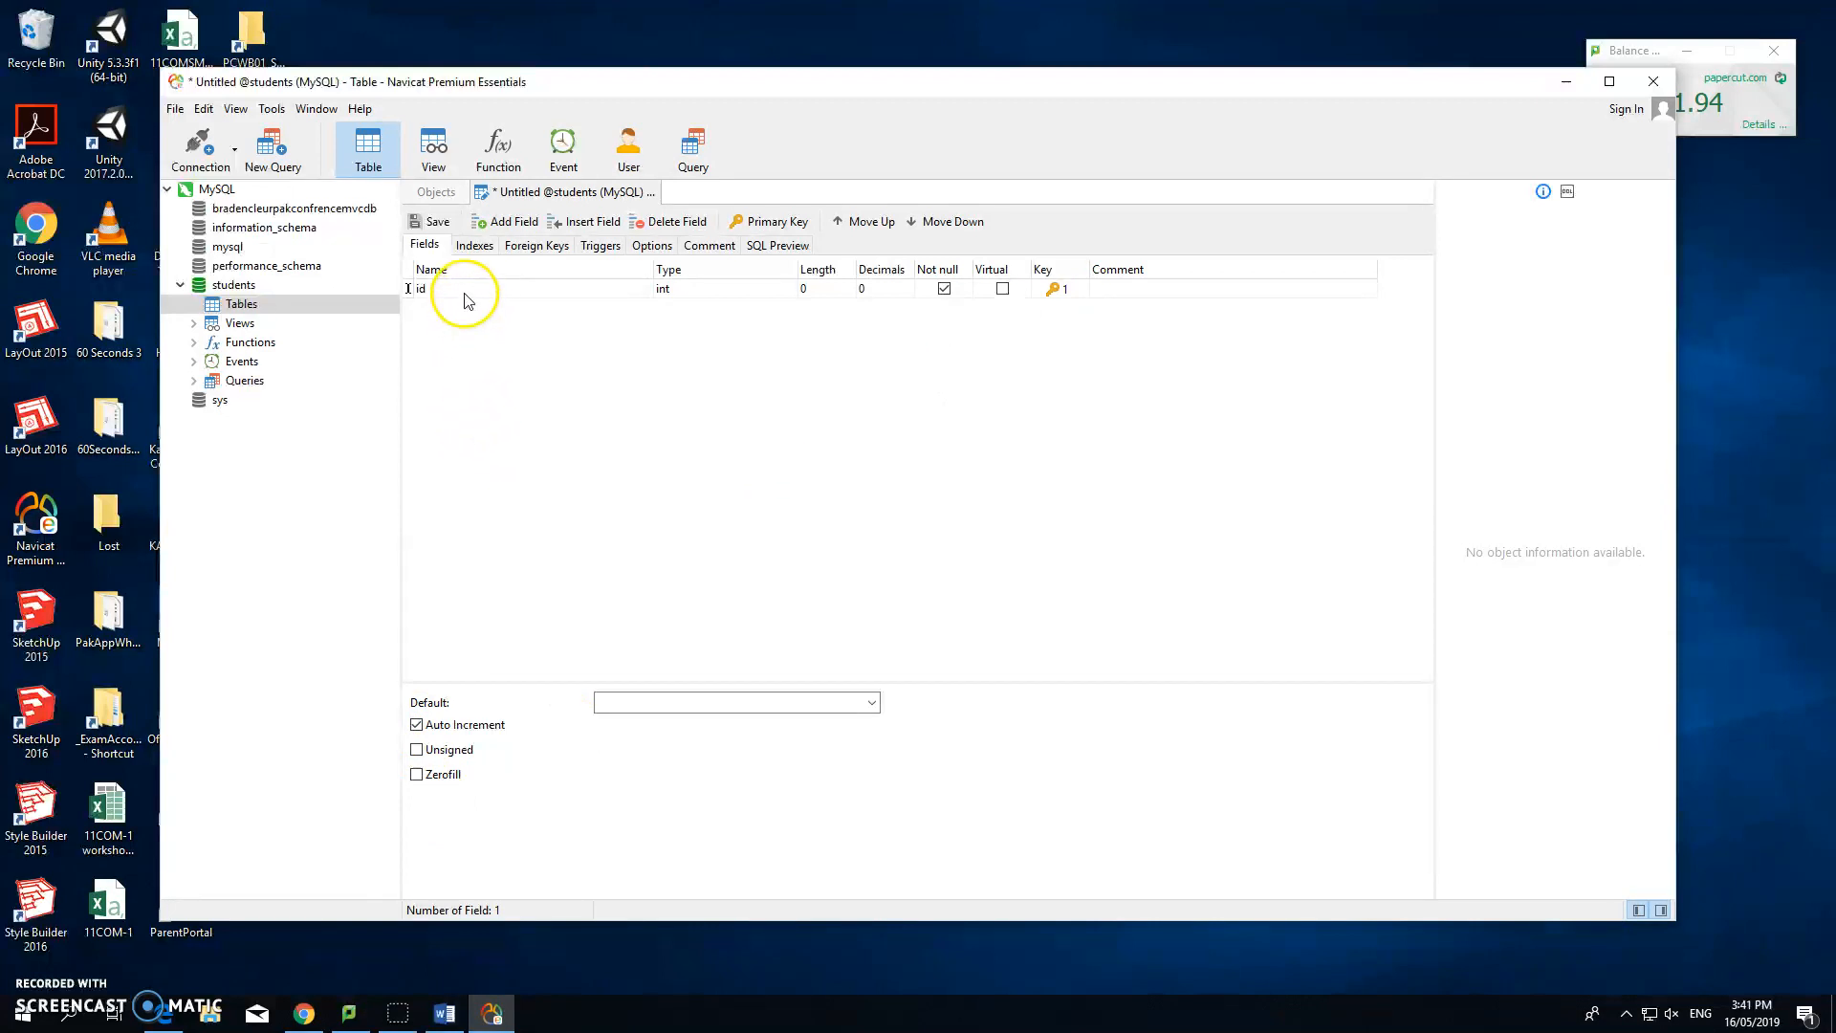
{"action": "double_click", "coordinate": [418, 287]}
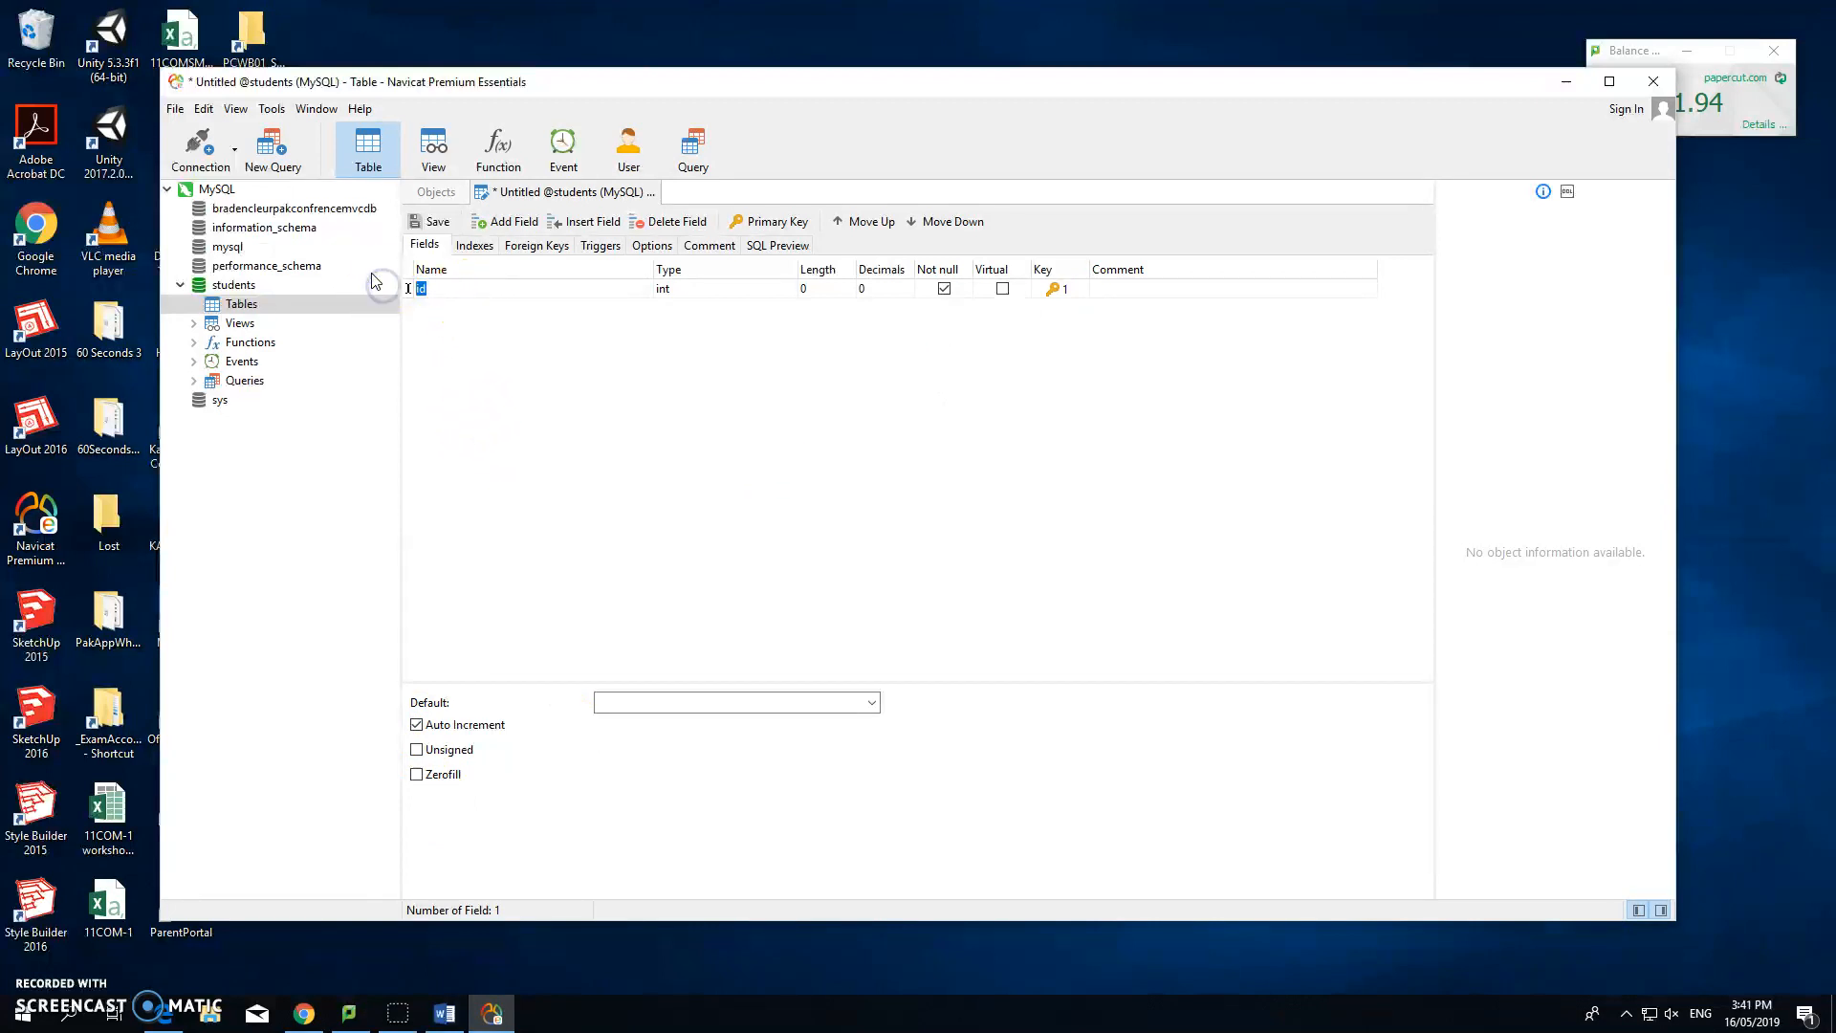
{"action": "type", "text": "StudentID"}
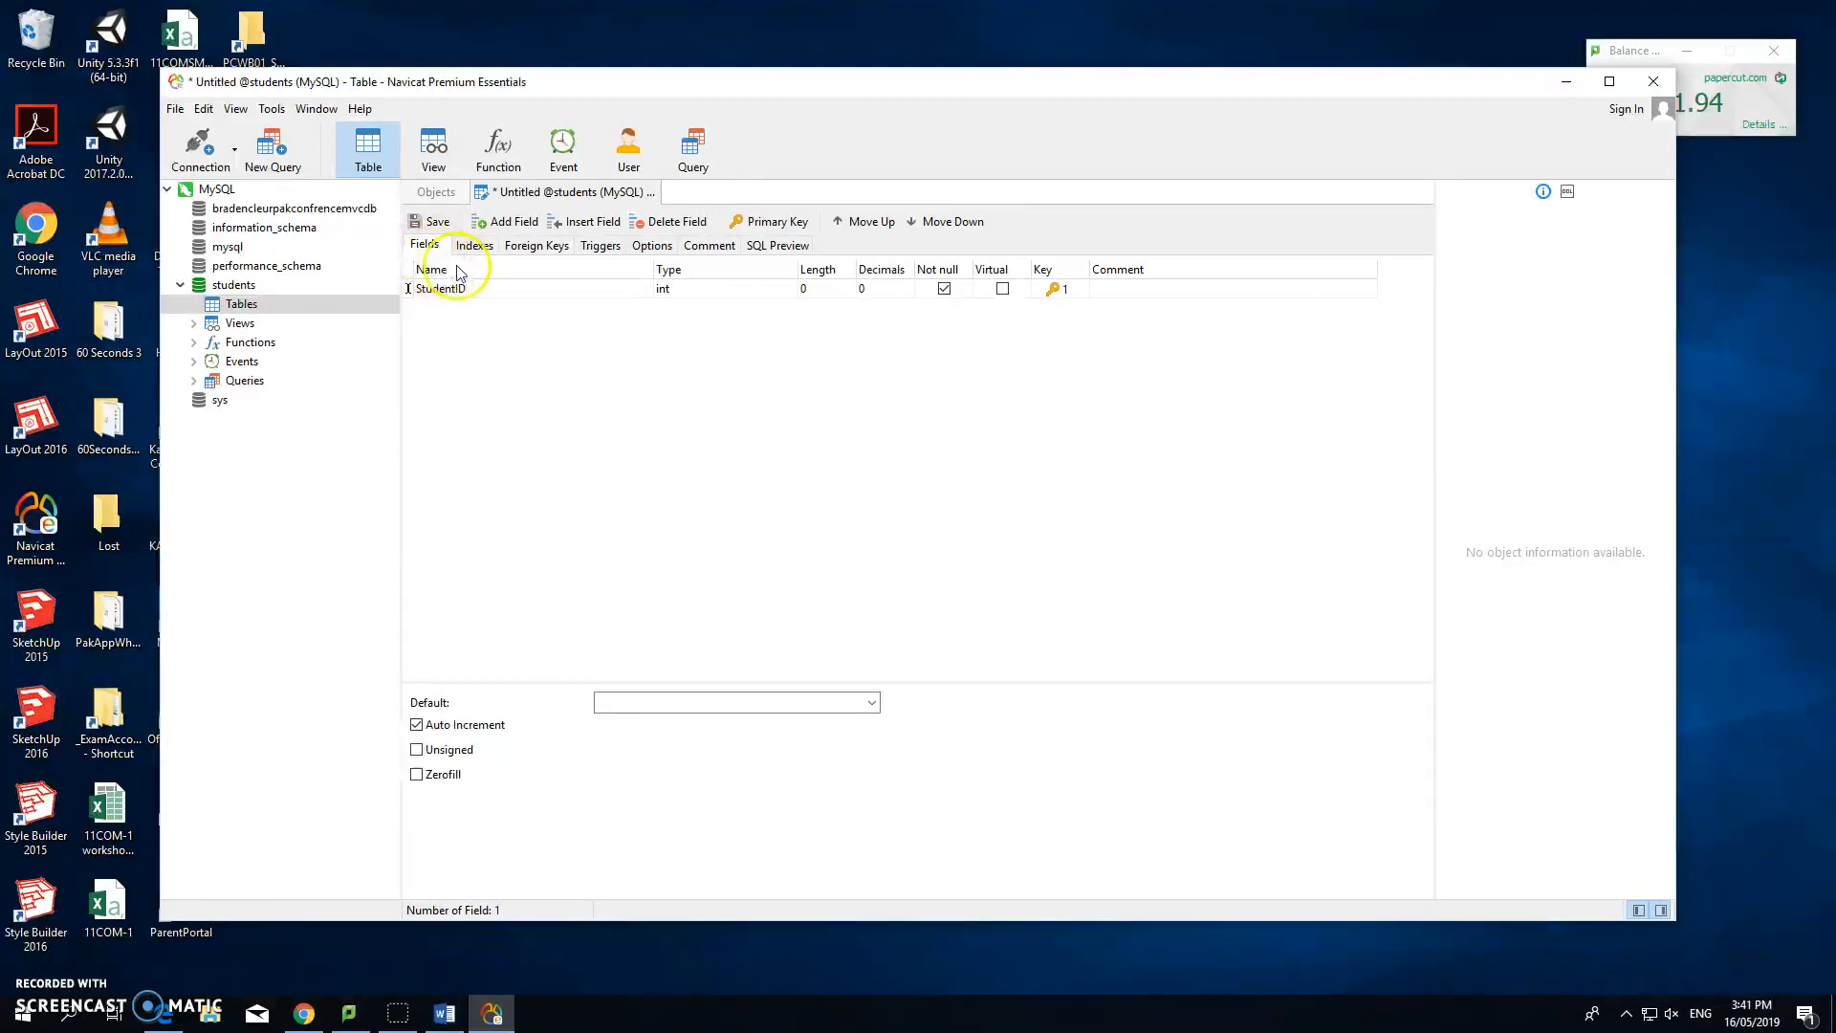
{"action": "mouse_move", "coordinate": [519, 336]}
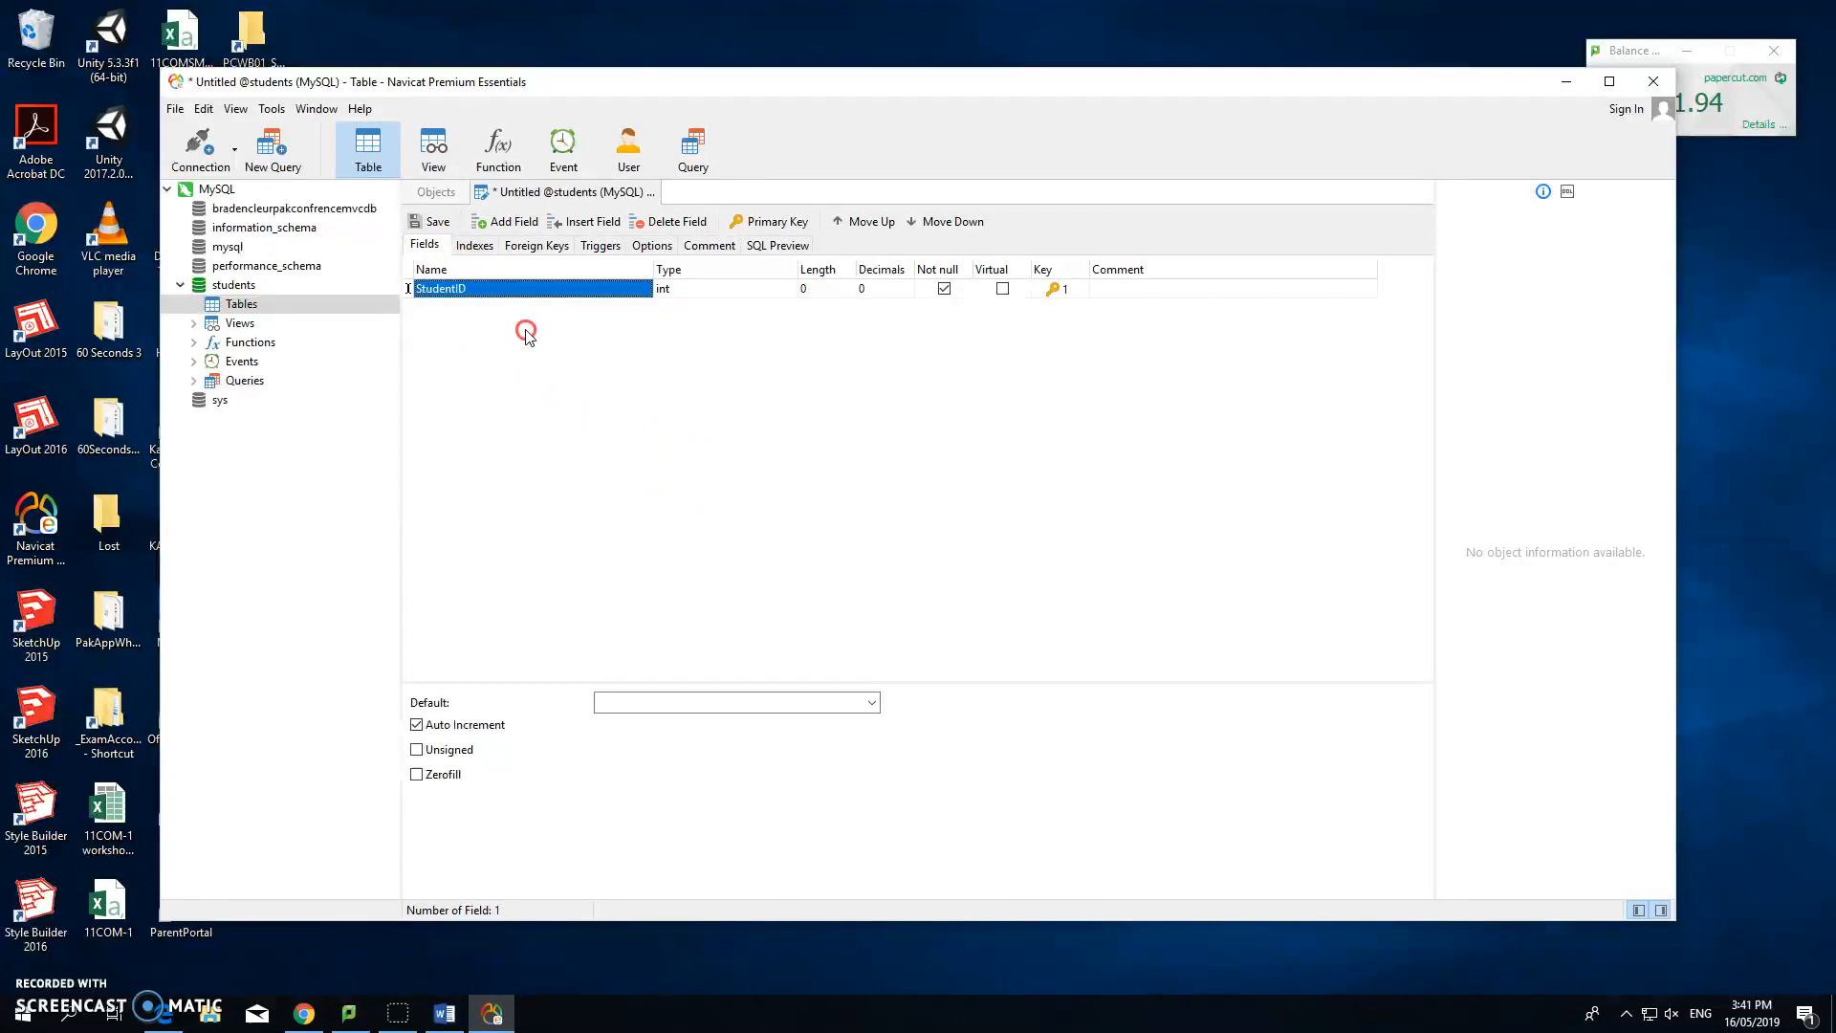
Add varchar(255) fields LastName and FirstName below StudentID
{"action": "left_click", "coordinate": [512, 221]}
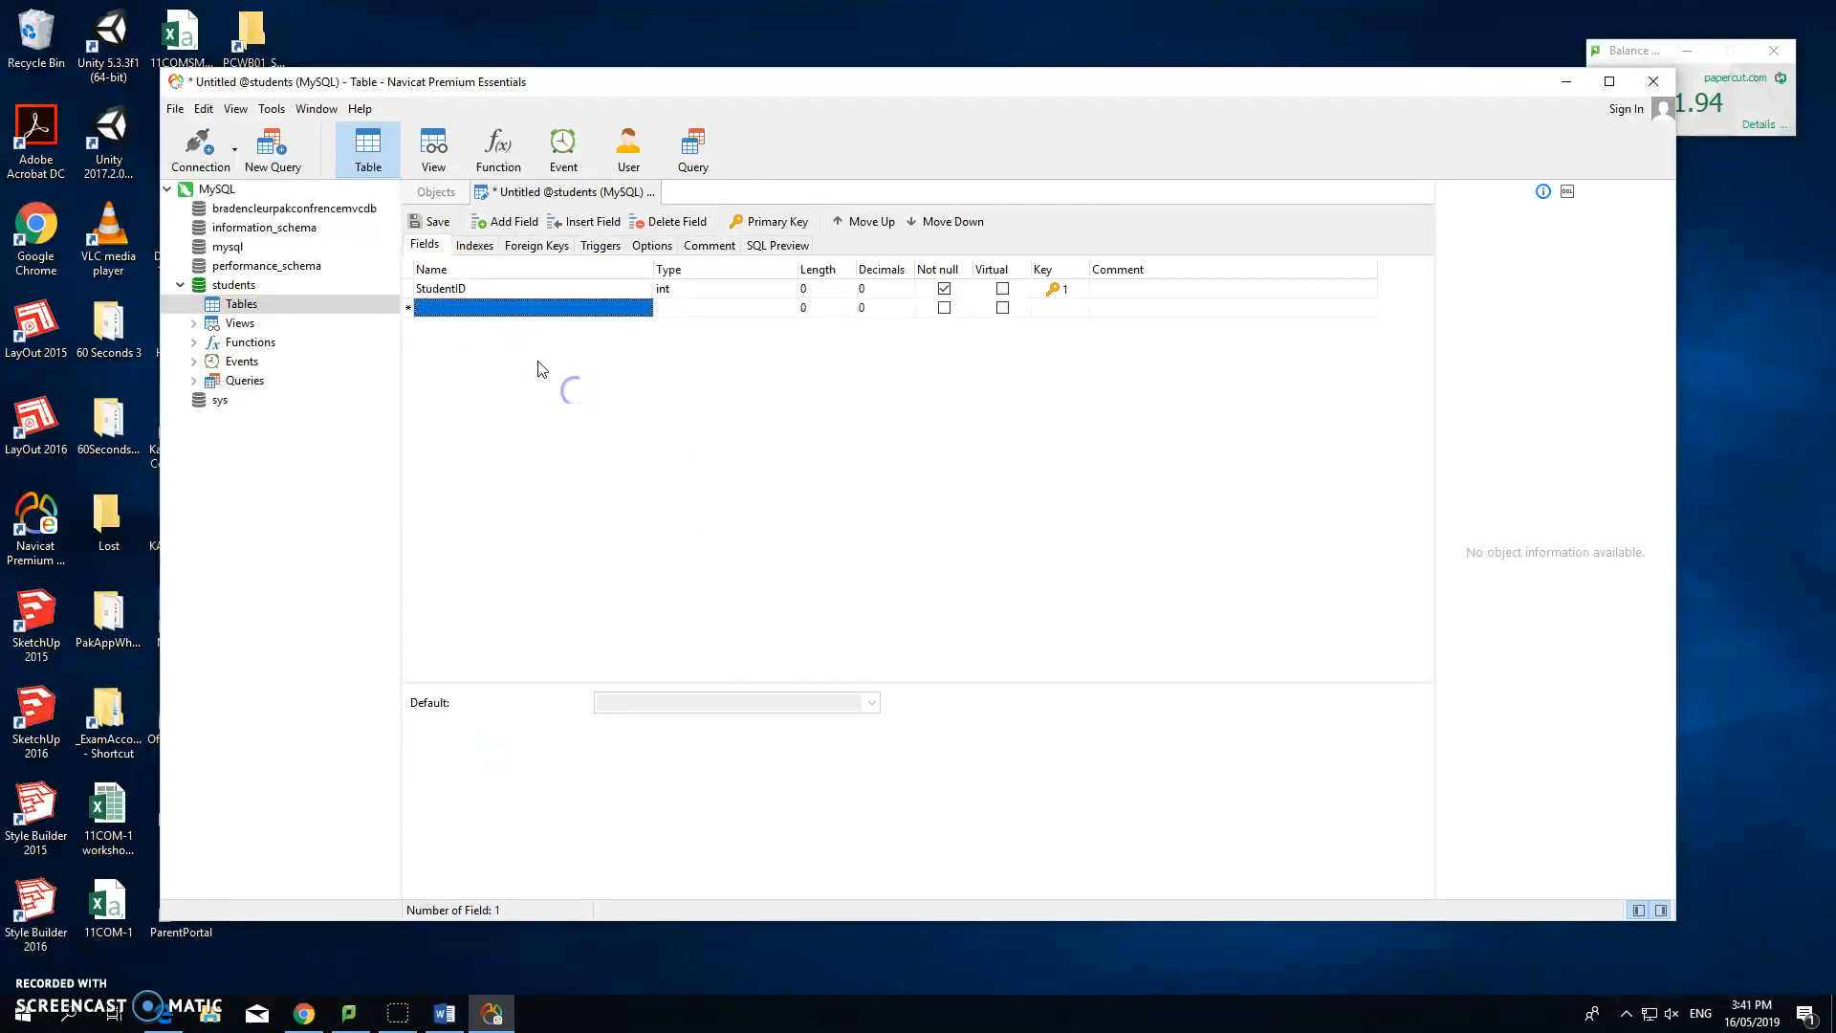
{"action": "type", "text": "LastName"}
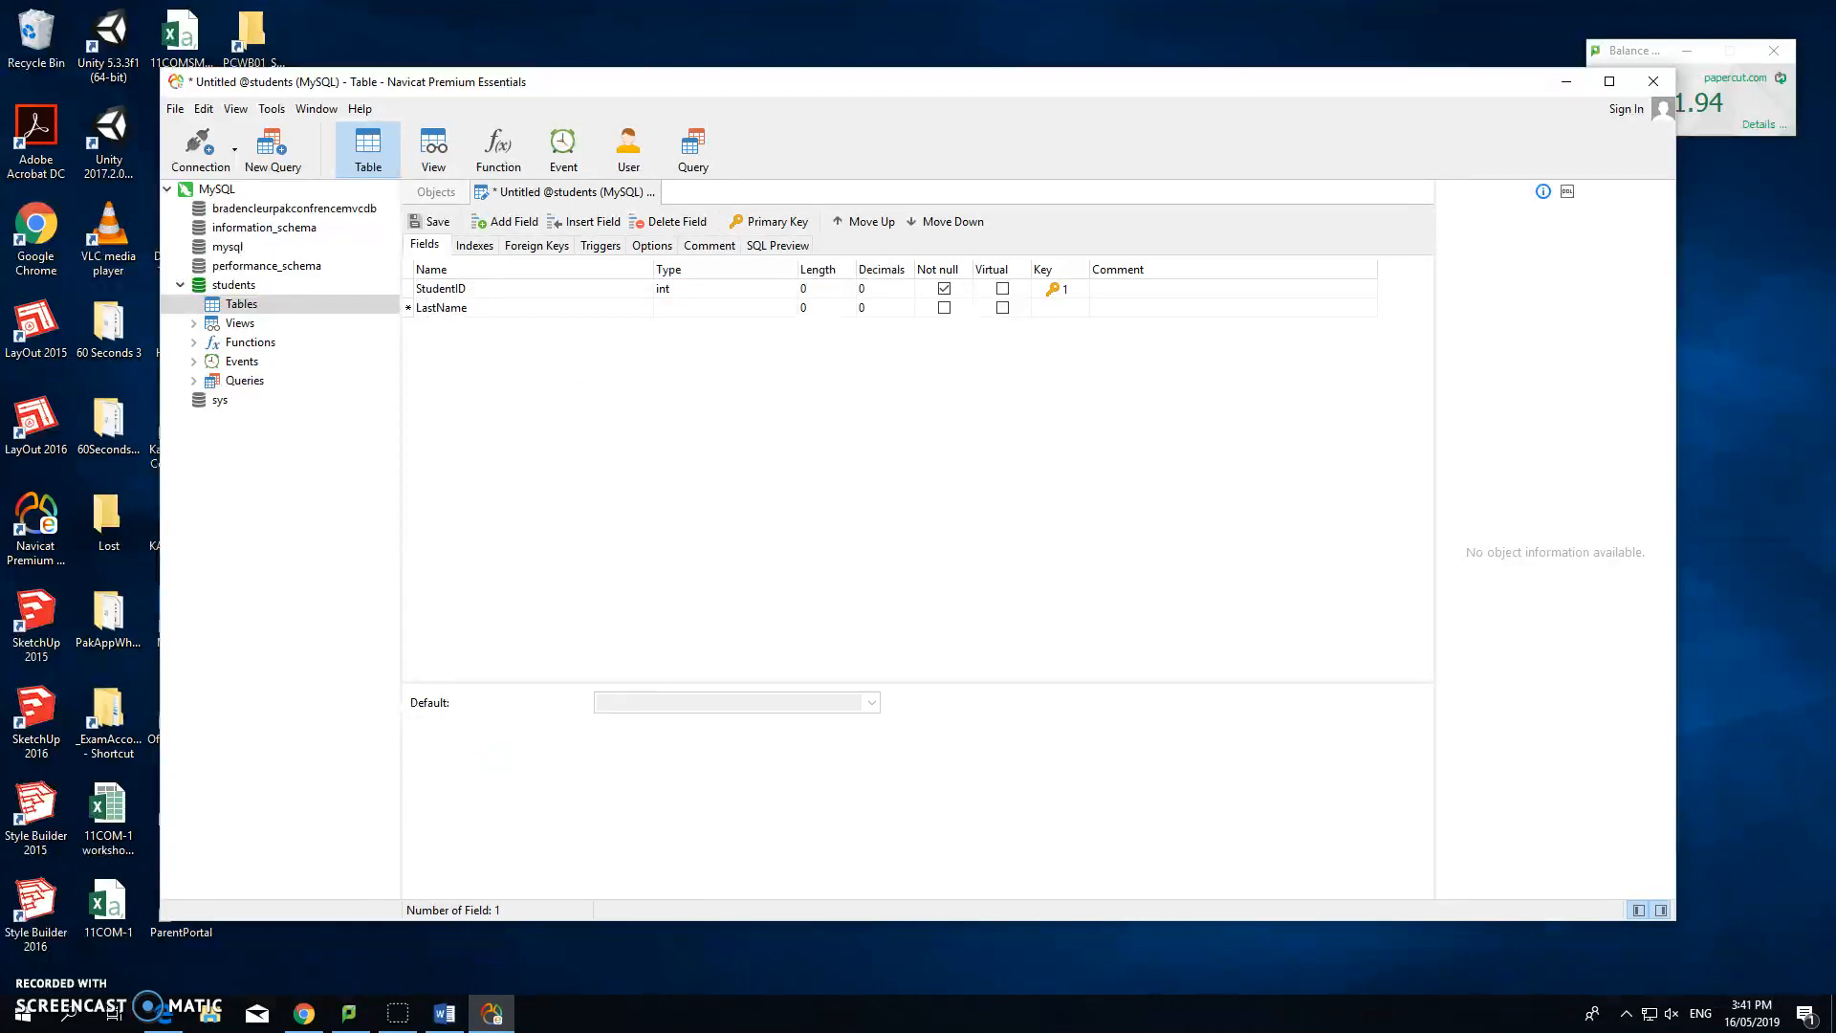
{"action": "left_click", "coordinate": [726, 307]}
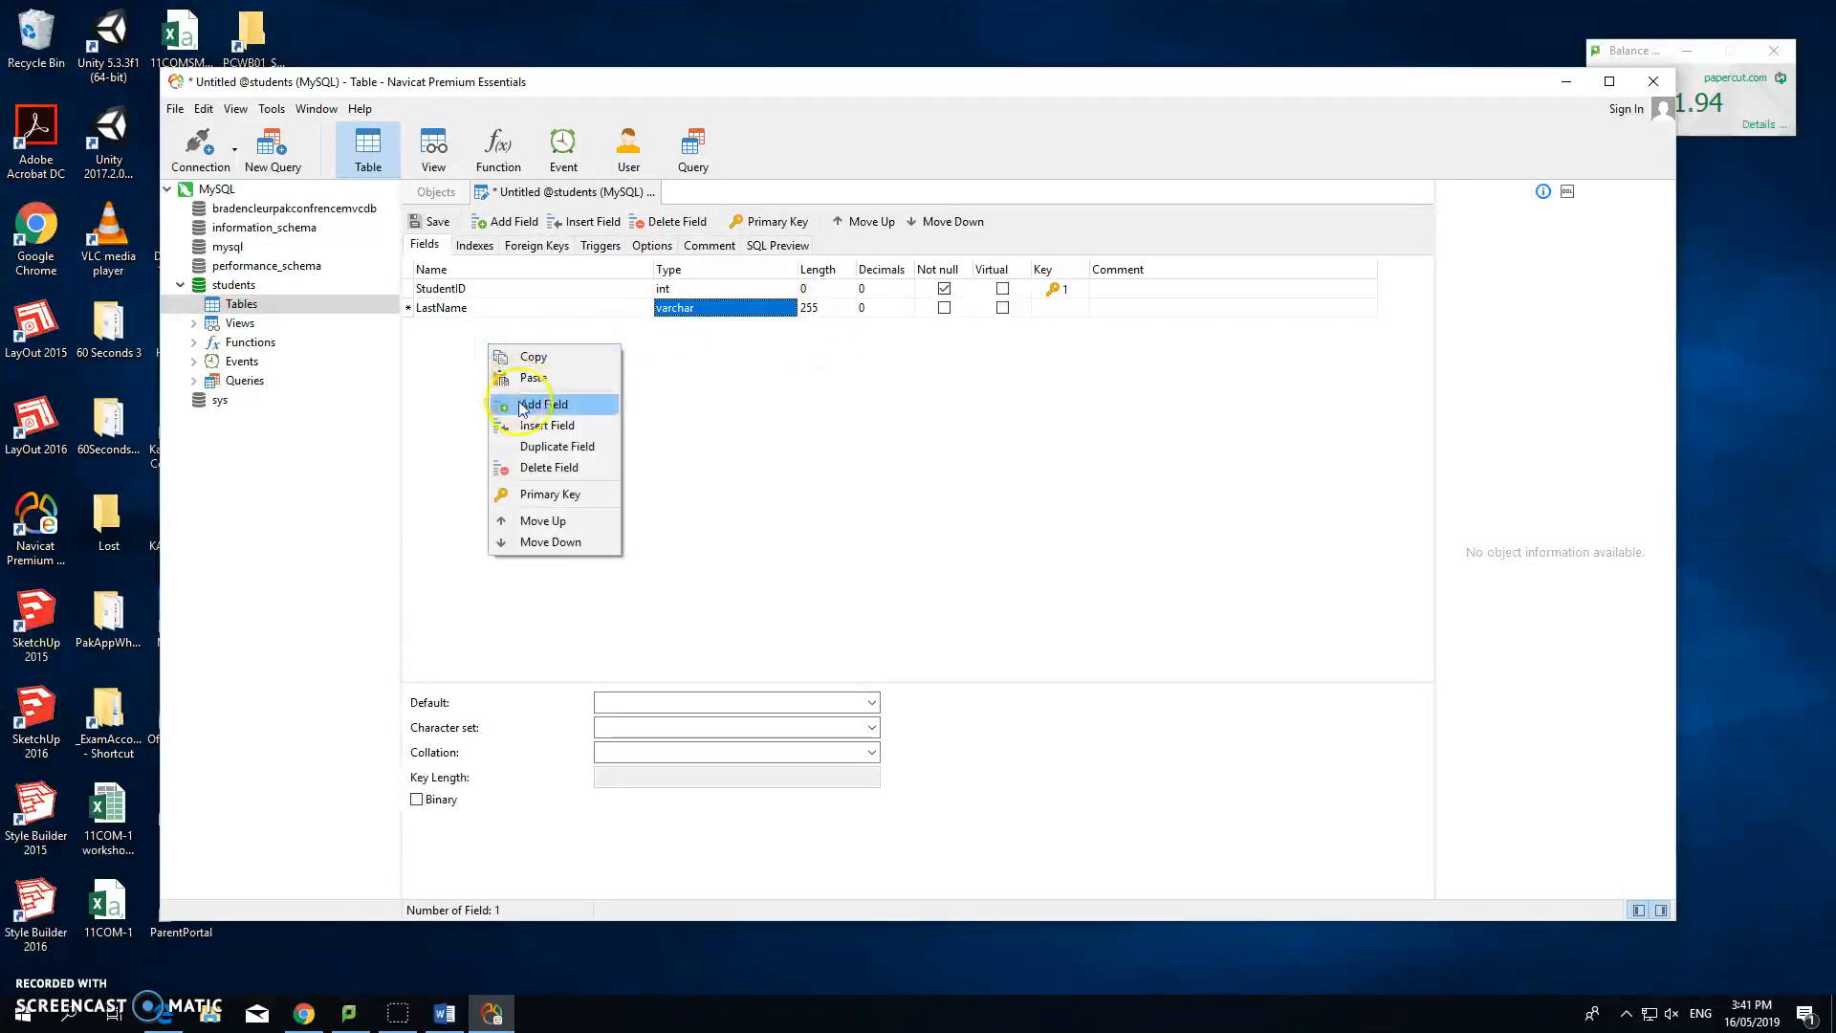
{"action": "left_click", "coordinate": [543, 405]}
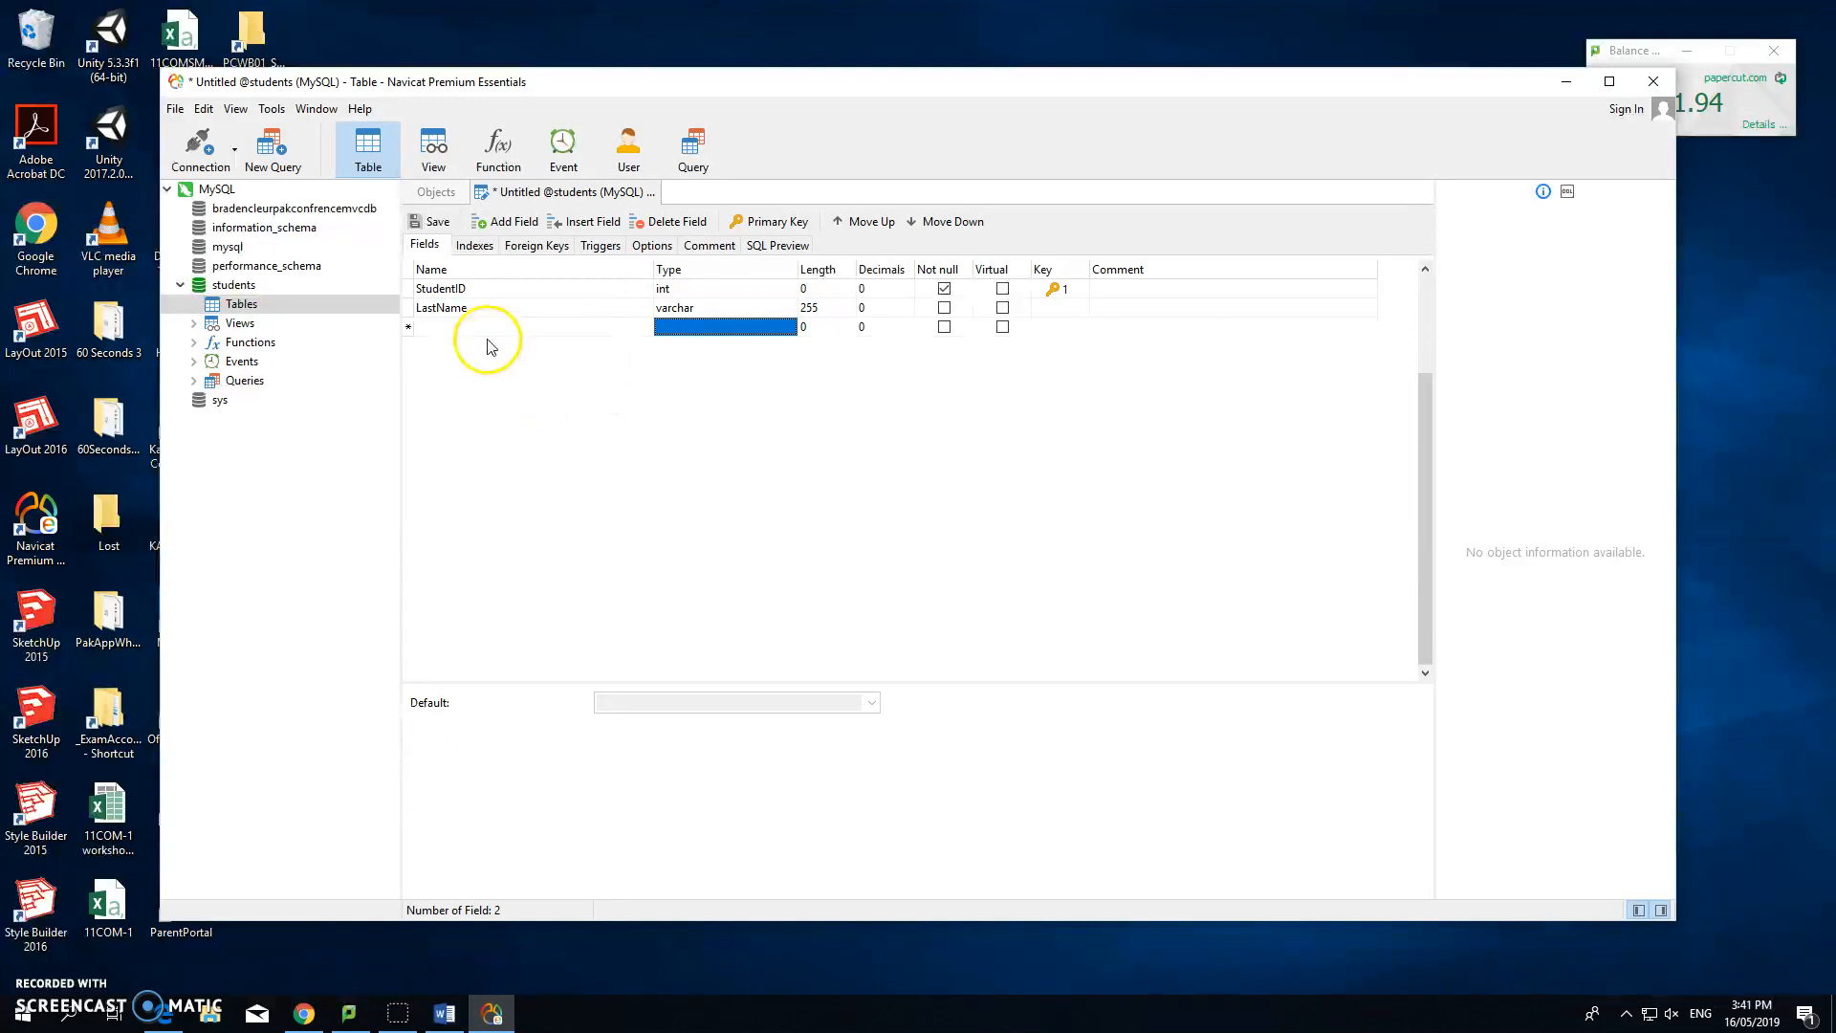
{"action": "type", "text": "FirstName"}
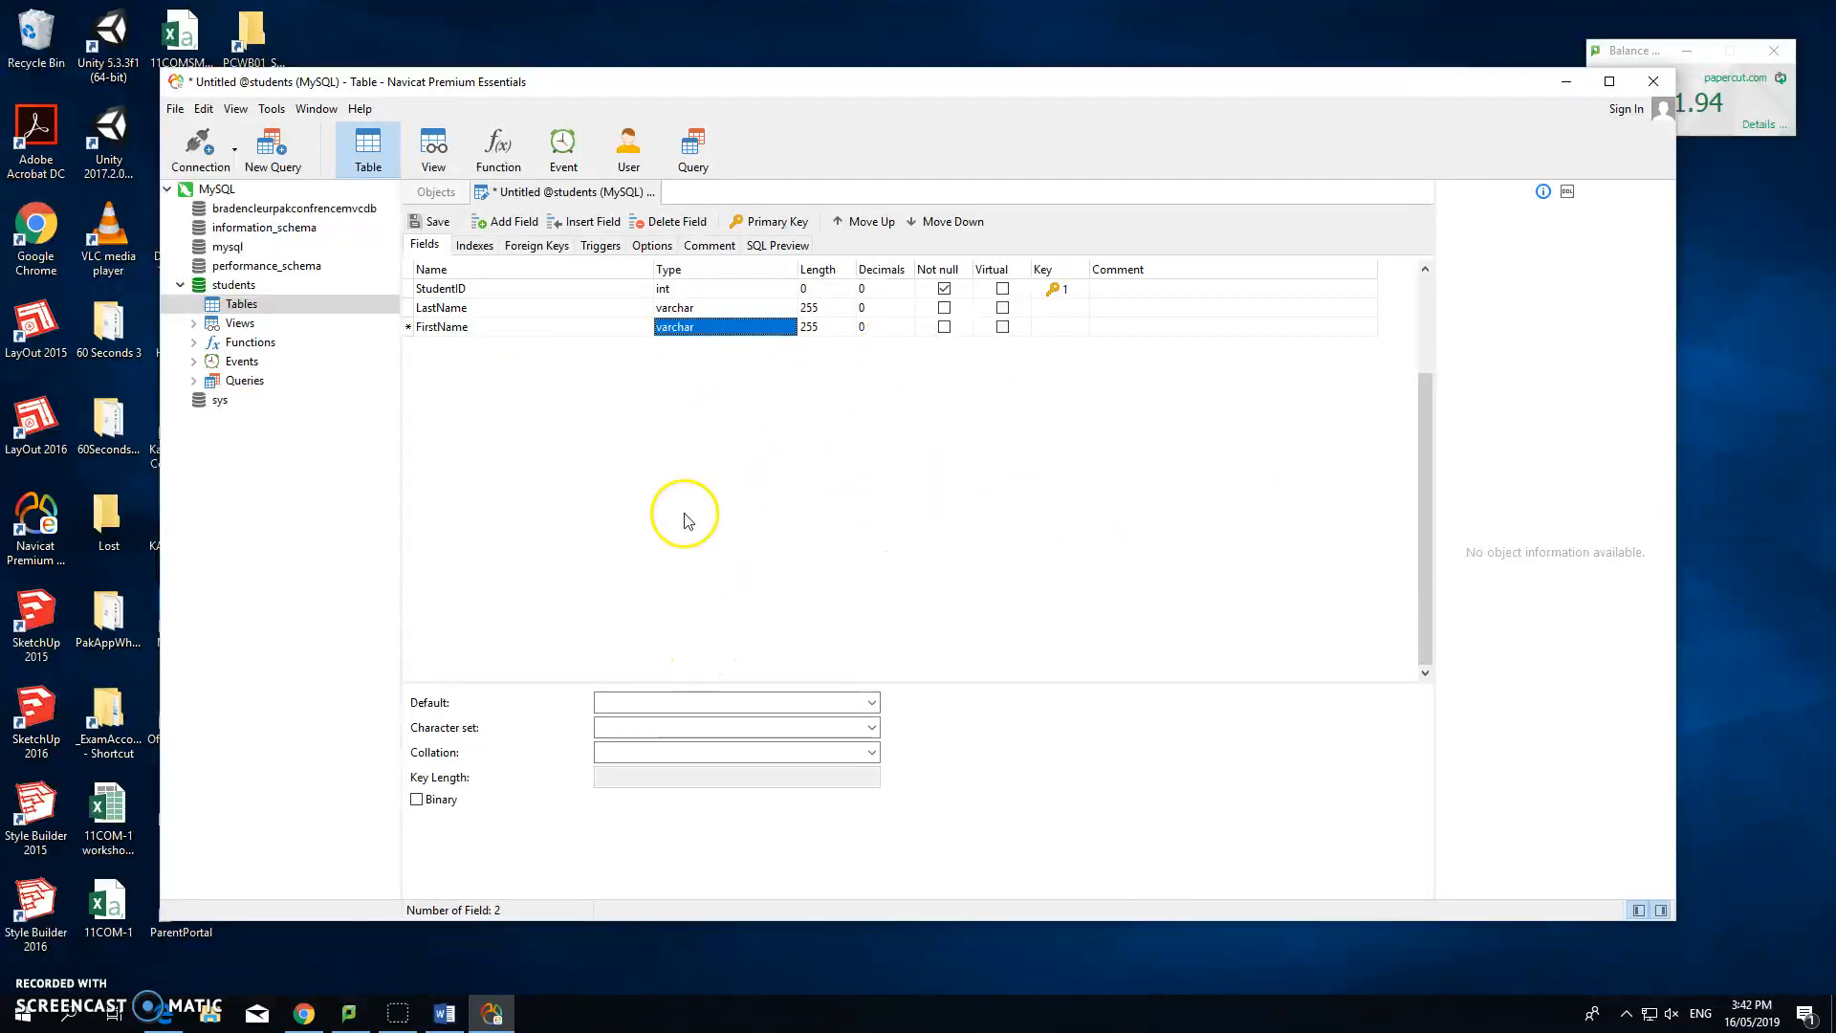
{"action": "left_click", "coordinate": [789, 327]}
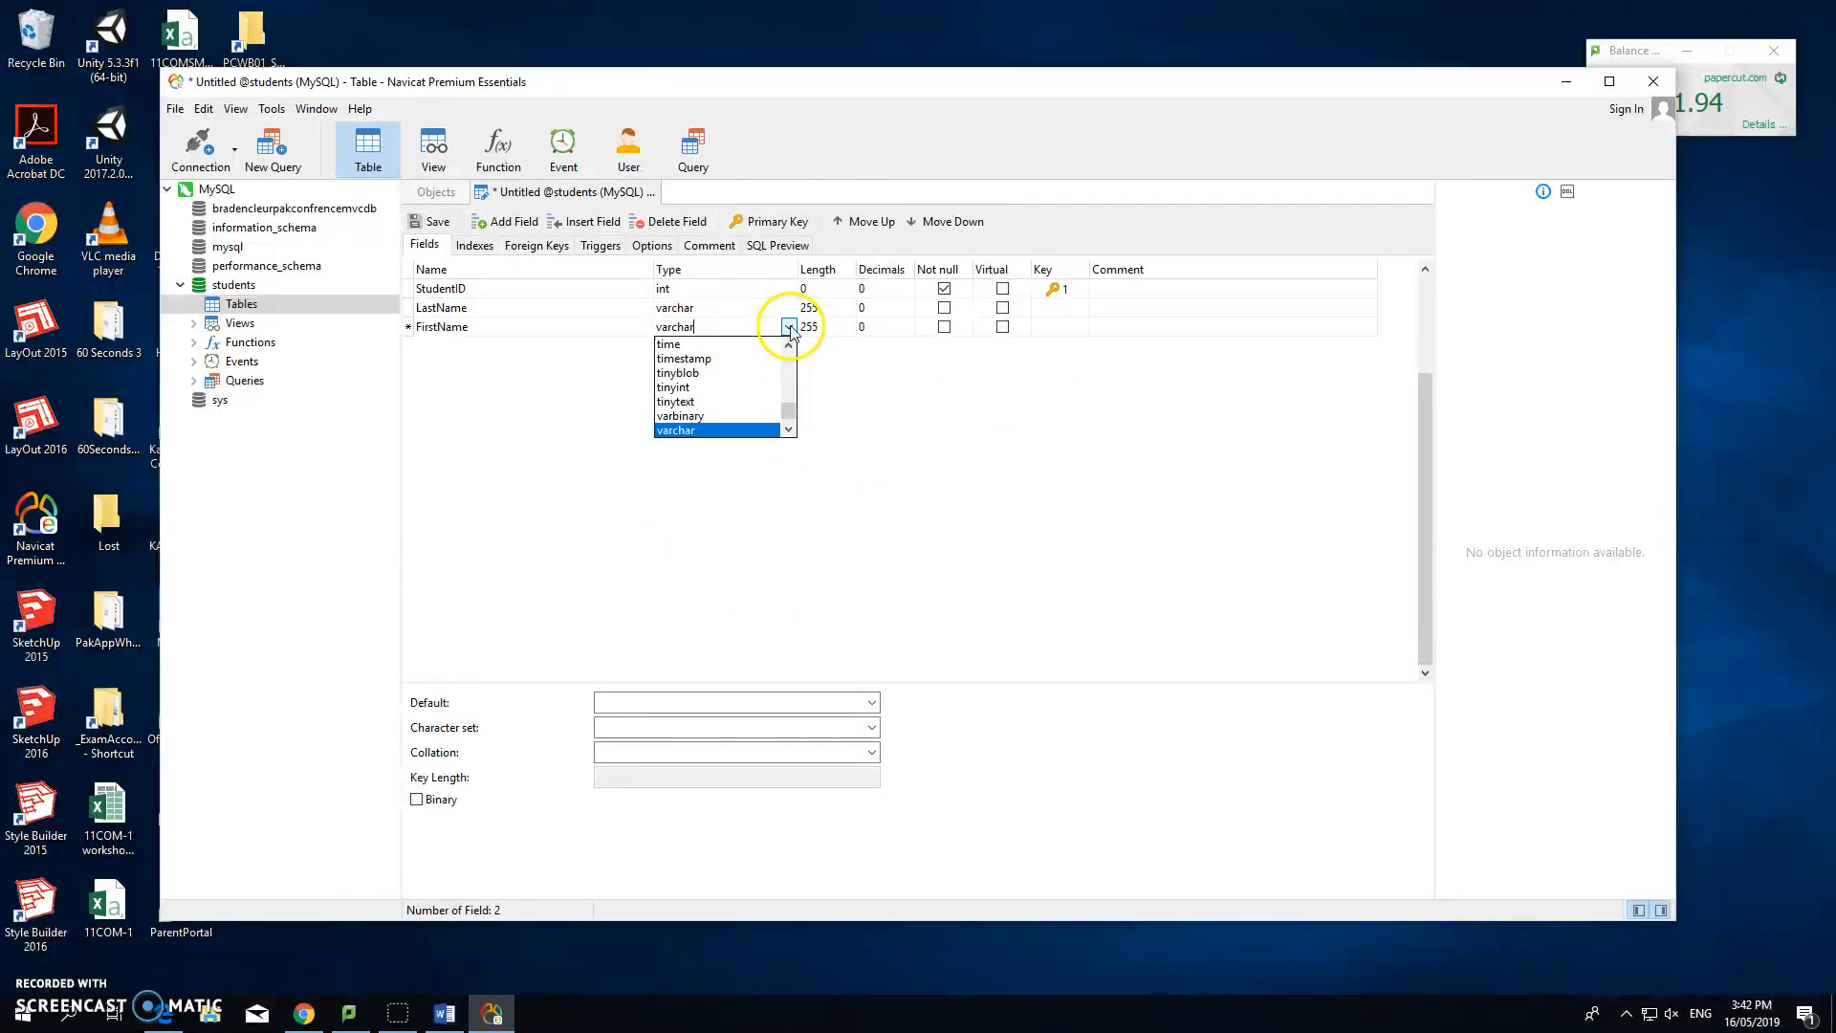
{"action": "left_click", "coordinate": [674, 430]}
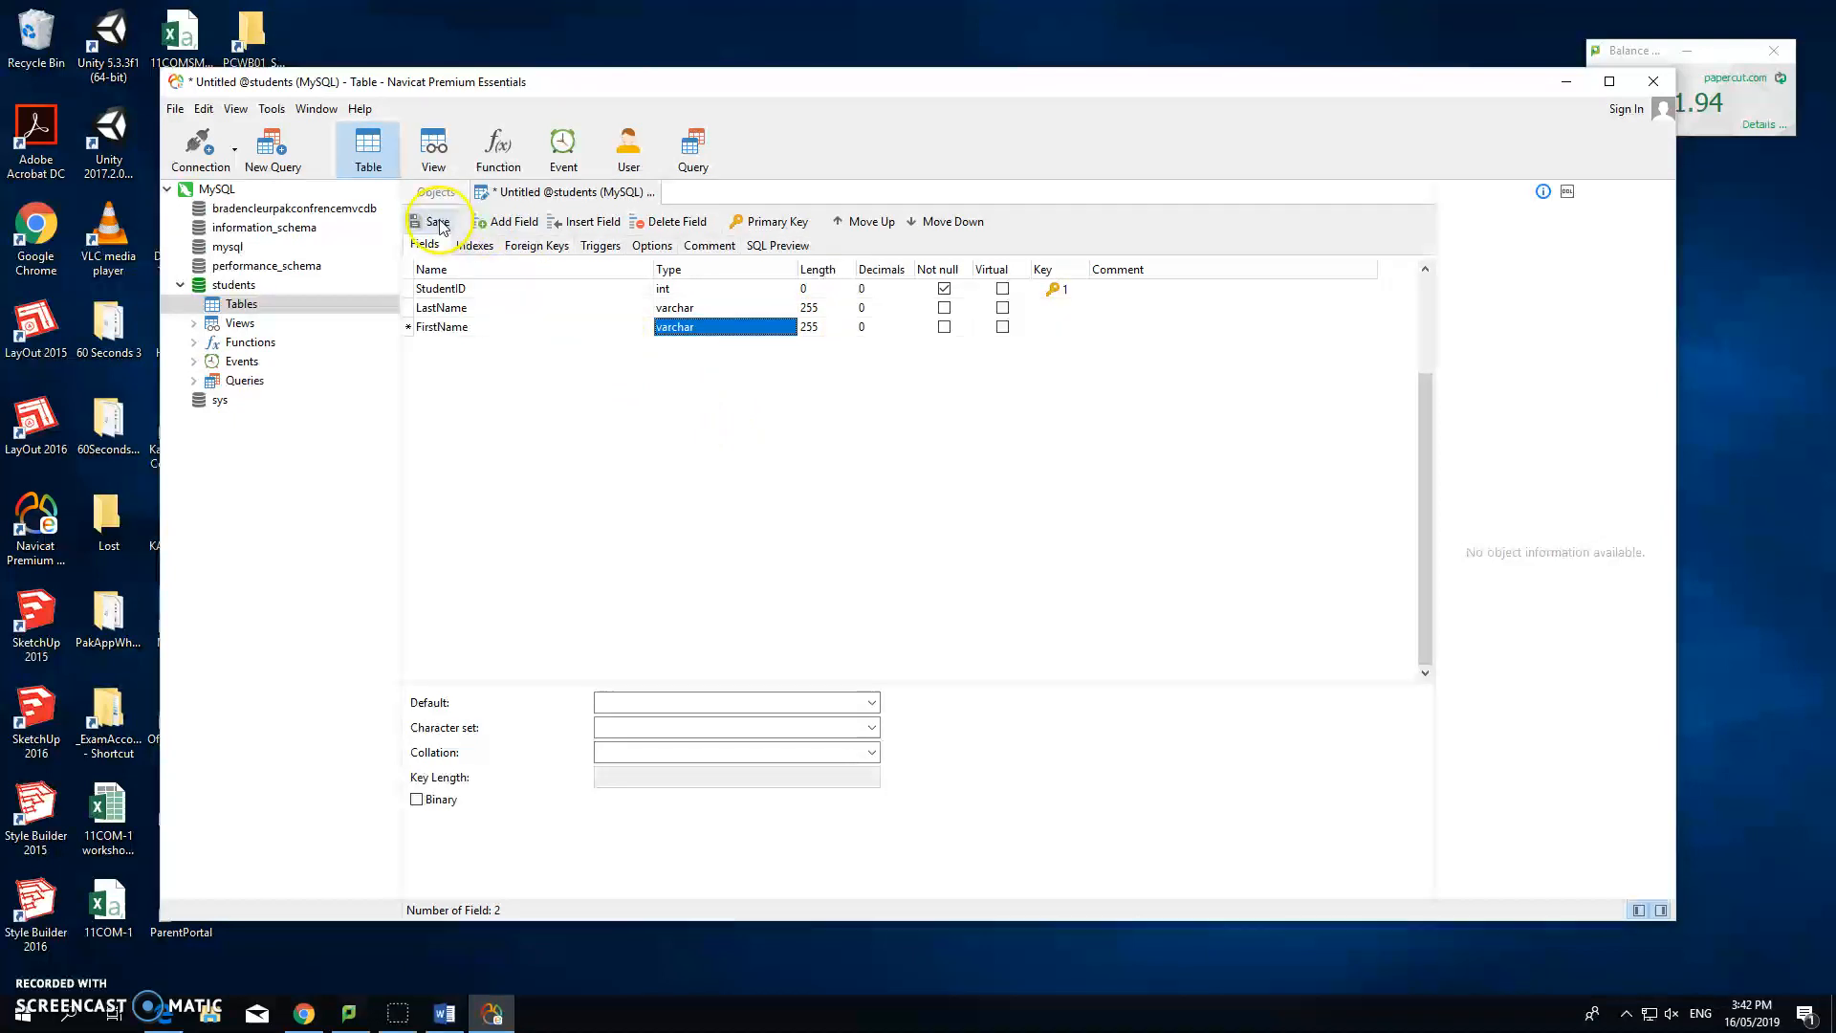
Save the table design under the name 'tblStudents'
{"action": "left_click", "coordinate": [436, 221]}
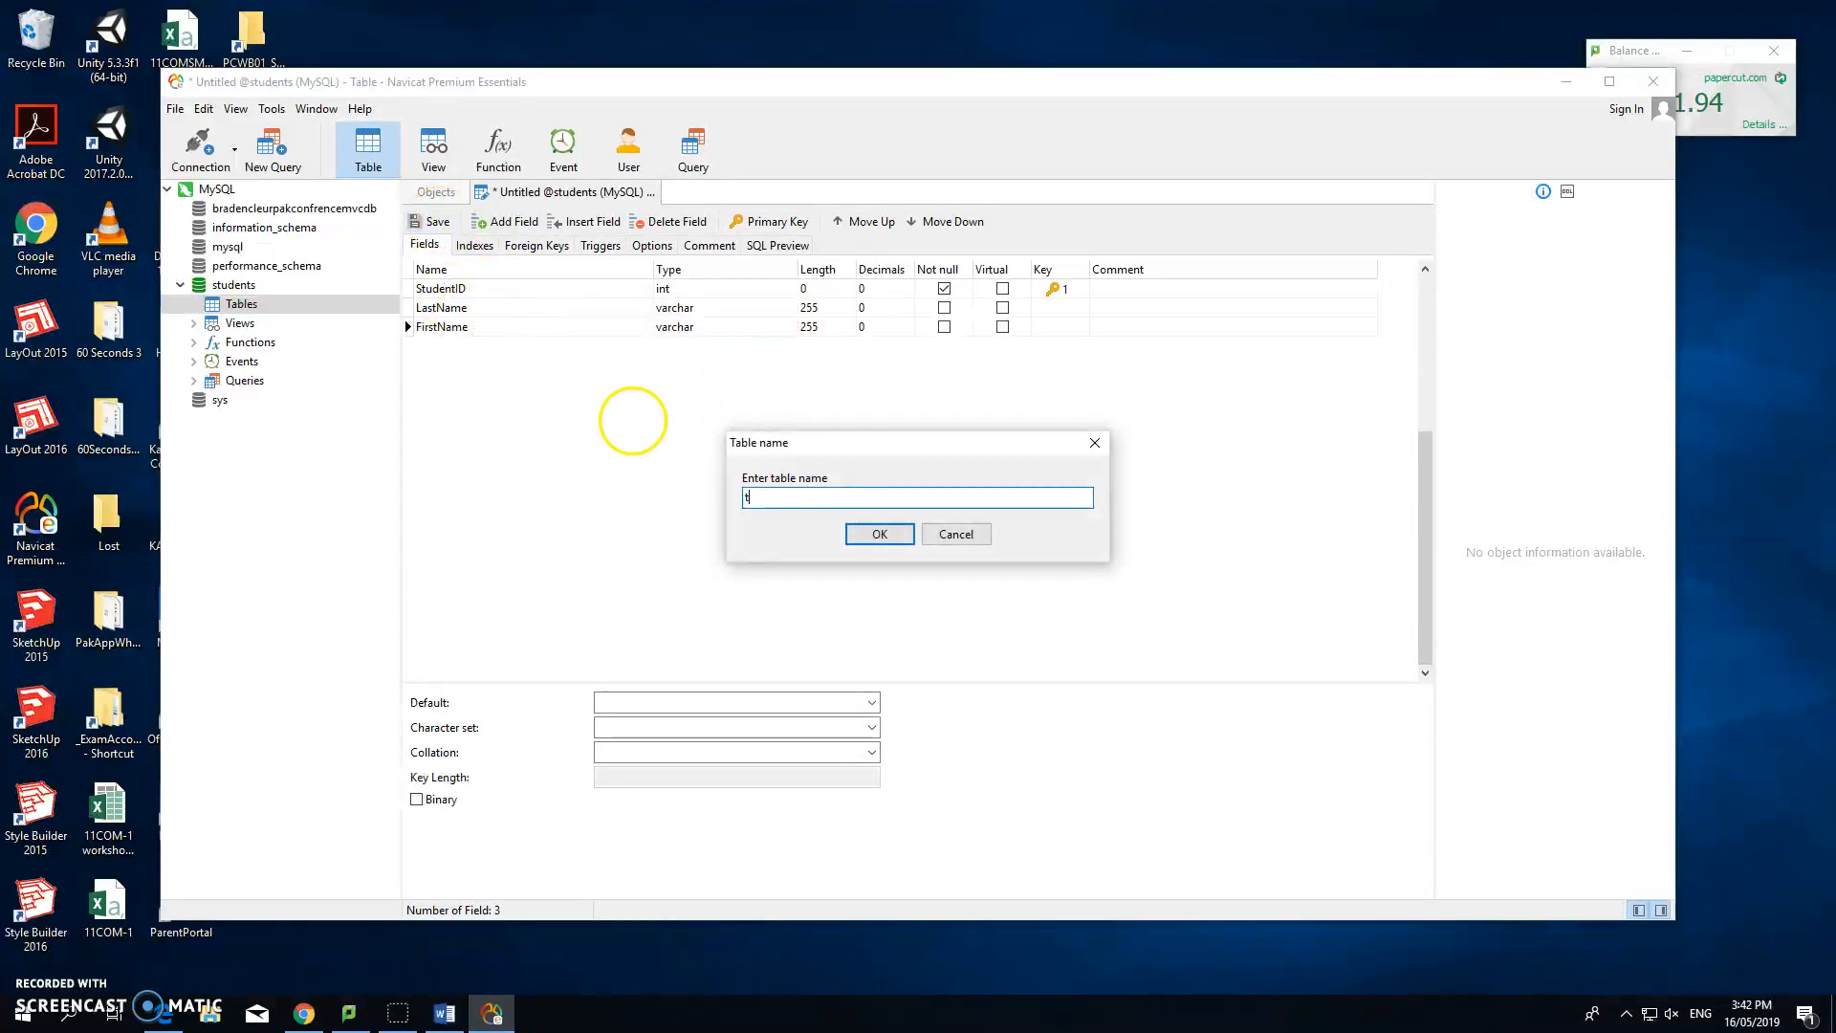
{"action": "type", "text": "blStudents"}
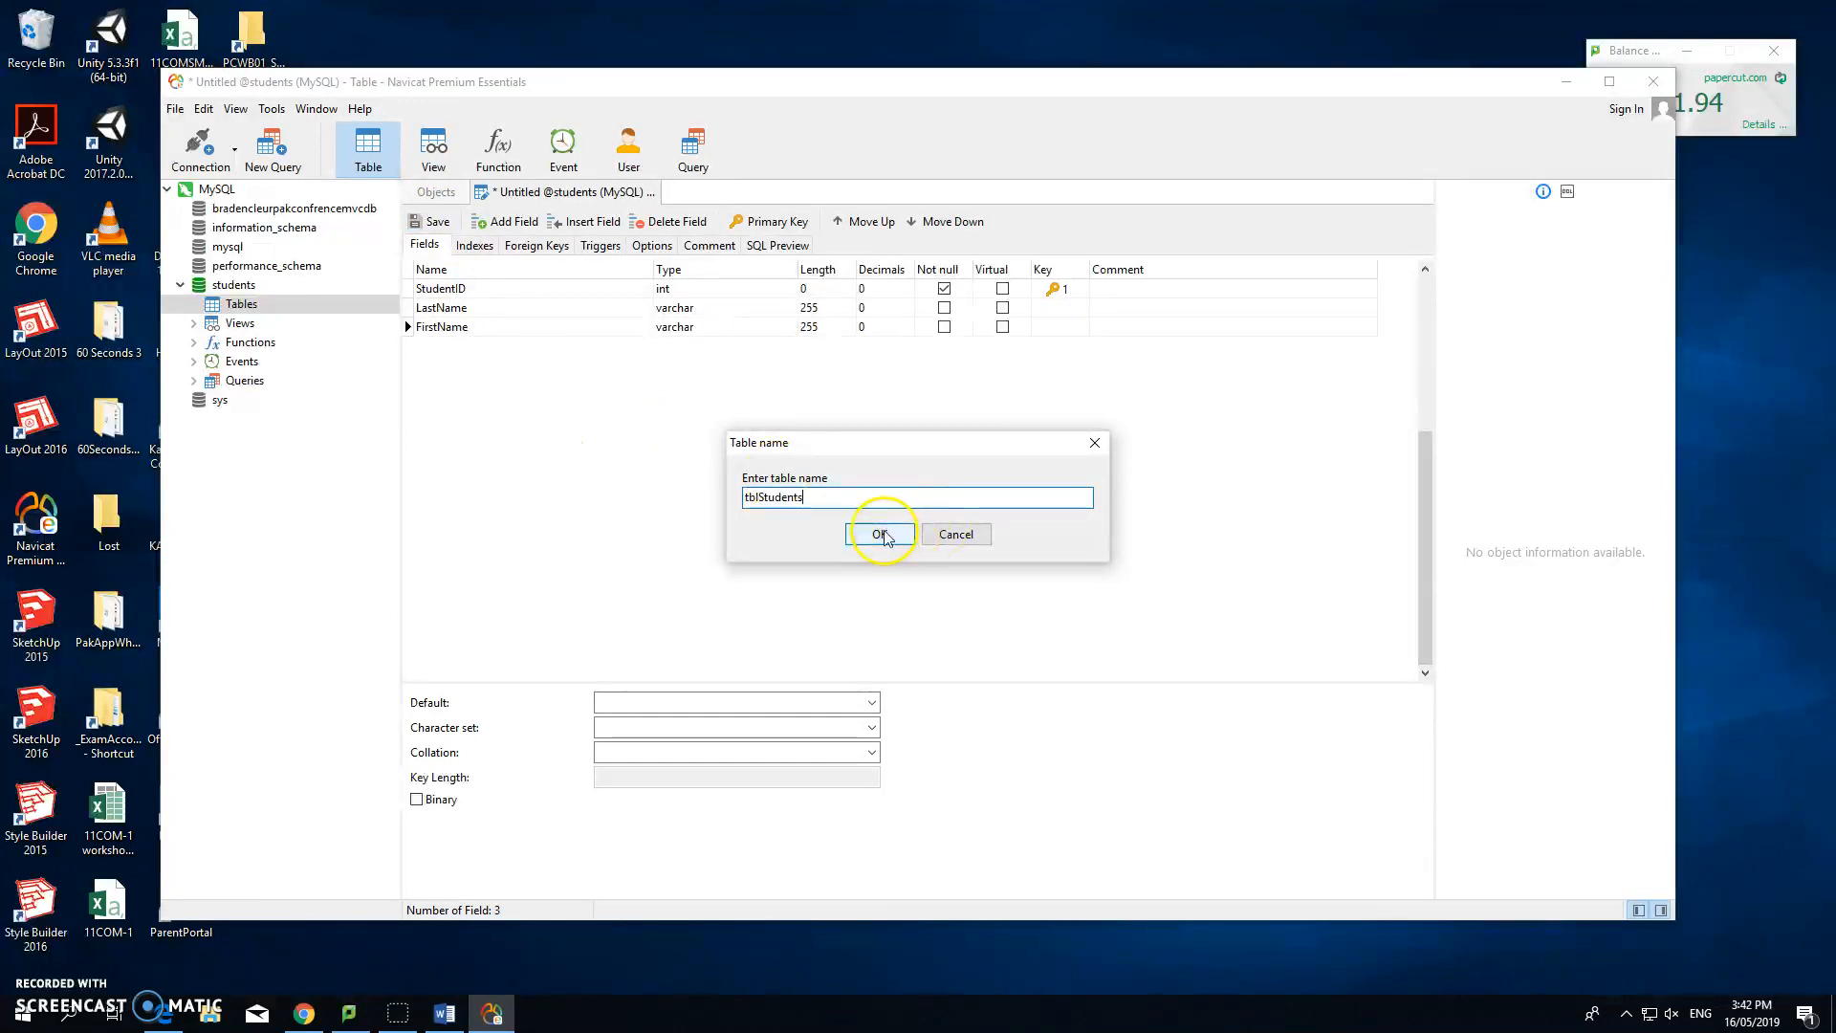
{"action": "left_click", "coordinate": [880, 535]}
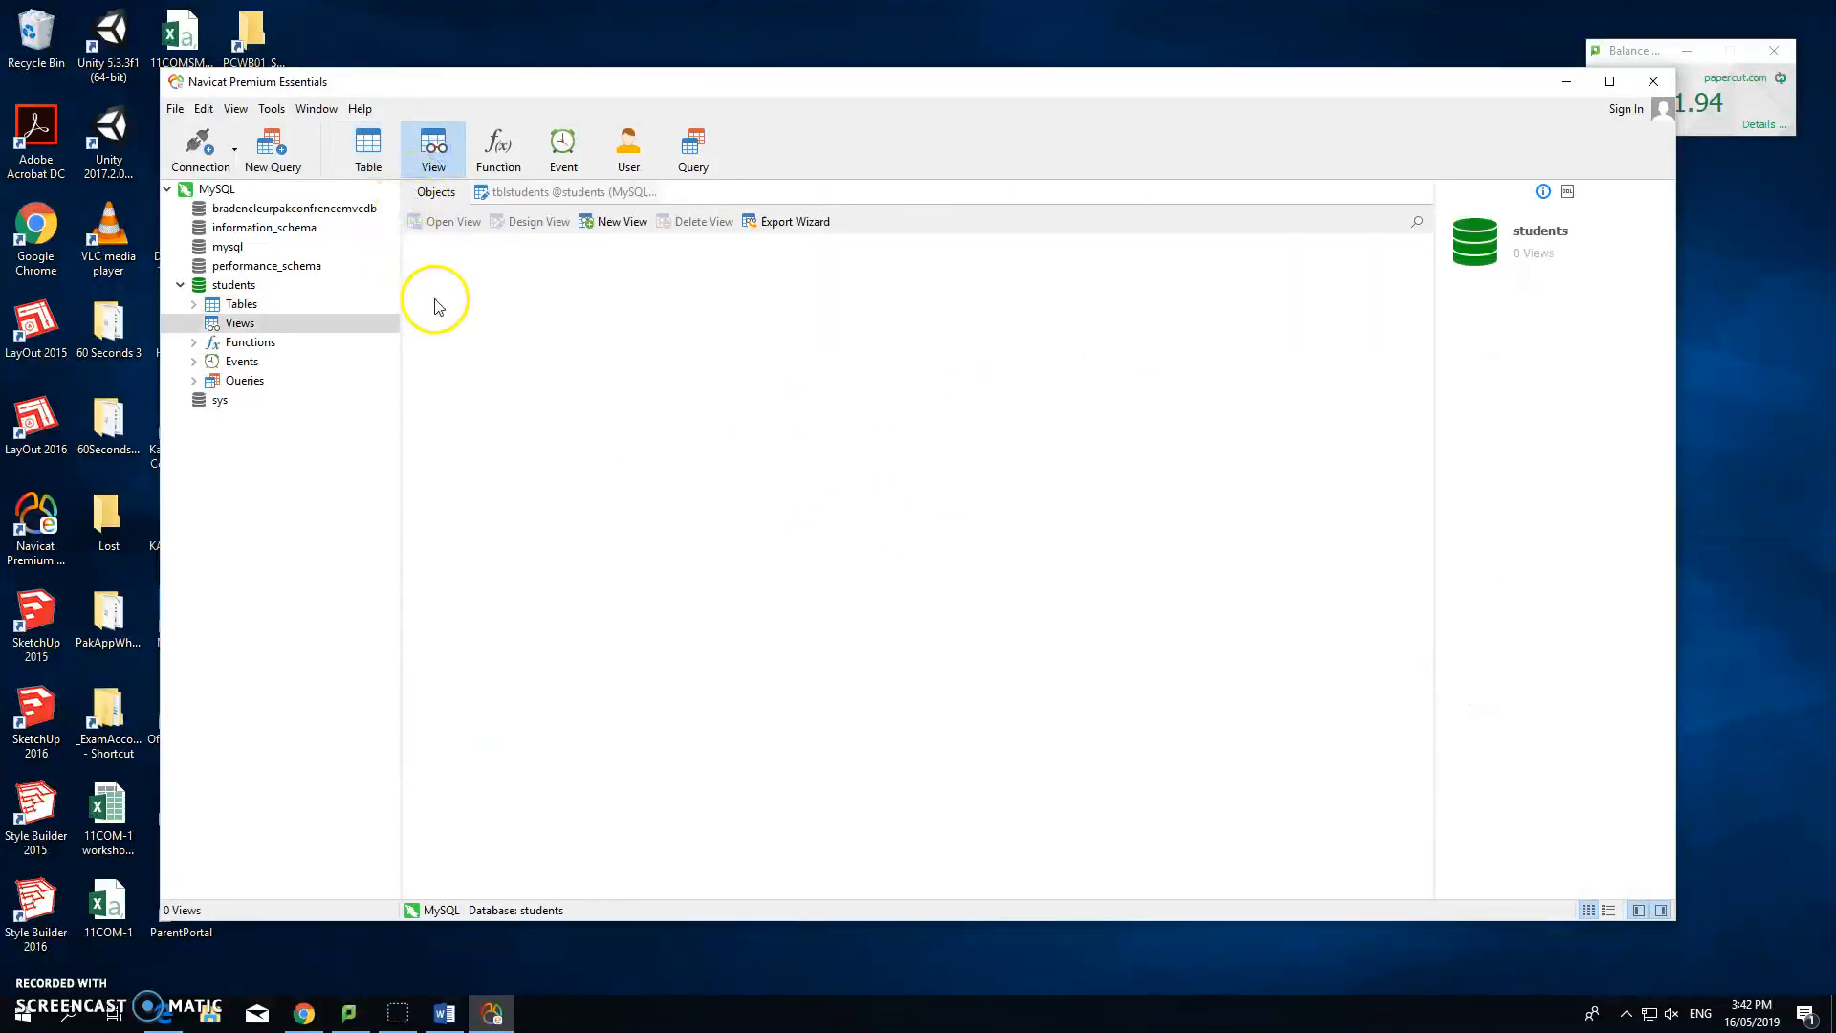
Open tblstudents and post the record LastName 'Bloggs', FirstName 'Joe' as StudentID 1
{"action": "left_click", "coordinate": [242, 304]}
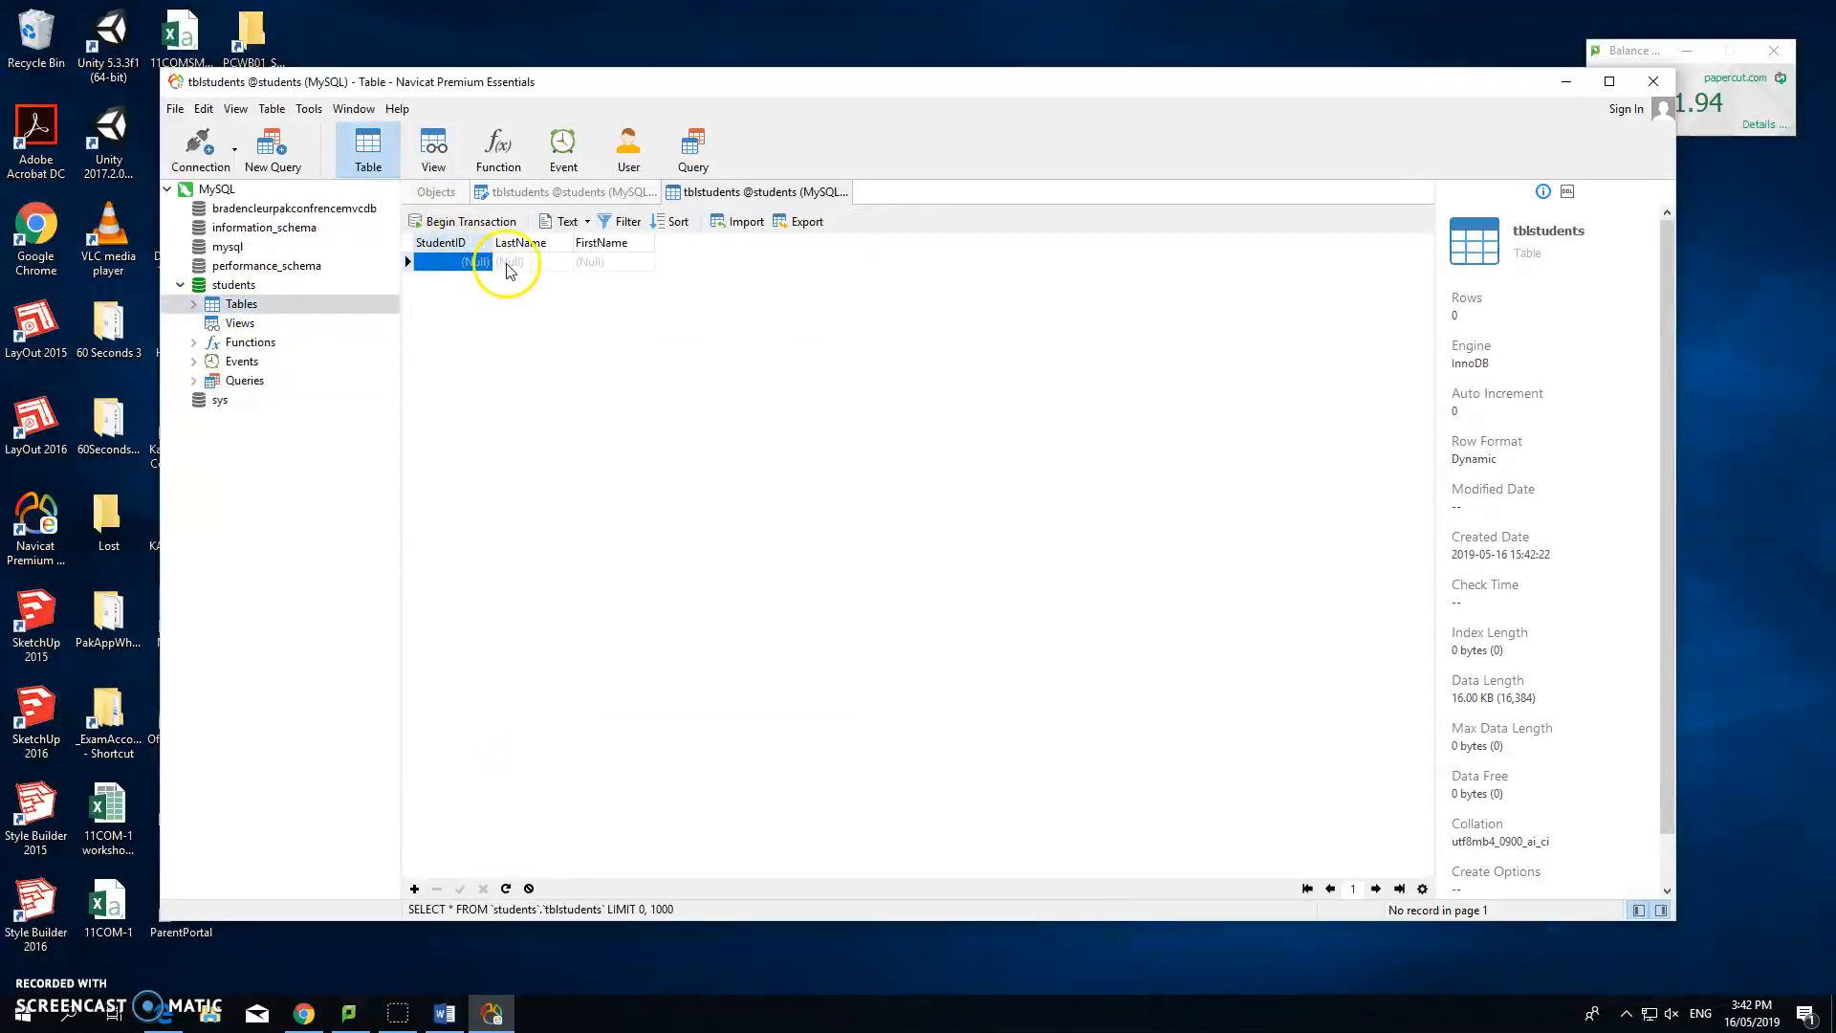
{"action": "left_click", "coordinate": [523, 264]}
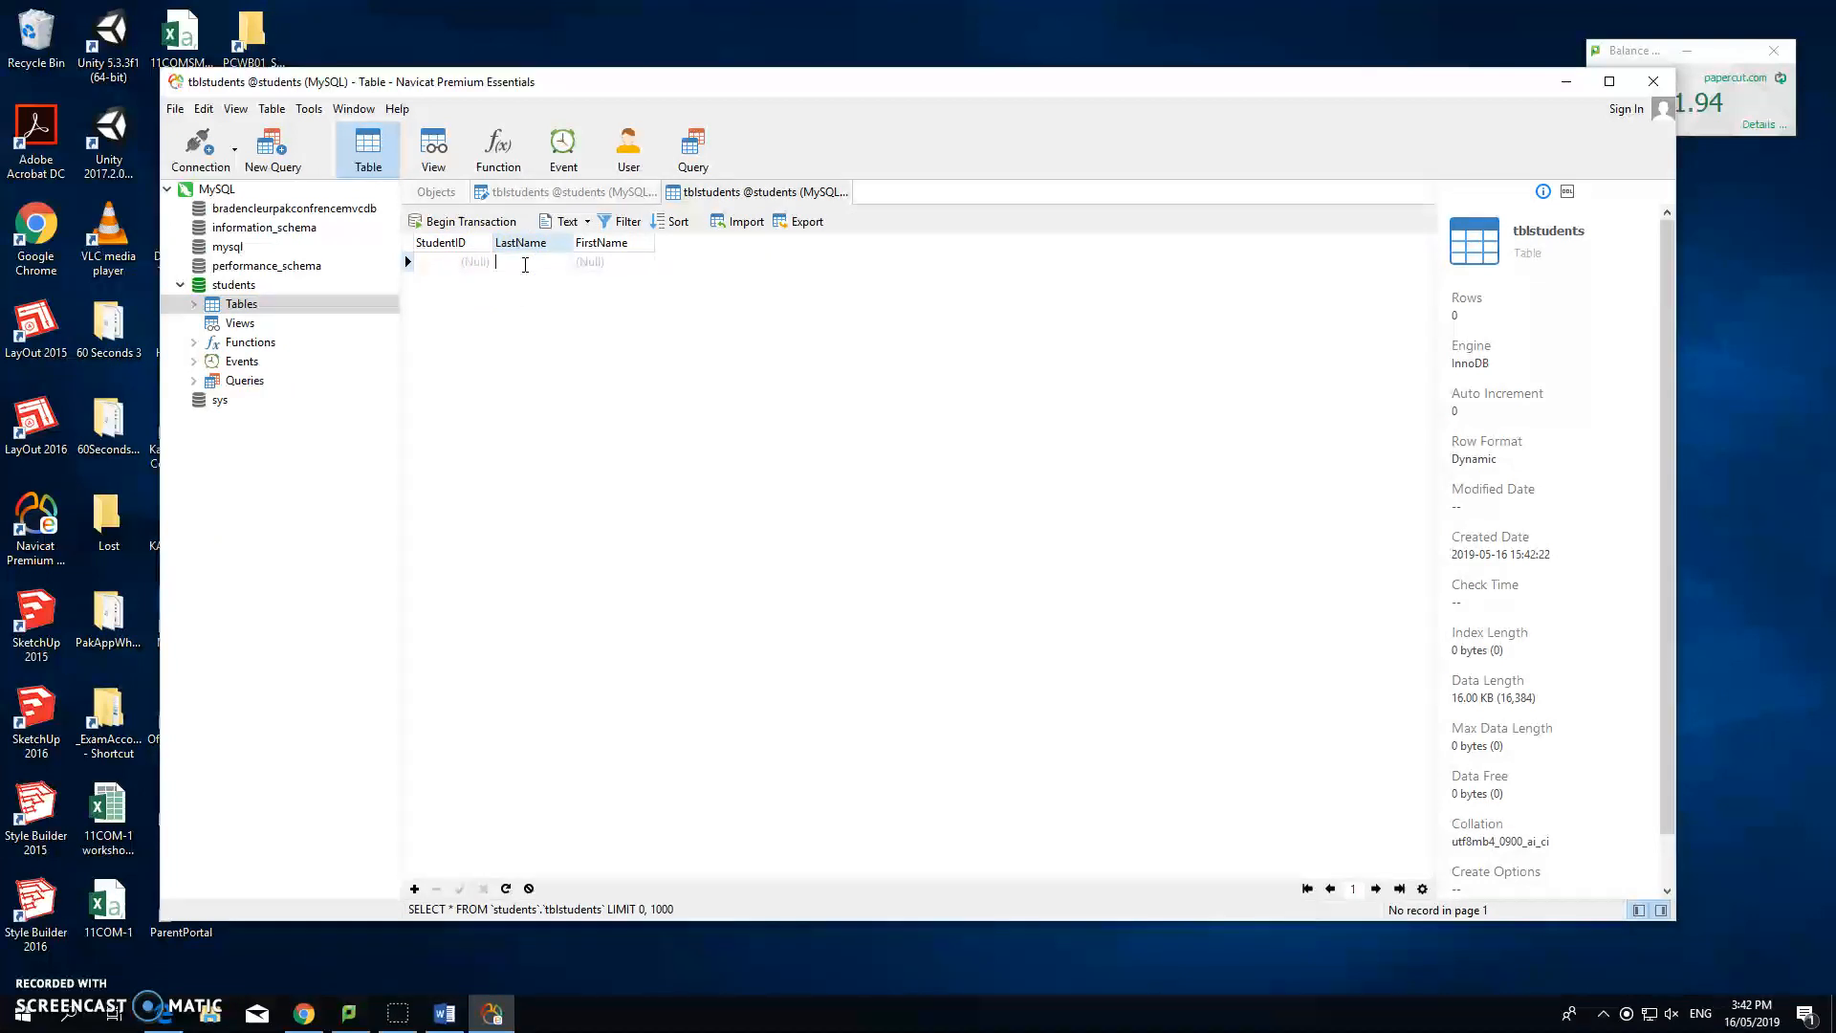
{"action": "type", "text": "B"}
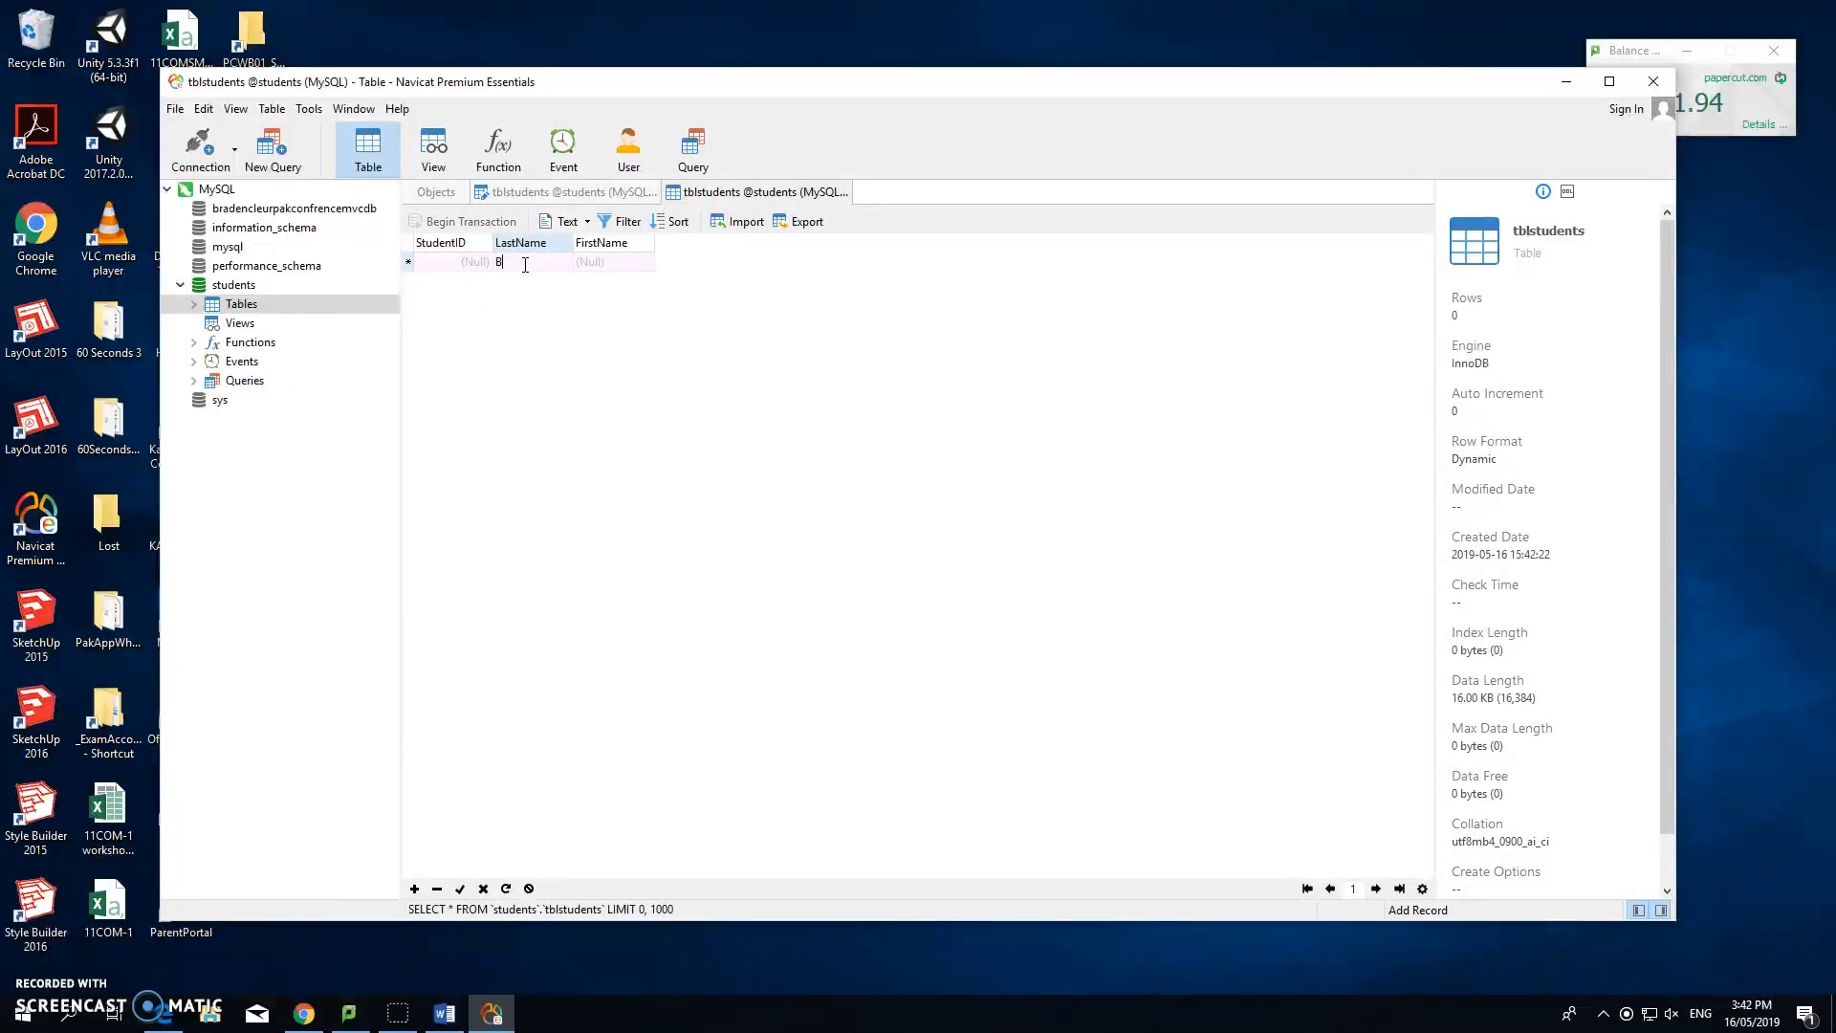
{"action": "type", "text": "loggs"}
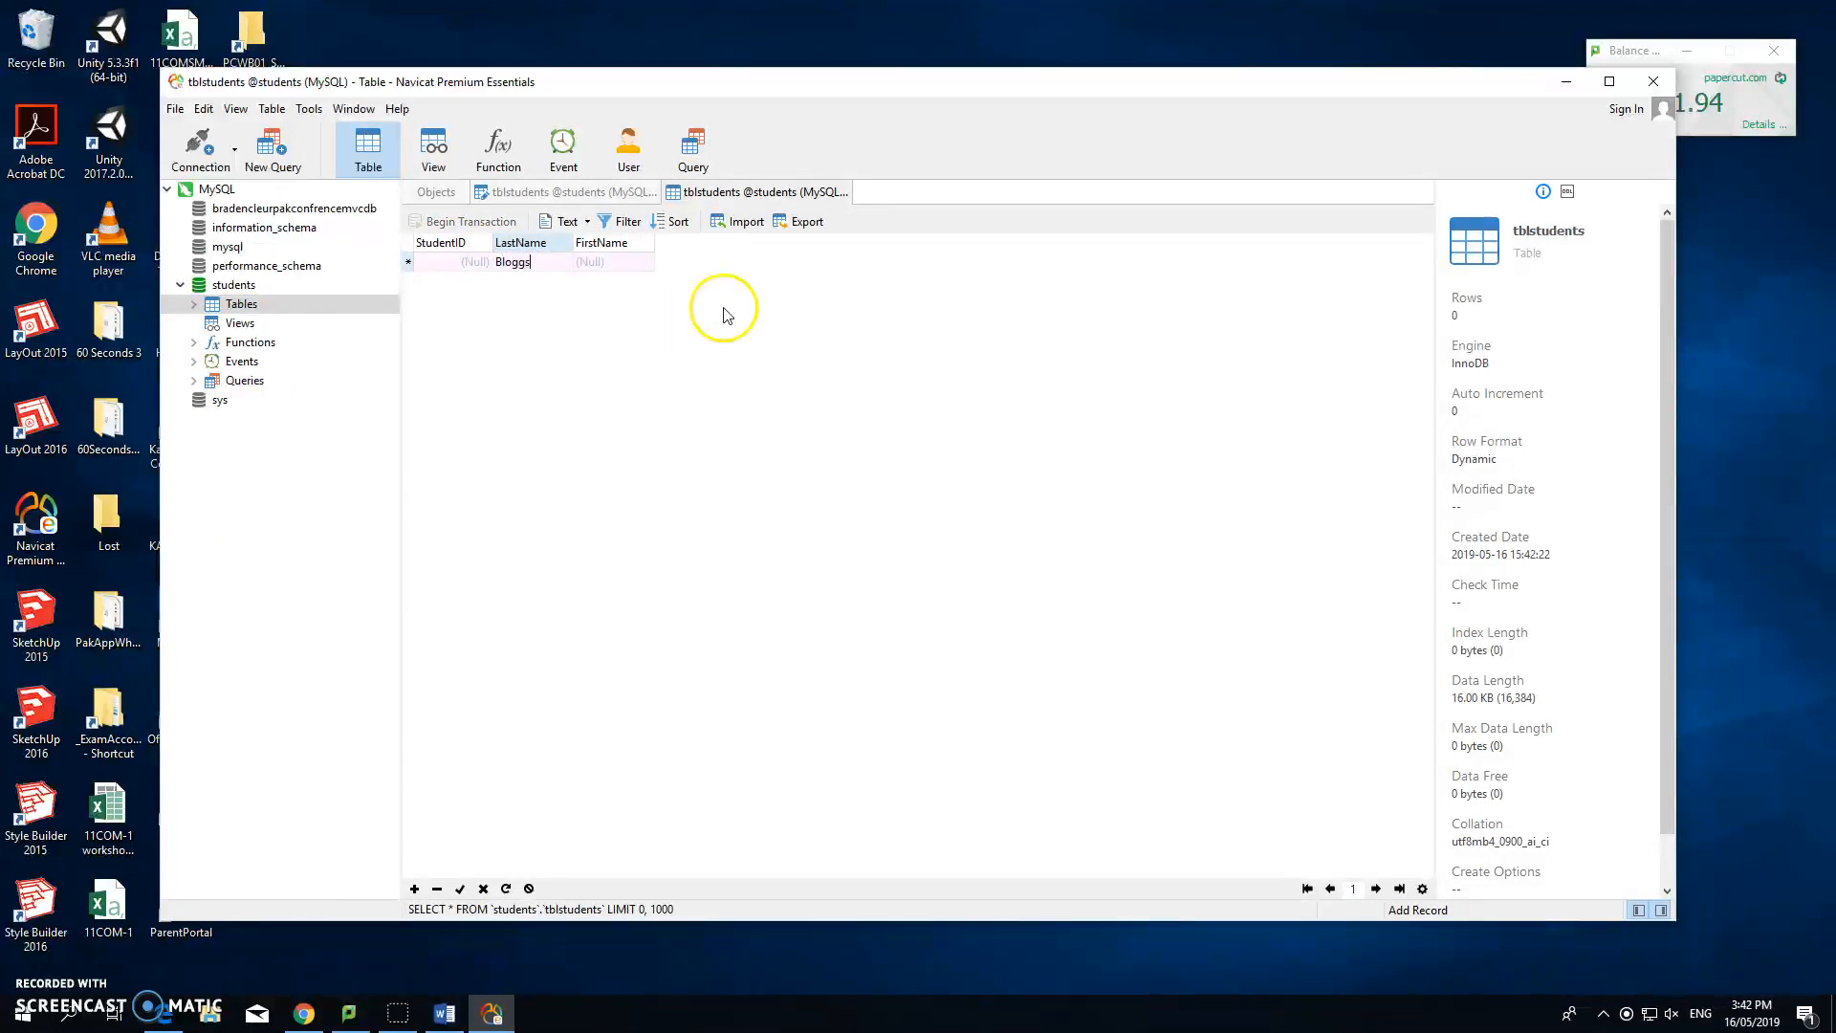
{"action": "left_click", "coordinate": [612, 262]}
{"action": "type", "text": "Joe"}
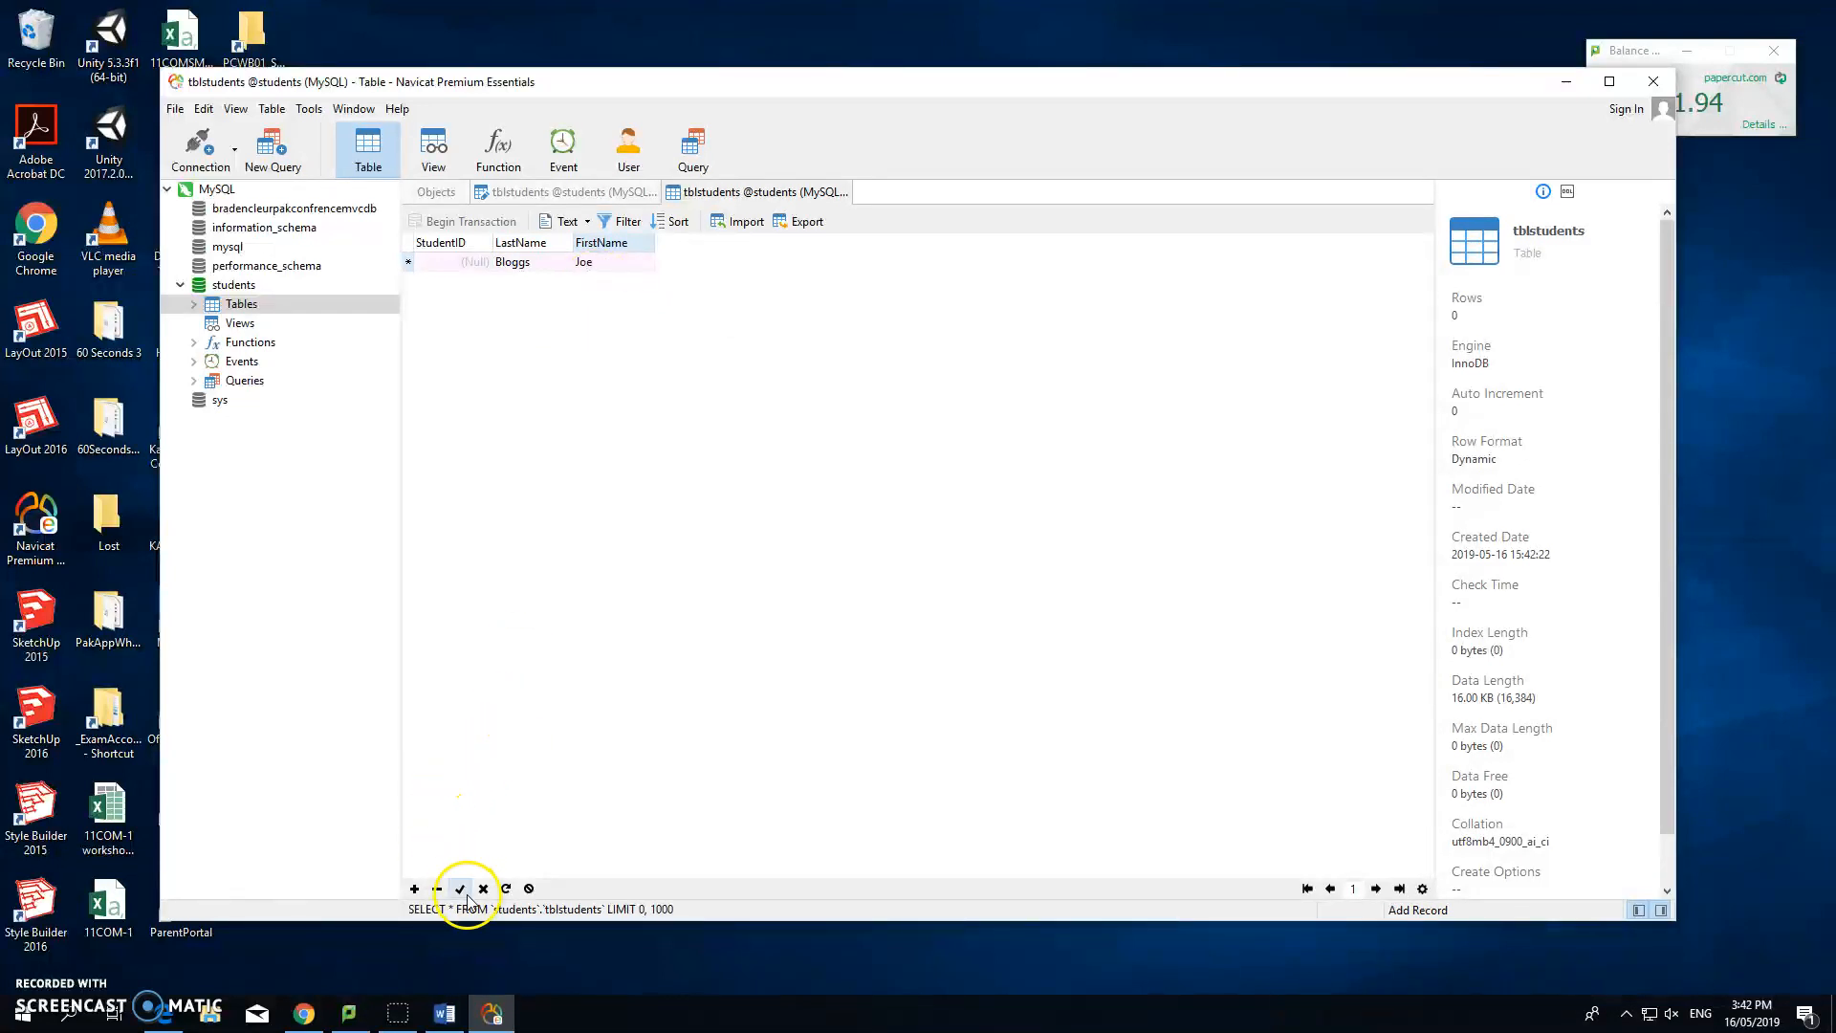
{"action": "left_click", "coordinate": [459, 888]}
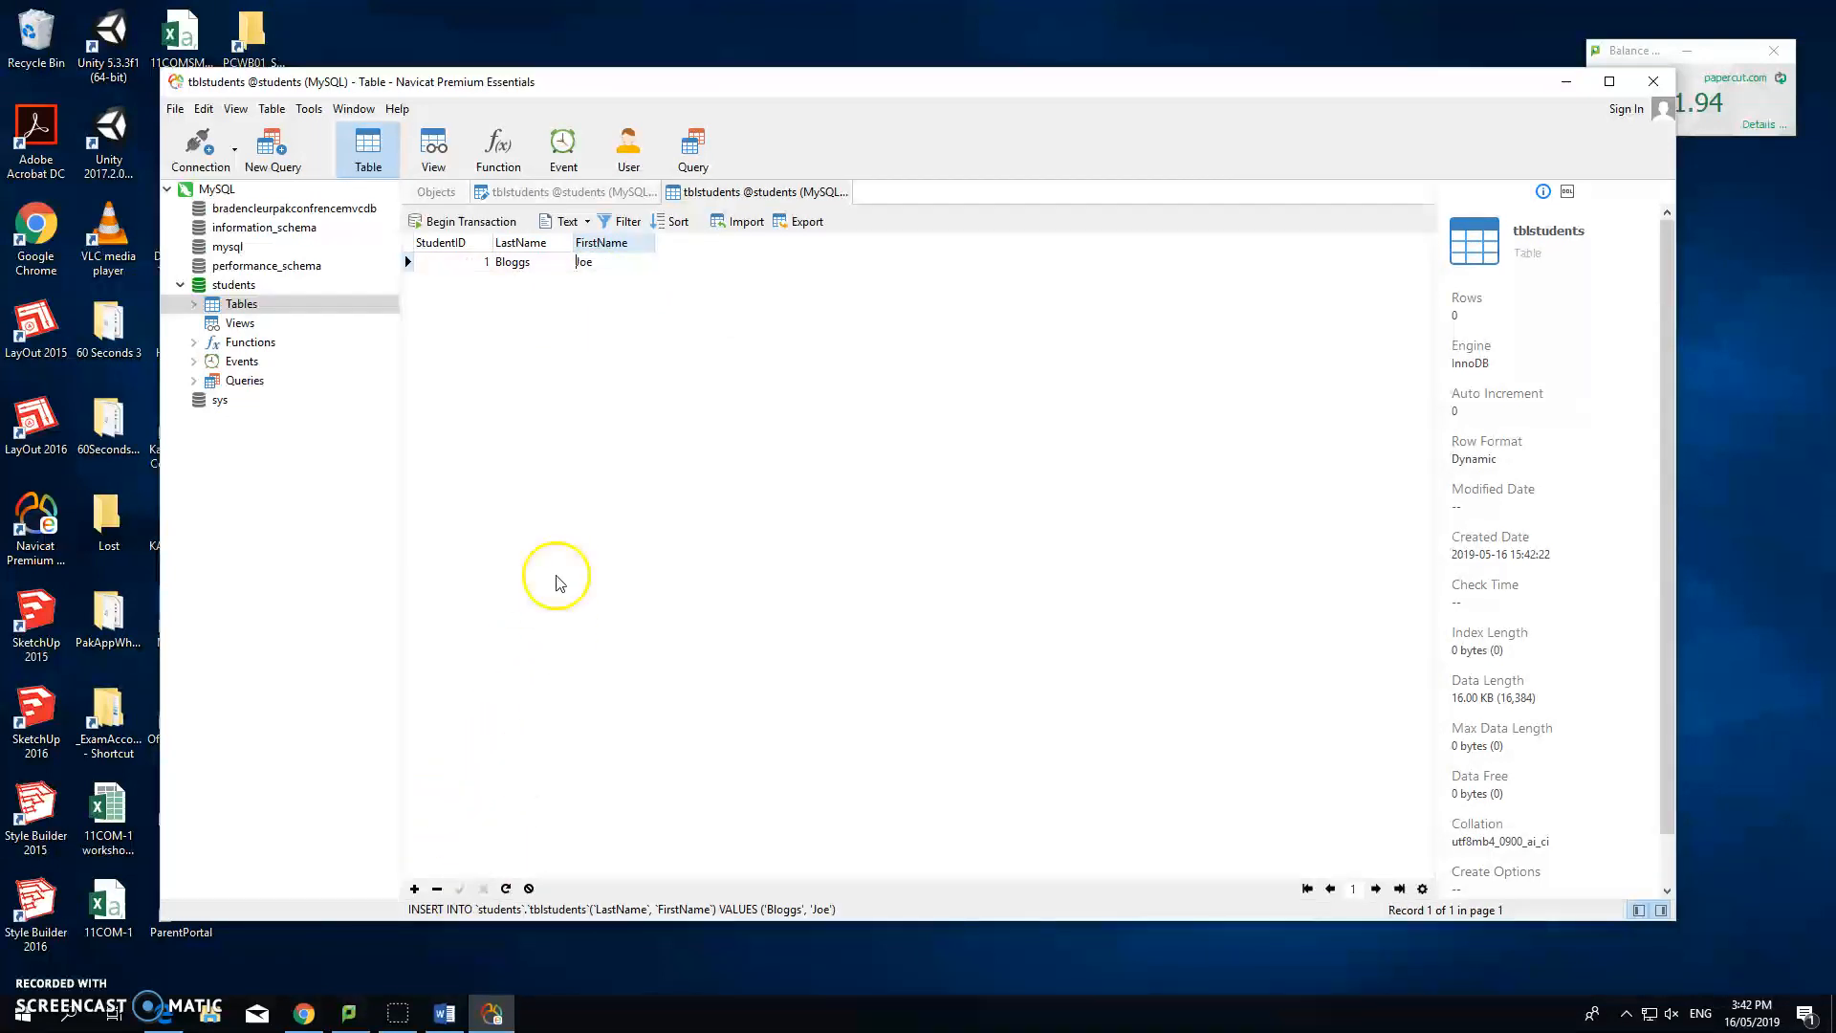
{"action": "left_click", "coordinate": [414, 889]}
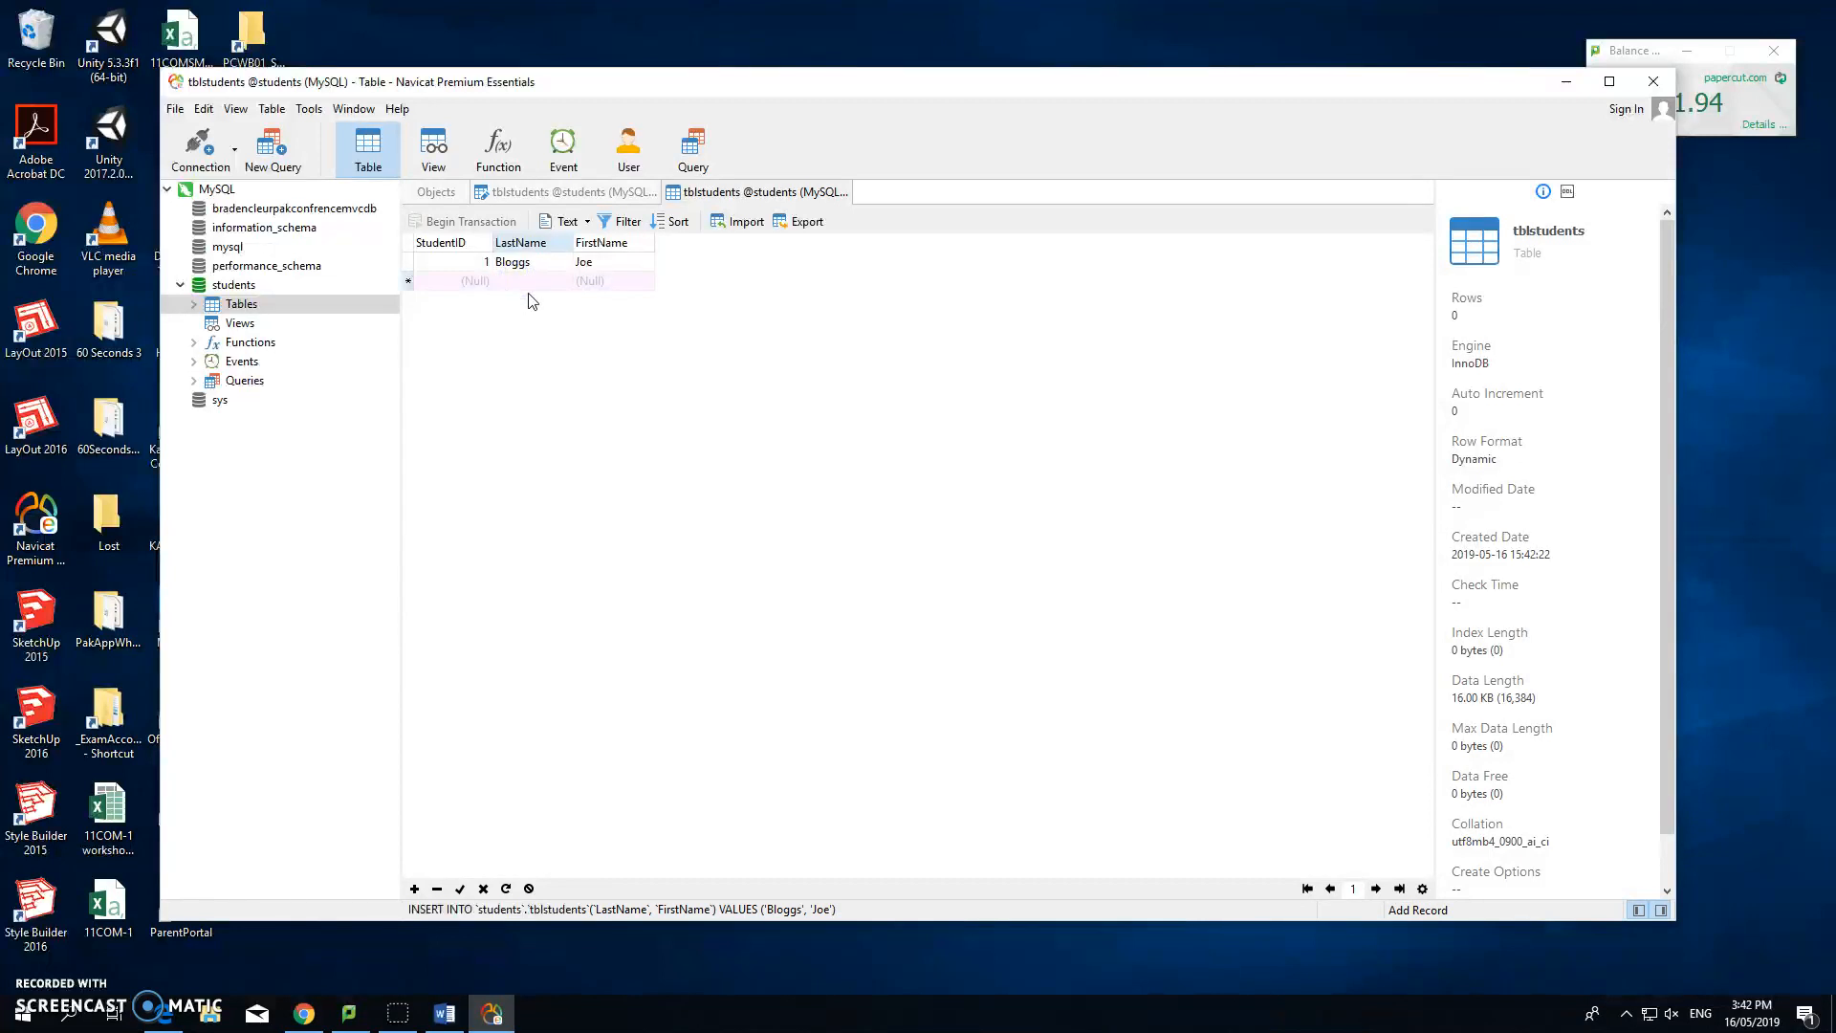
Enter the second record, LastName 'Simple' and FirstName 'Simon', as StudentID 2
{"action": "type", "text": "Simol"}
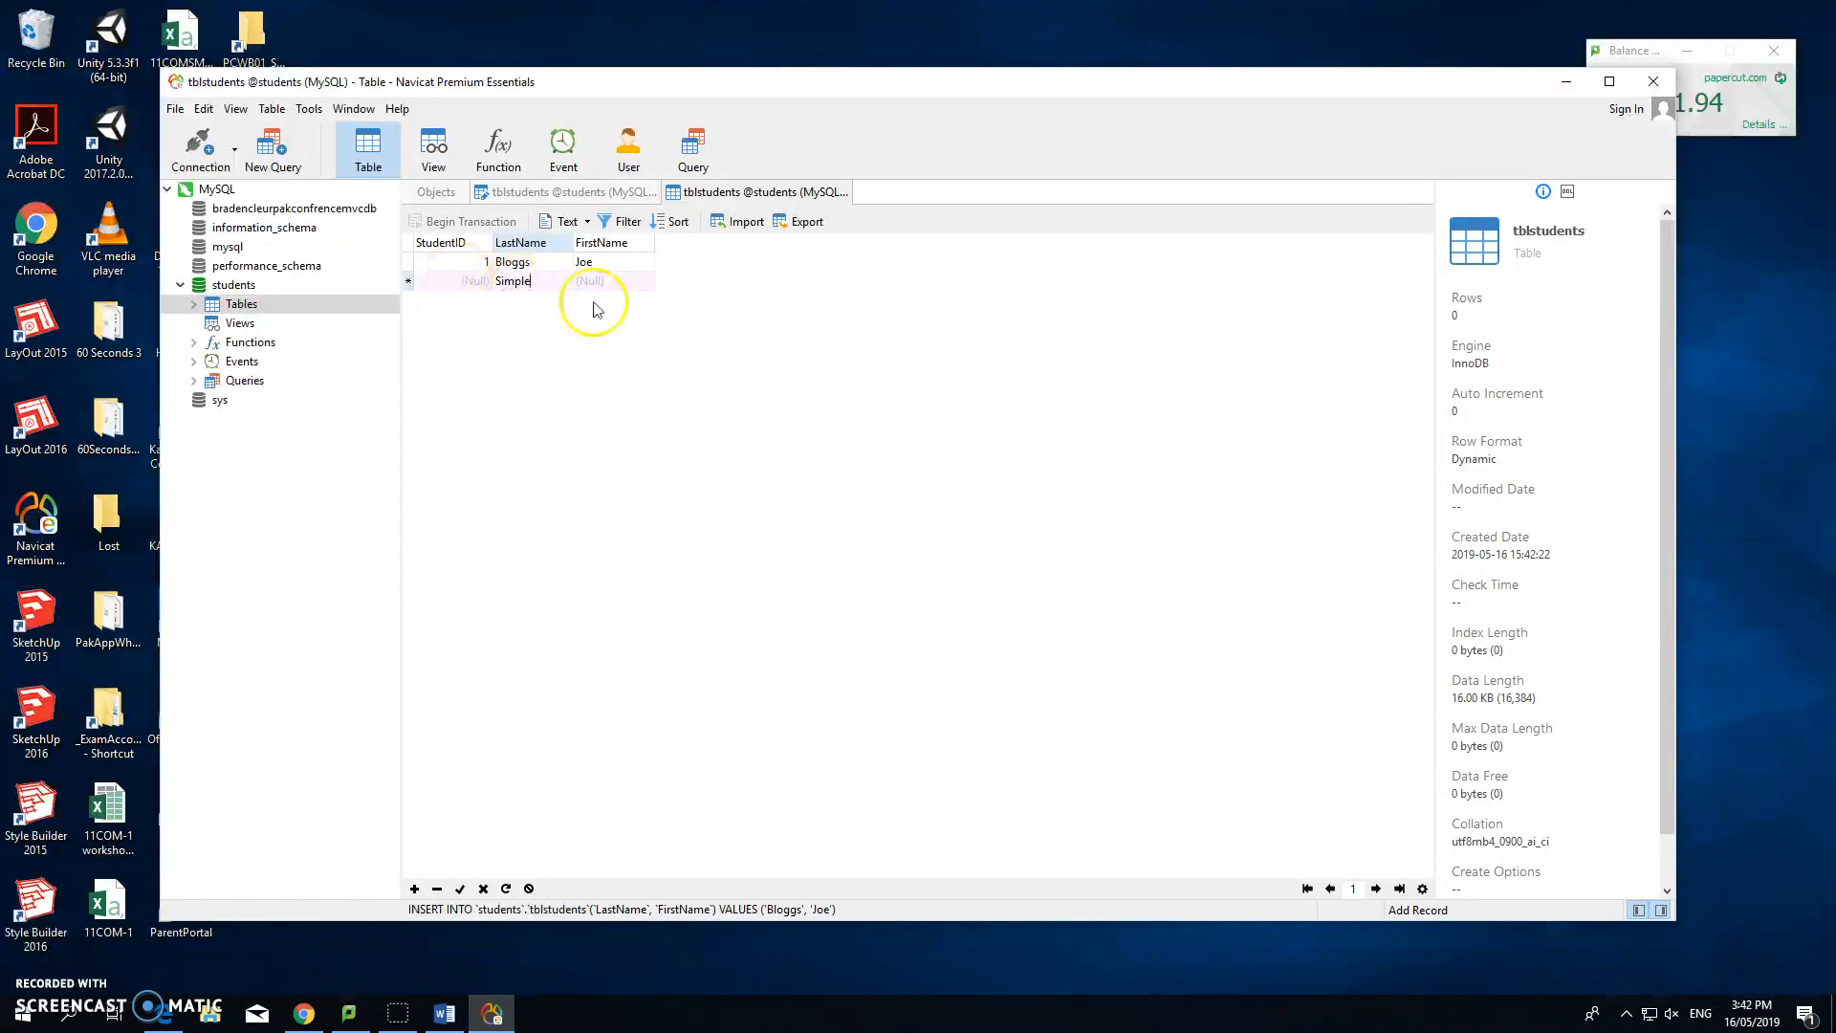
{"action": "type", "text": "Si"}
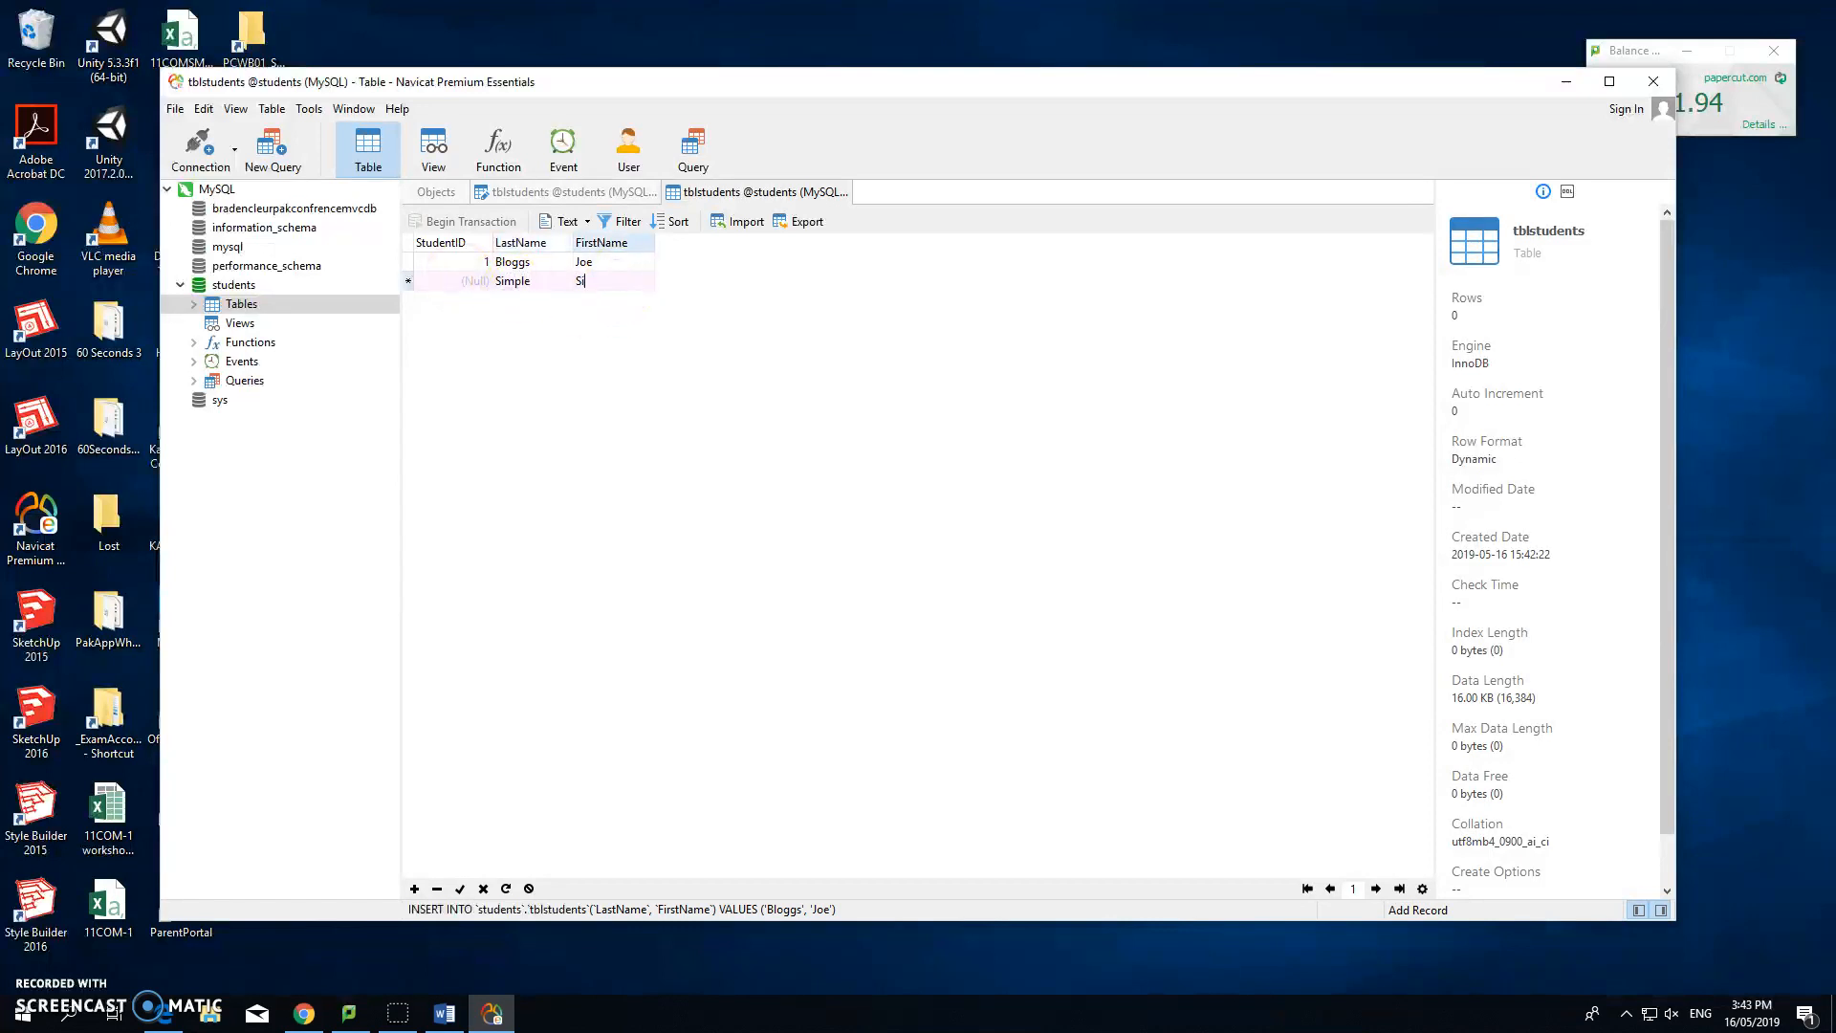
{"action": "type", "text": "mon"}
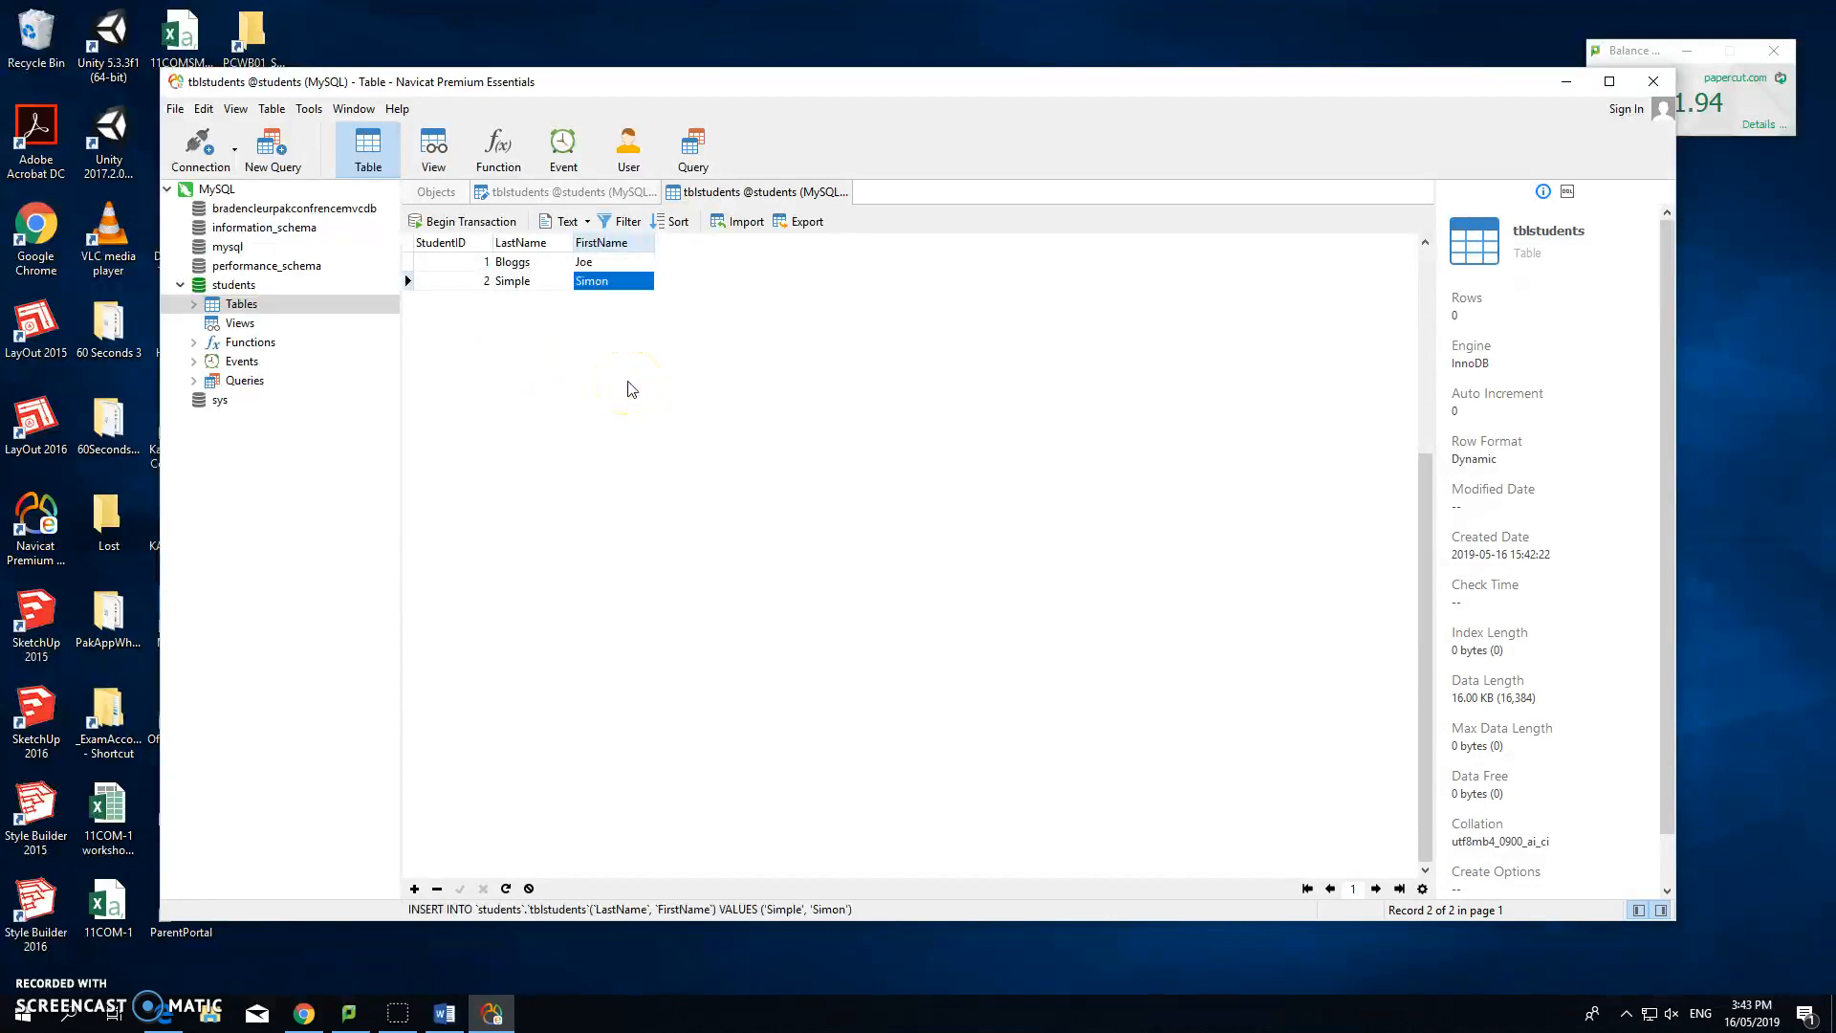
{"action": "mouse_move", "coordinate": [636, 403]}
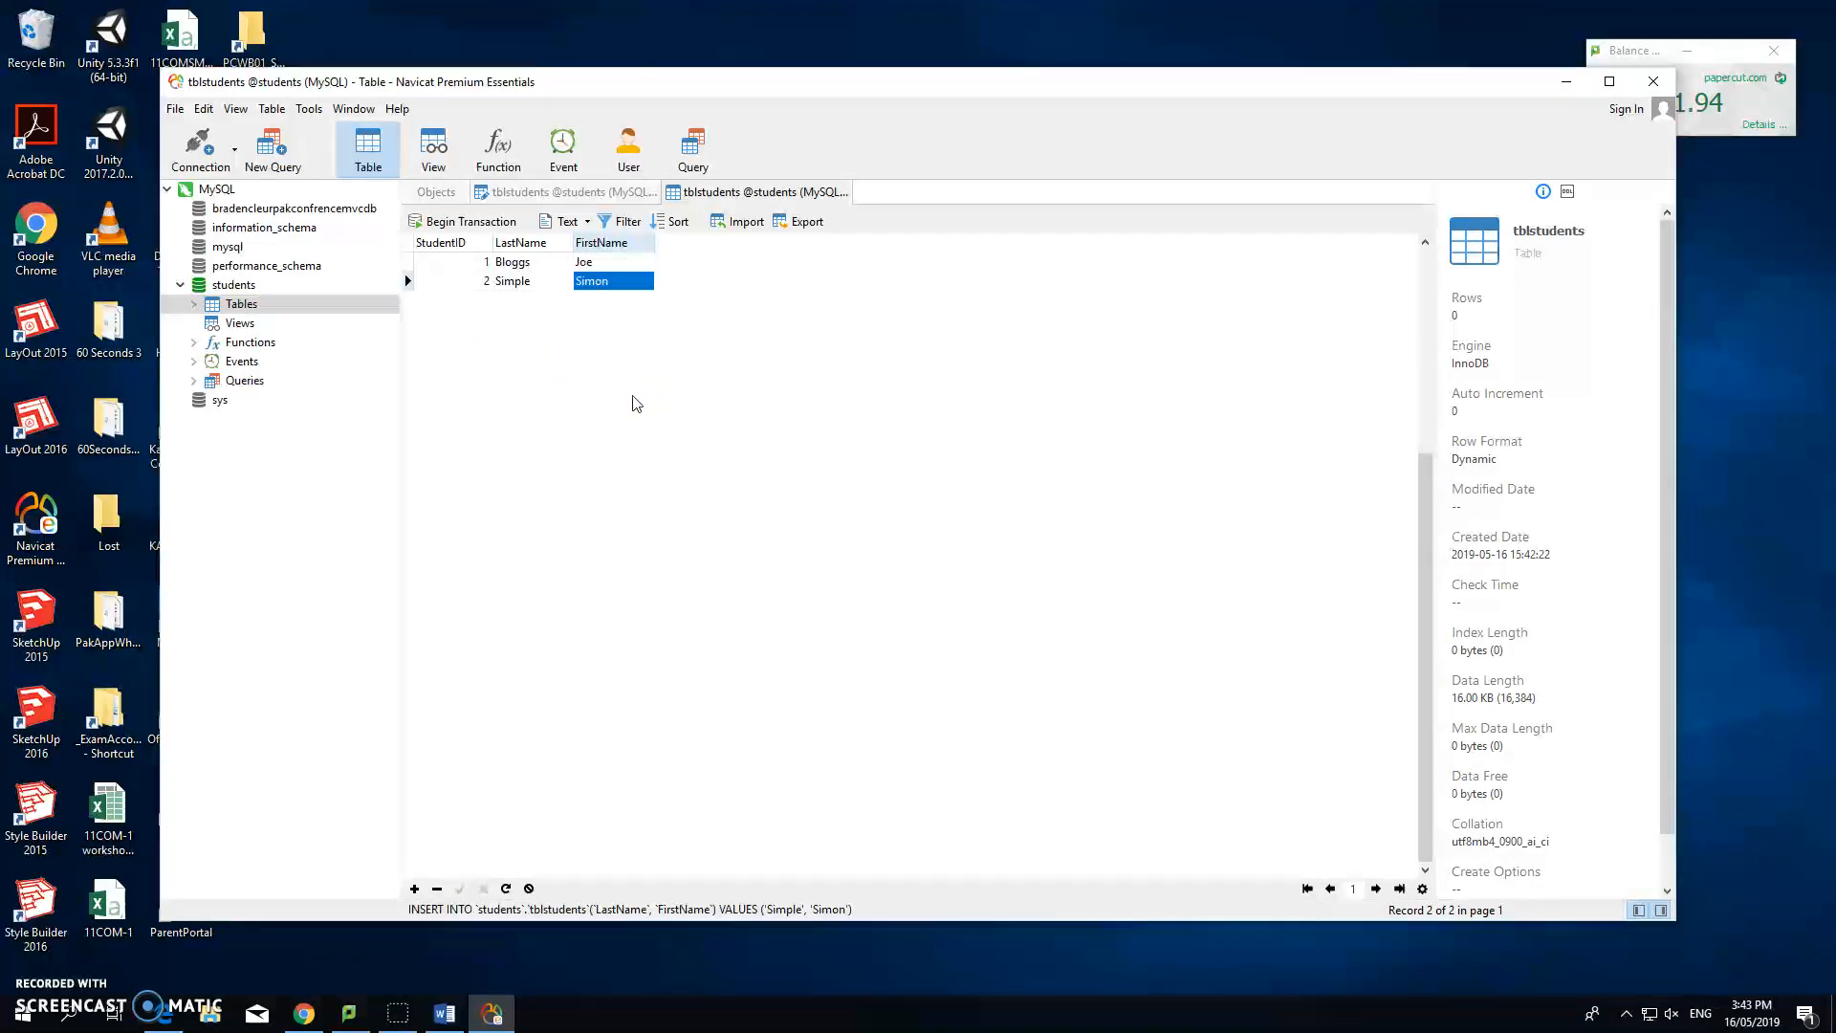